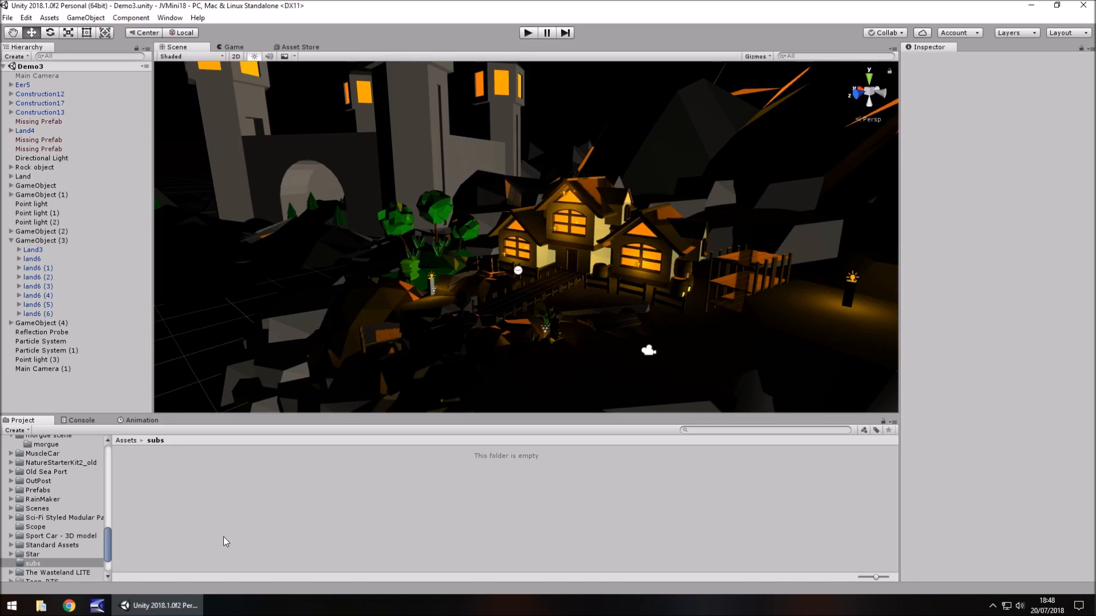
pyautogui.moveTo(274, 562)
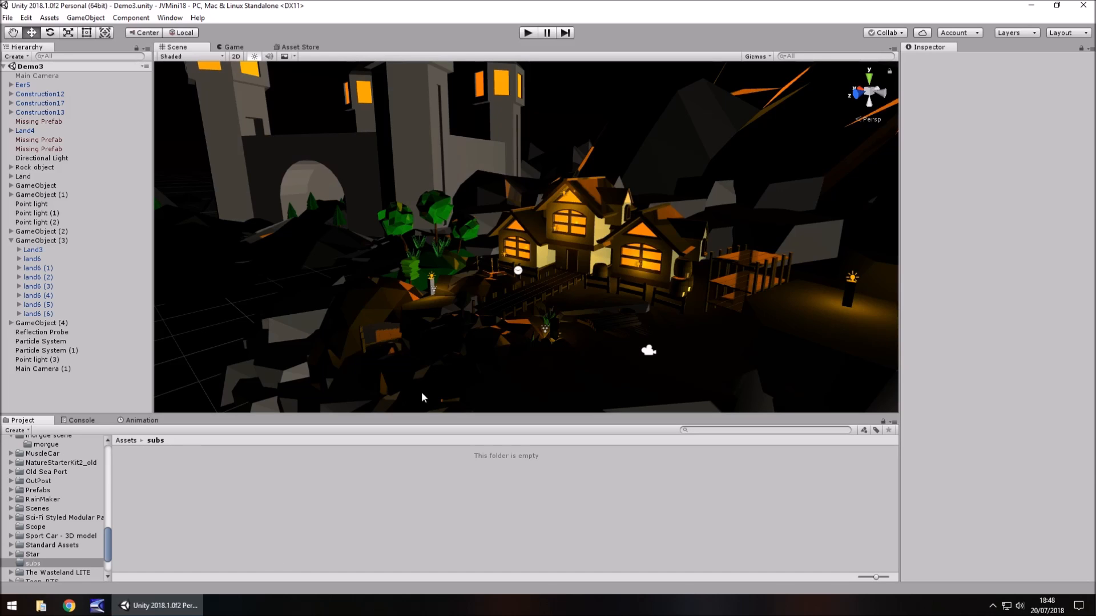
# - Add a UI Text object anchored to the bottom centre with white text colour
pyautogui.click(86, 17)
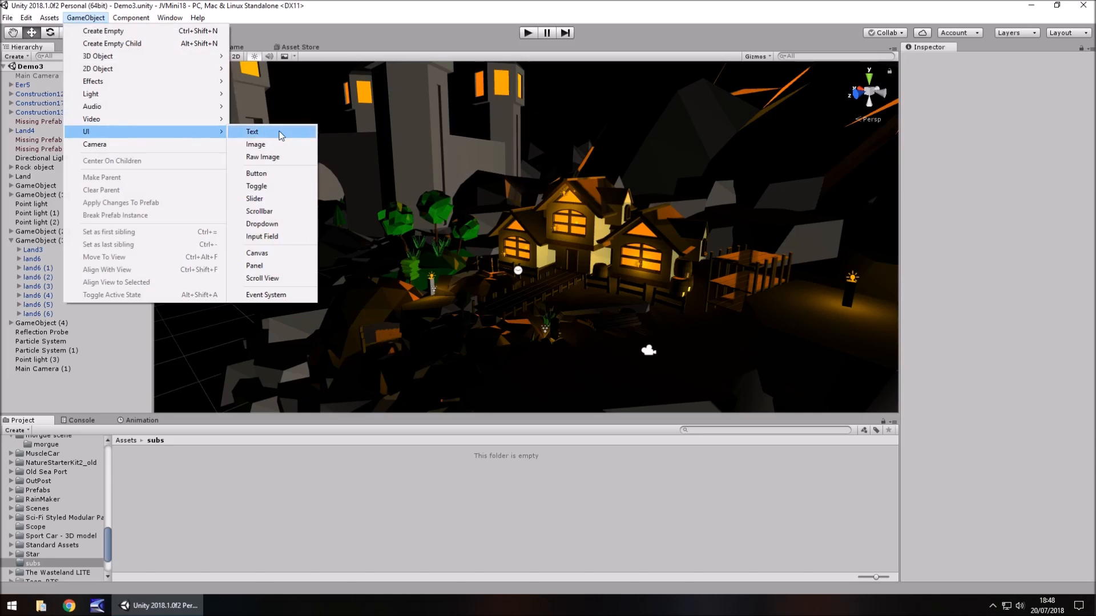
pyautogui.click(251, 131)
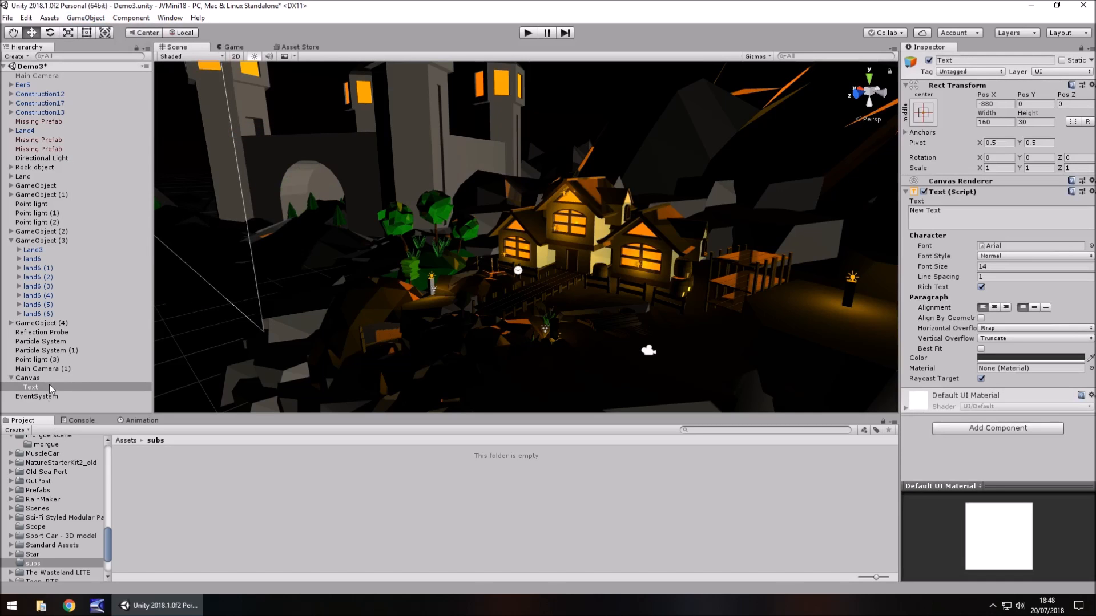
pyautogui.click(923, 113)
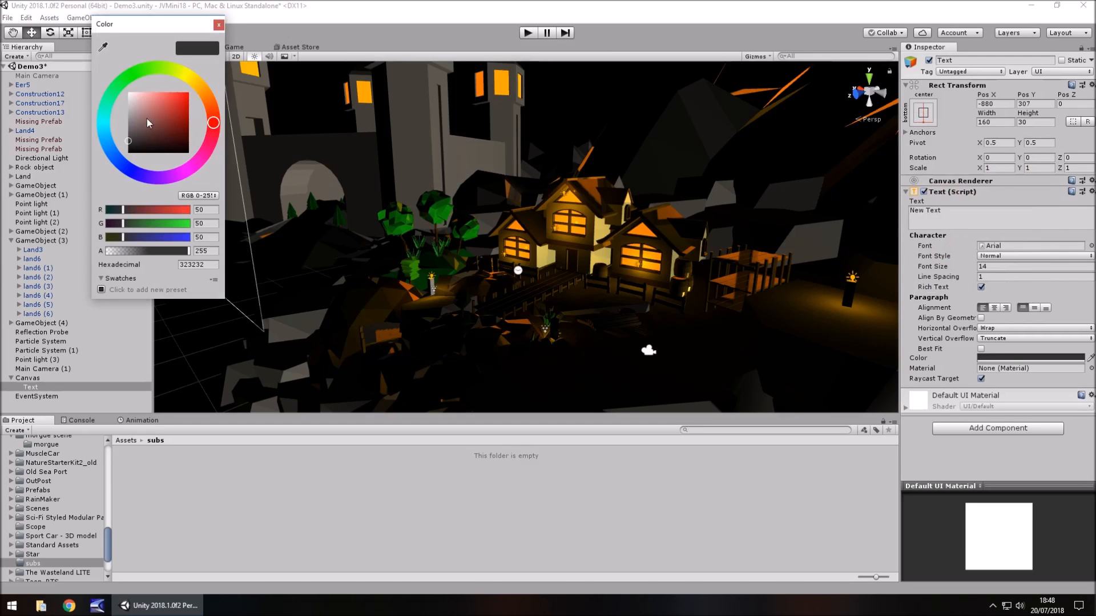
pyautogui.click(219, 24)
pyautogui.write('84')
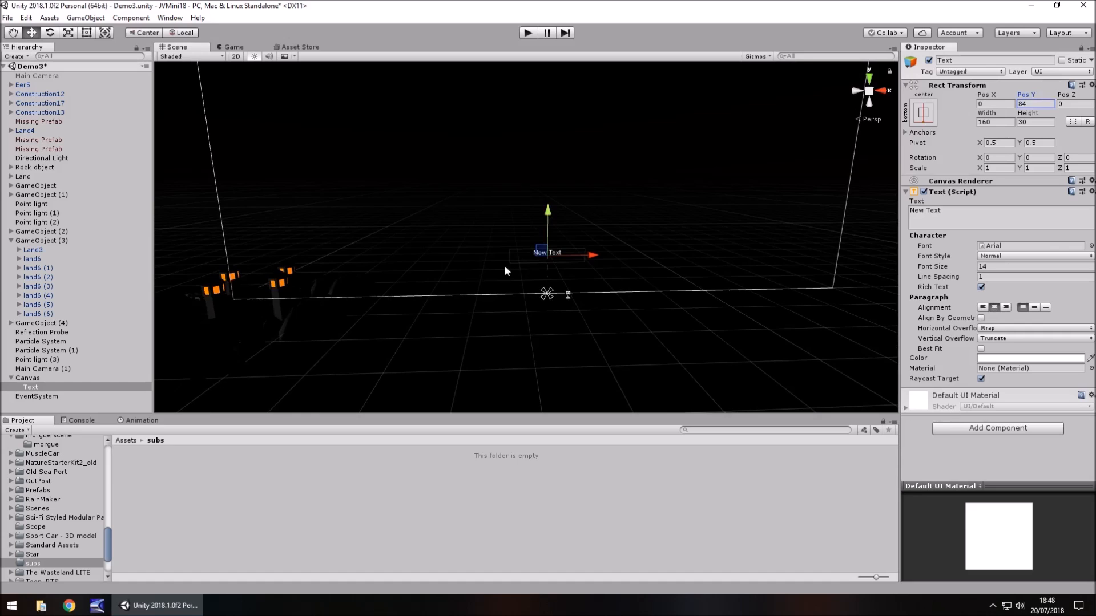
pyautogui.moveTo(430, 235)
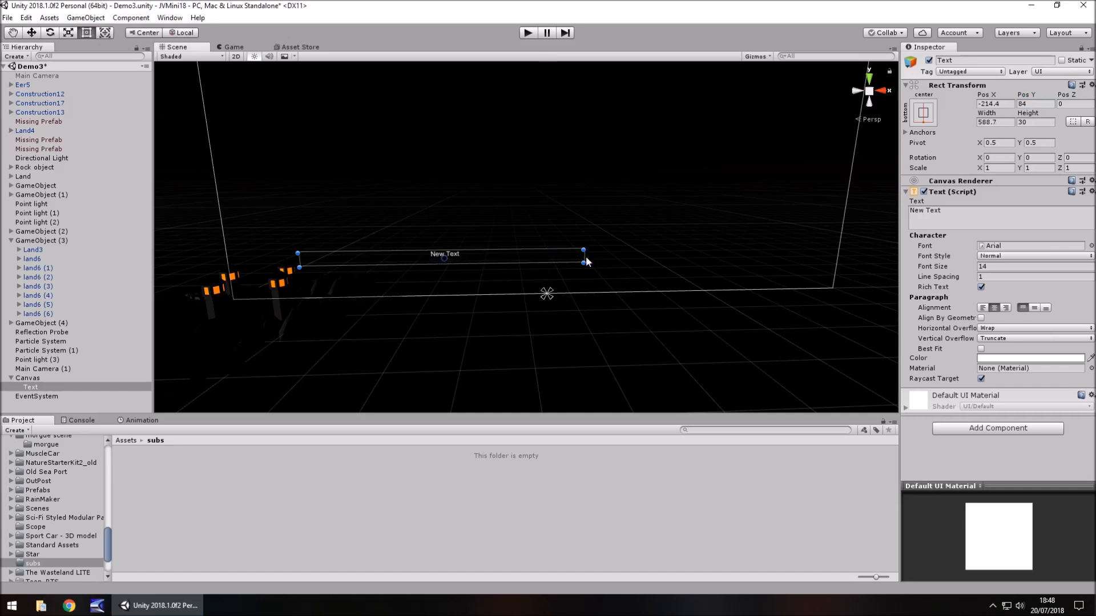
# - Stretch the subtitle text box wider across the canvas and make it taller
pyautogui.moveTo(583, 260); pyautogui.dragTo(807, 257)
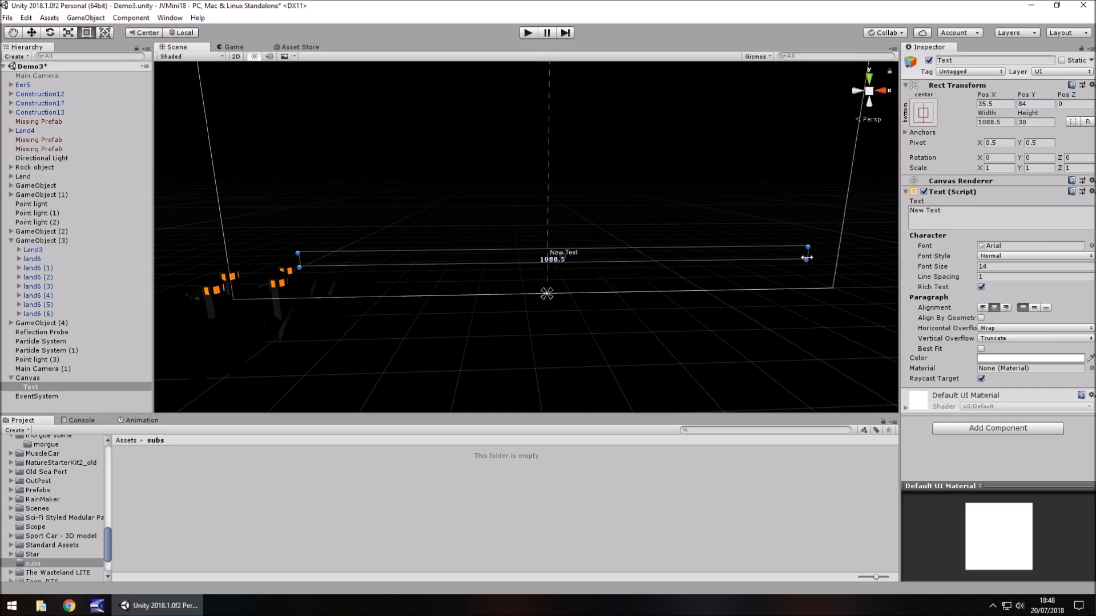
pyautogui.moveTo(809, 257); pyautogui.dragTo(790, 257)
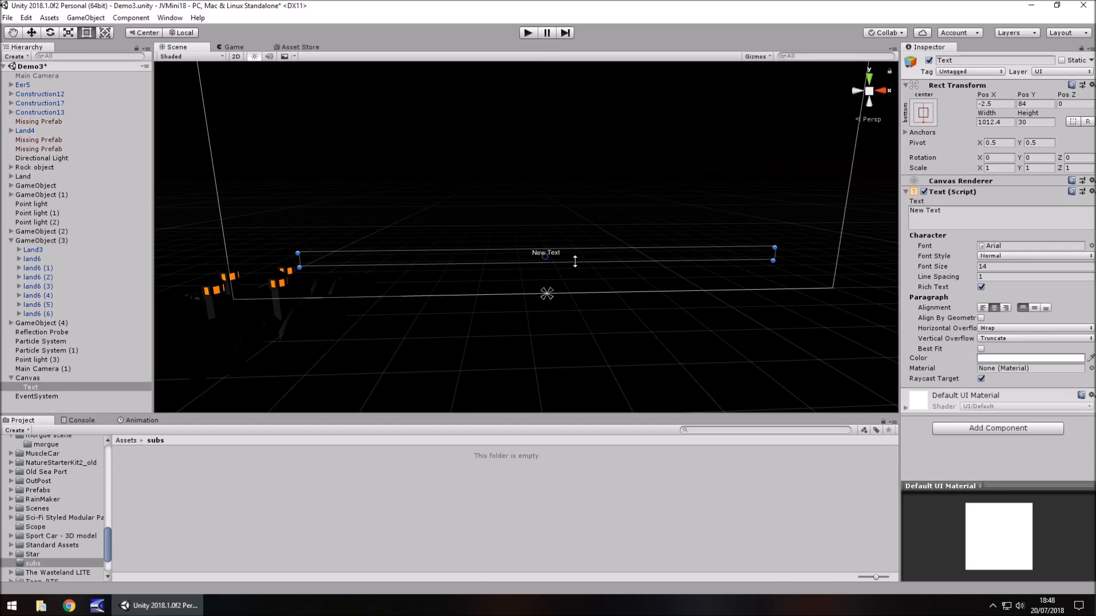
pyautogui.moveTo(575, 262); pyautogui.dragTo(544, 261)
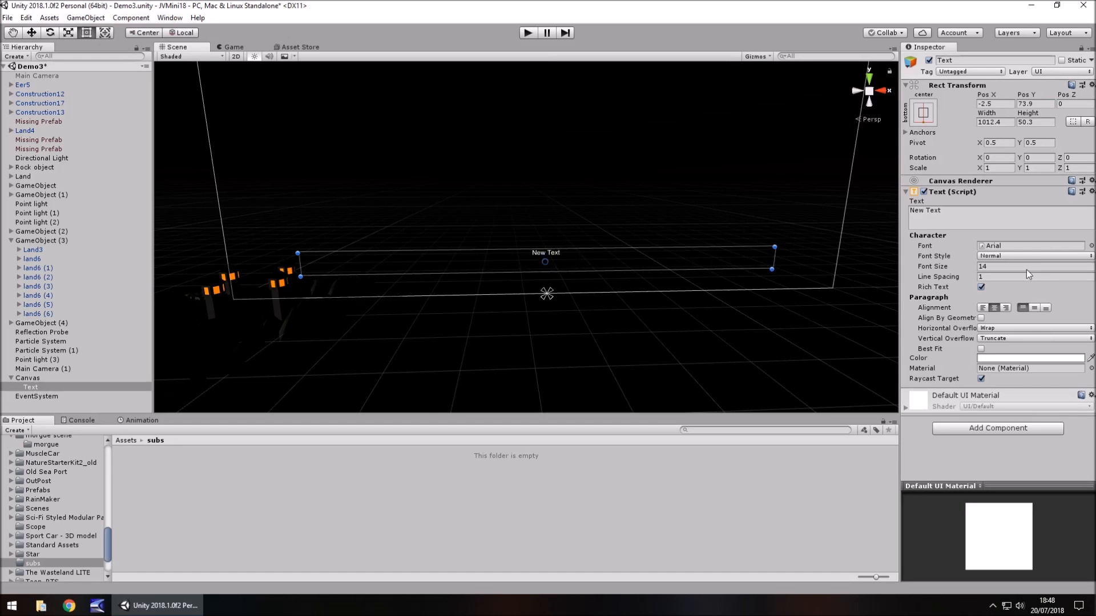
# - Set the text to font size 20 in bold style
pyautogui.click(1034, 266)
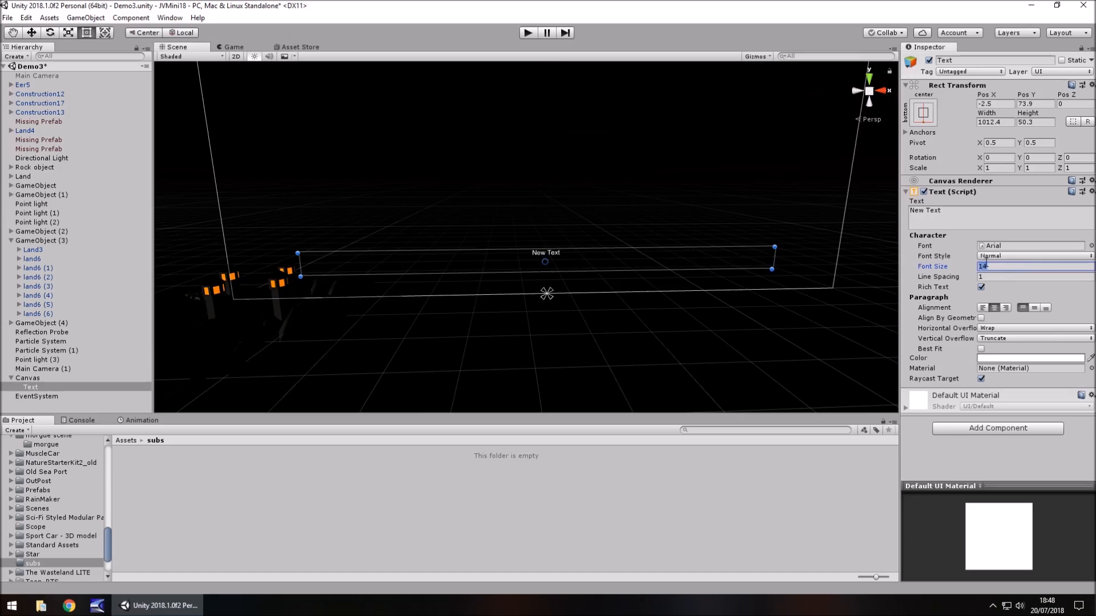
pyautogui.write('20')
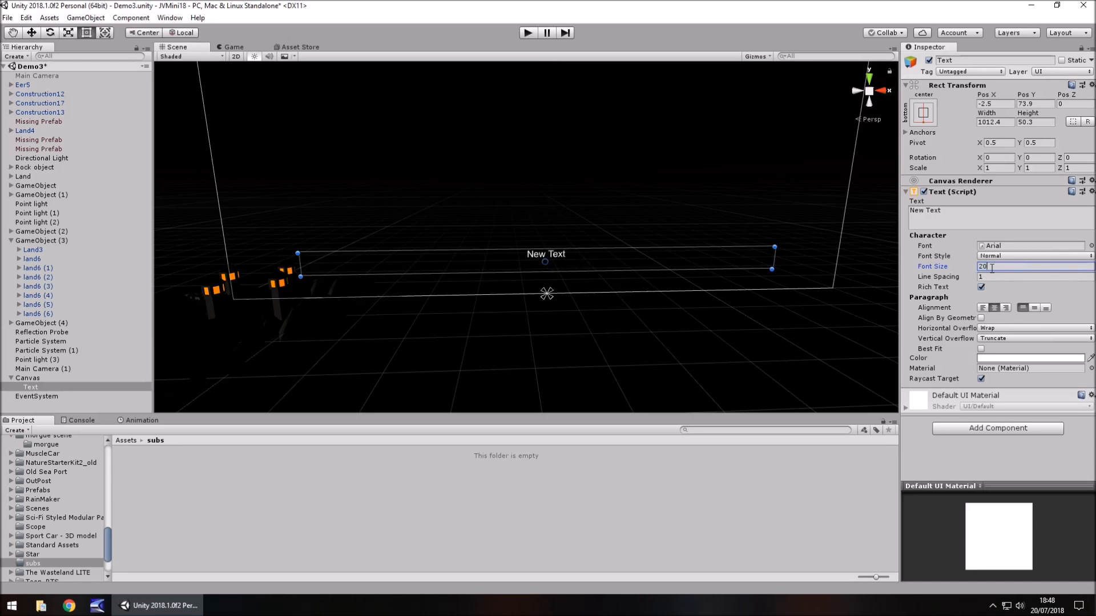
pyautogui.click(1034, 255)
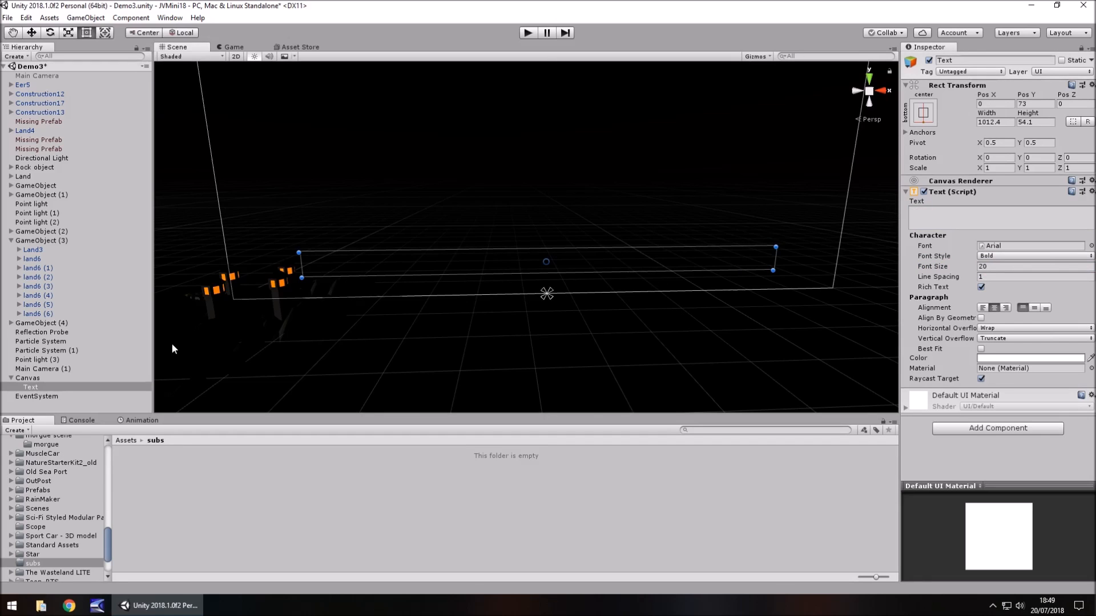
pyautogui.moveTo(161, 457)
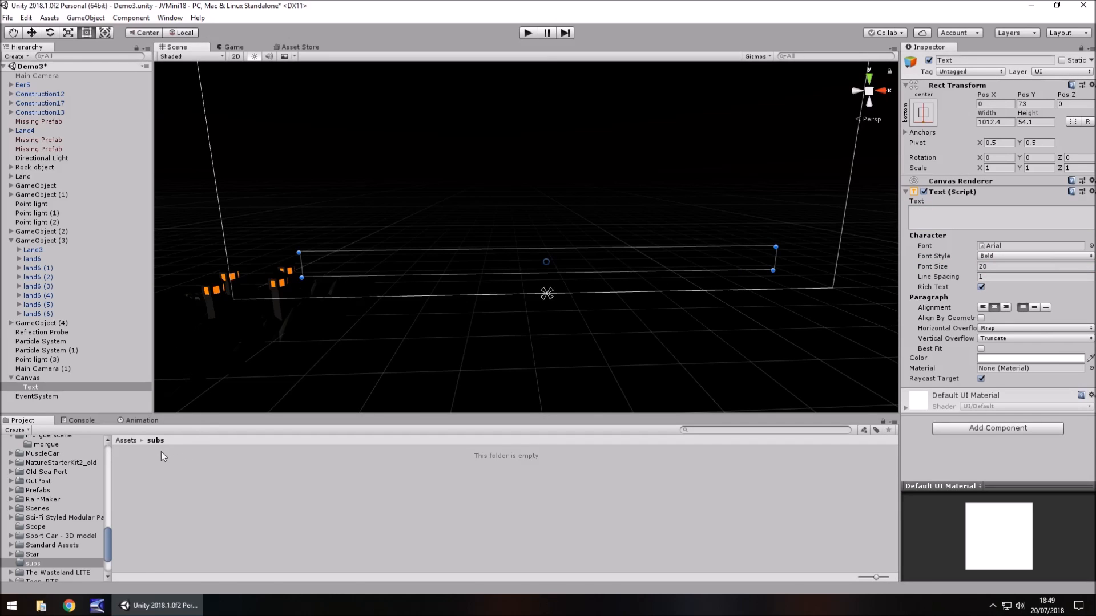
# - Create a C# script named SubsScript in the subs folder and open it in Visual Studio
pyautogui.rightClick(163, 456)
pyautogui.write('SubsScript')
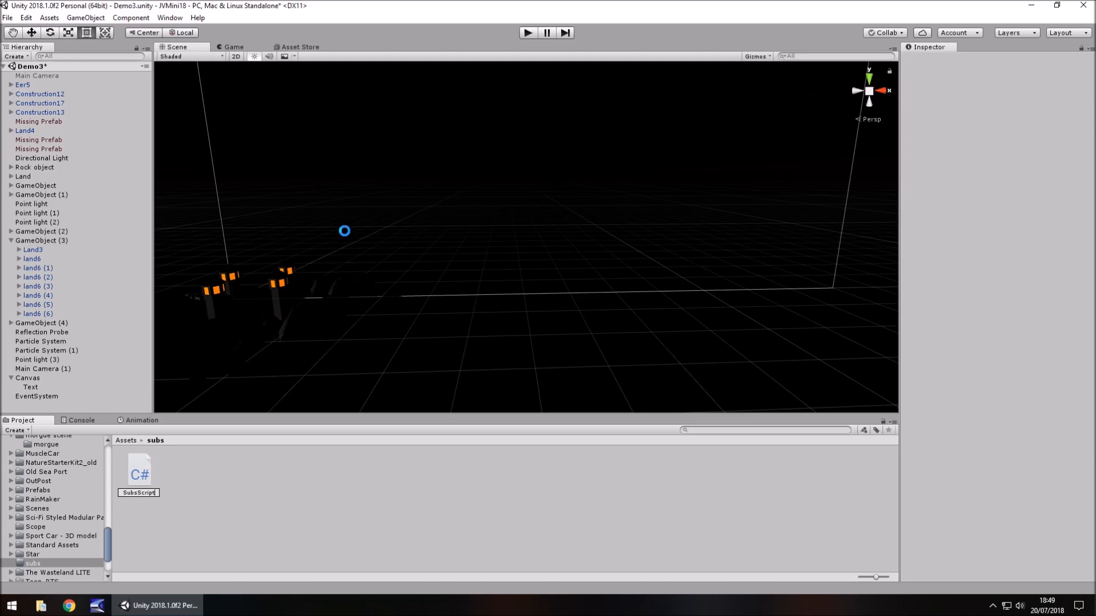
pyautogui.click(138, 471)
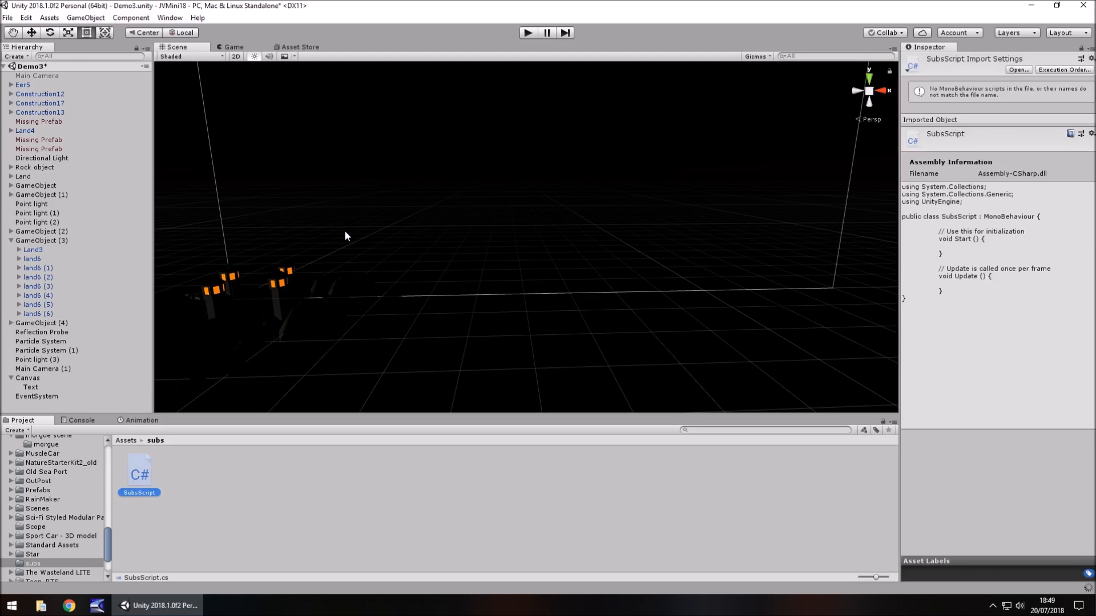
pyautogui.doubleClick(138, 471)
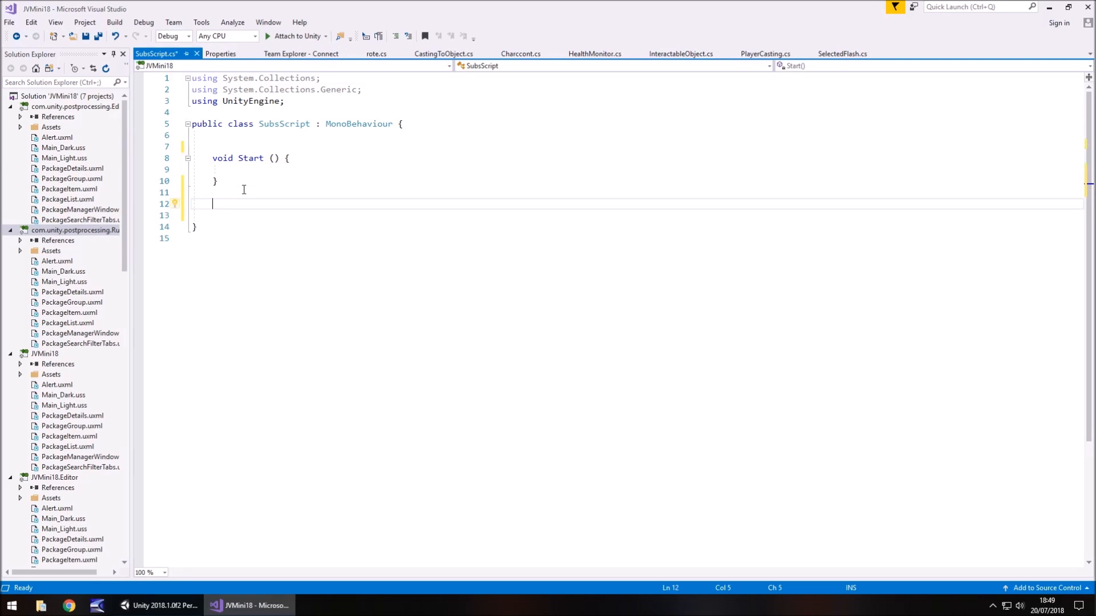
# - Declare an empty IEnumerator TheSequence() coroutine below Start
pyautogui.write('IEnumerator(')
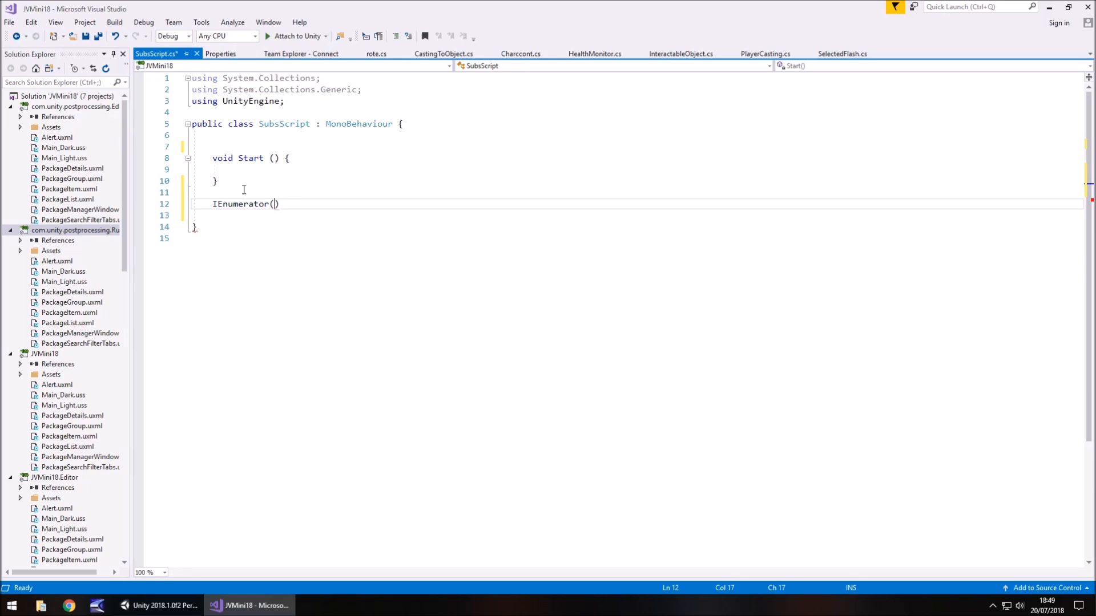
pyautogui.press('Backspace')
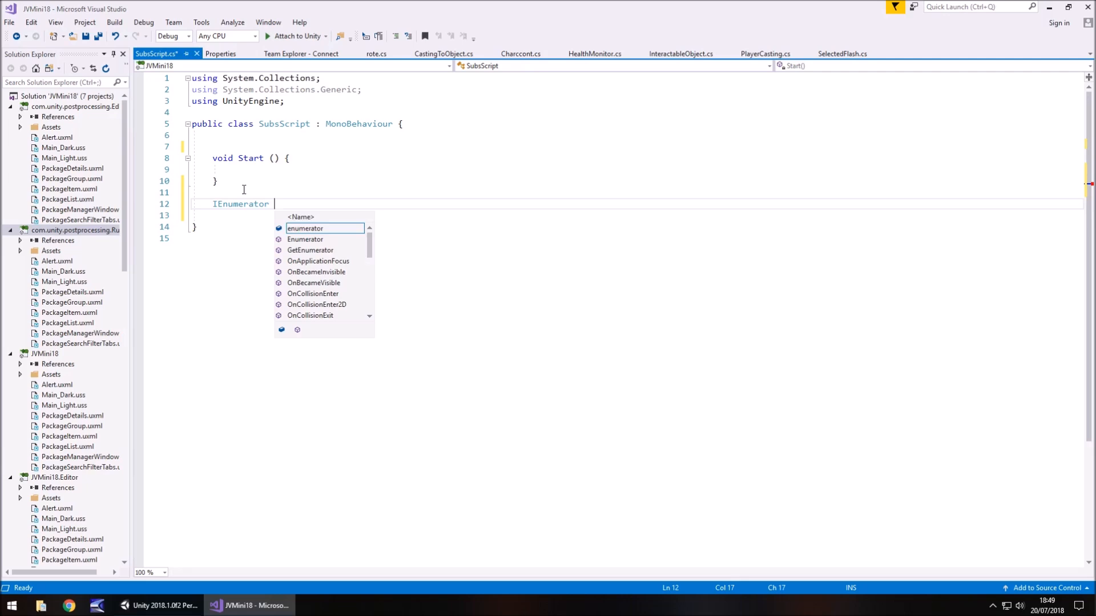
pyautogui.write('TheSequence() {')
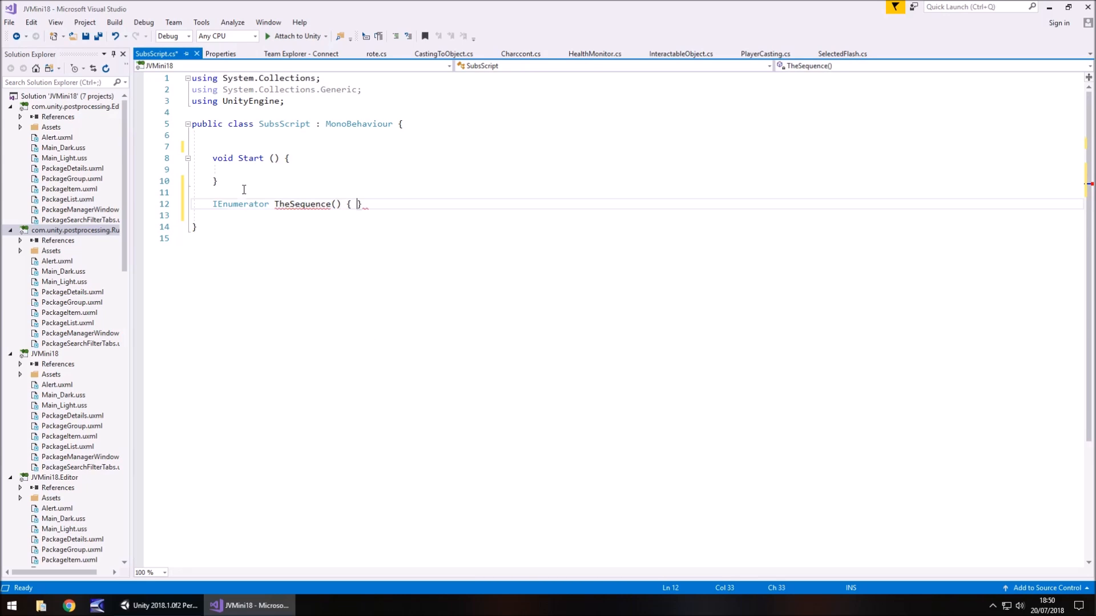
pyautogui.press('enter')
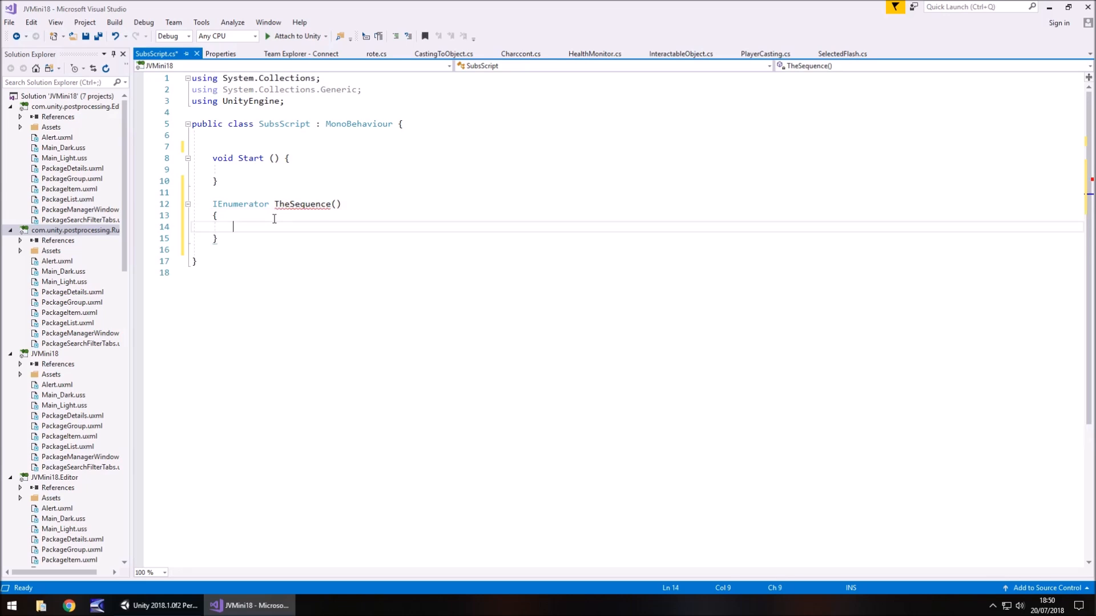
pyautogui.moveTo(257, 183)
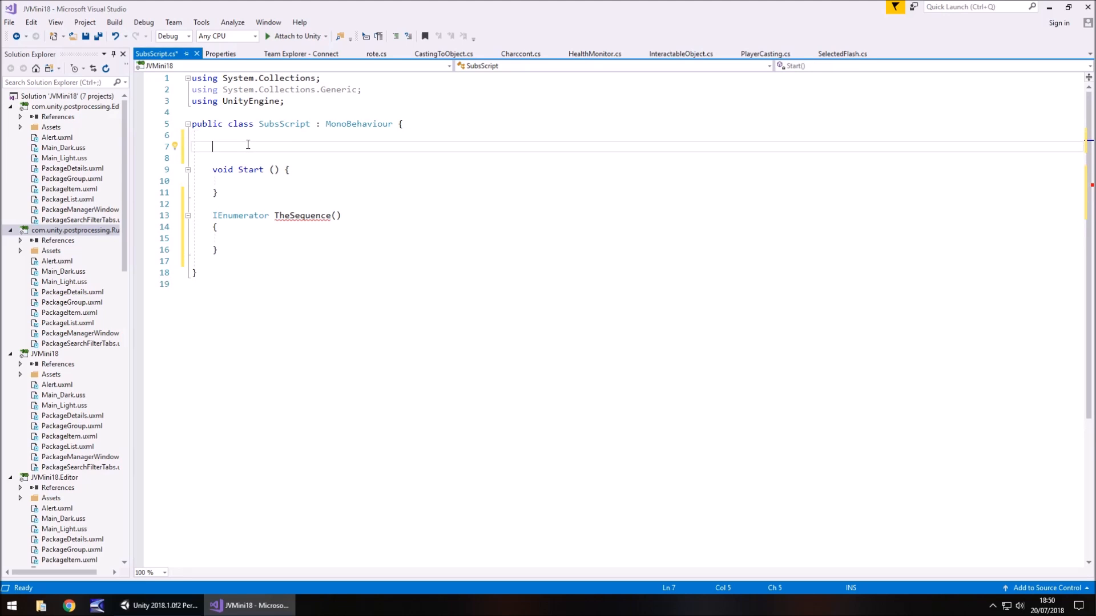
# - Add a public GameObject textBox field and a using UnityEngine.UI; import
pyautogui.write('G')
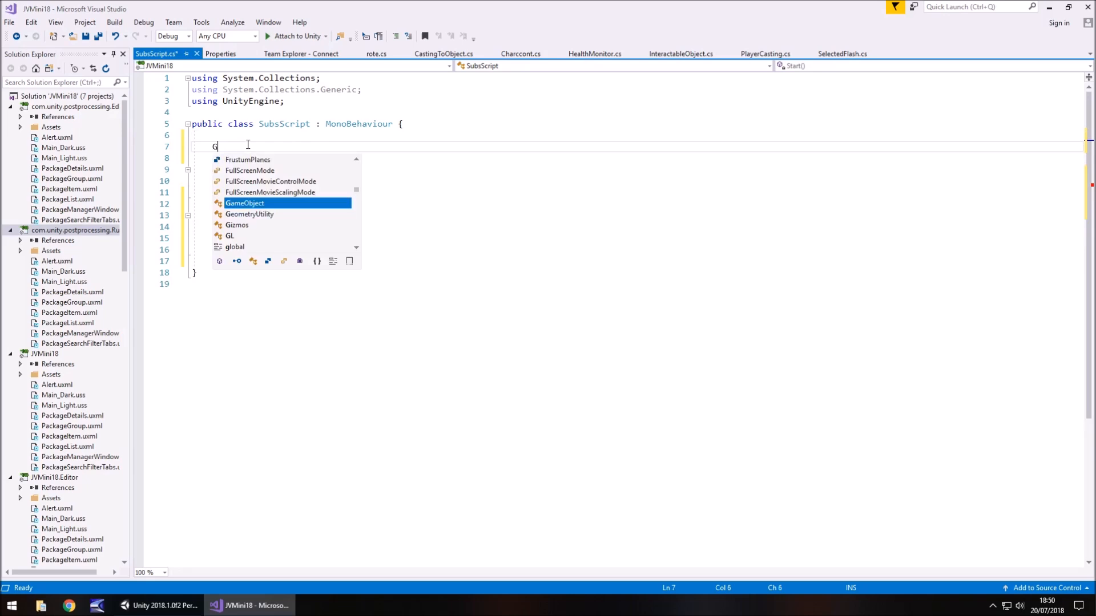
pyautogui.write('ublic GameObject t')
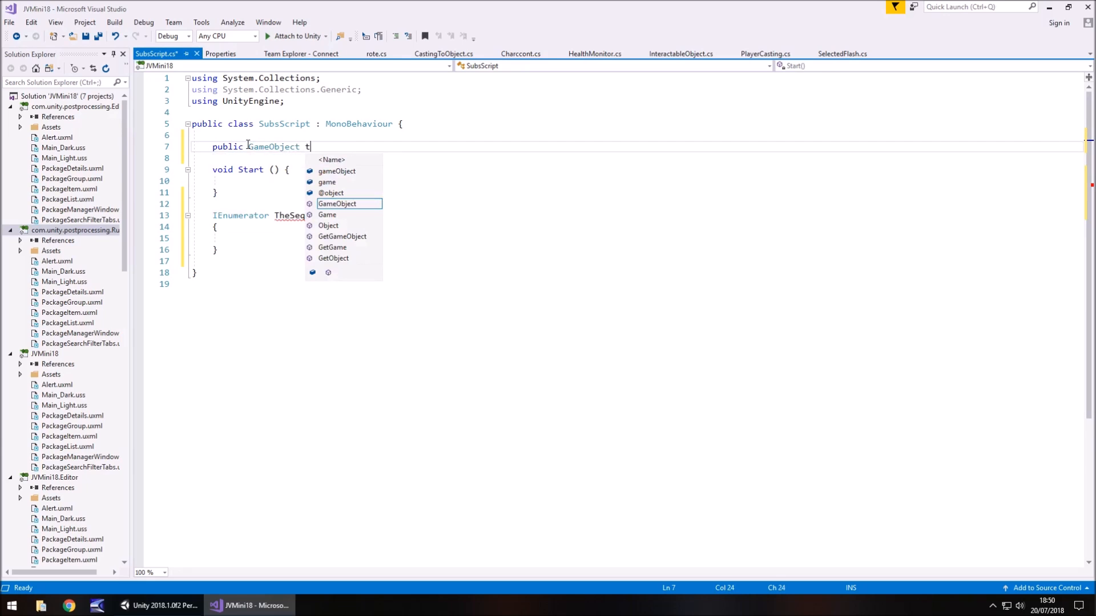
pyautogui.write('extBox;')
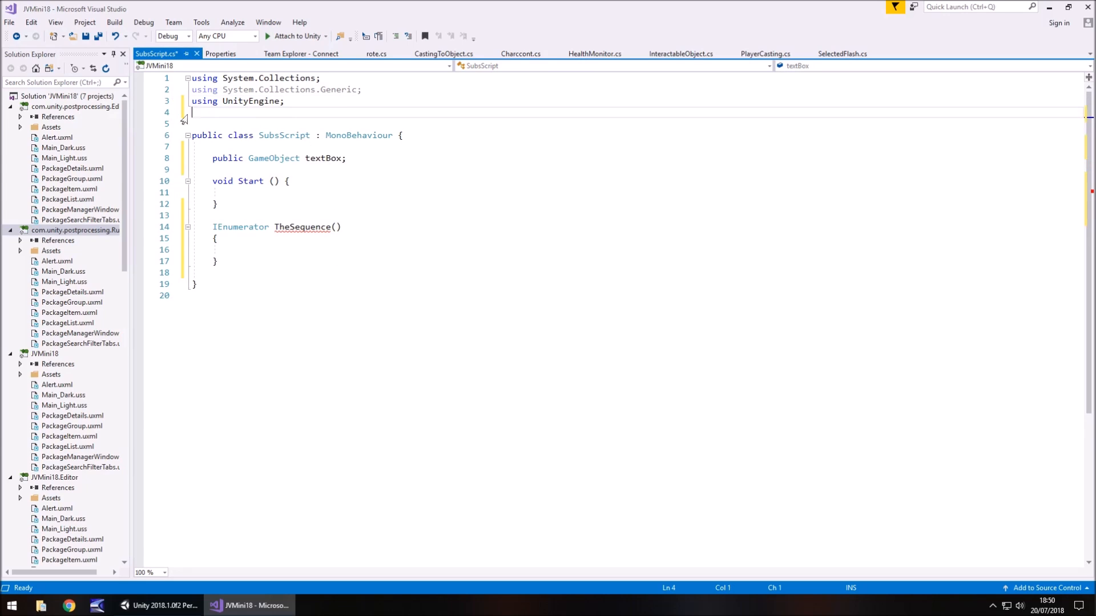
pyautogui.write('using UnityEngine.')
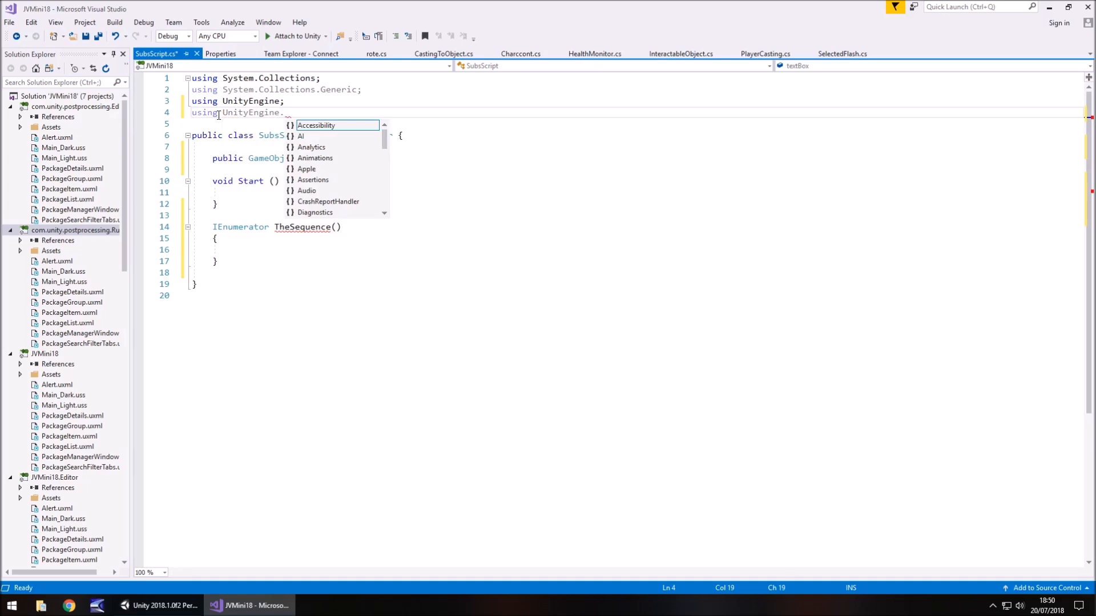
pyautogui.write('UI;')
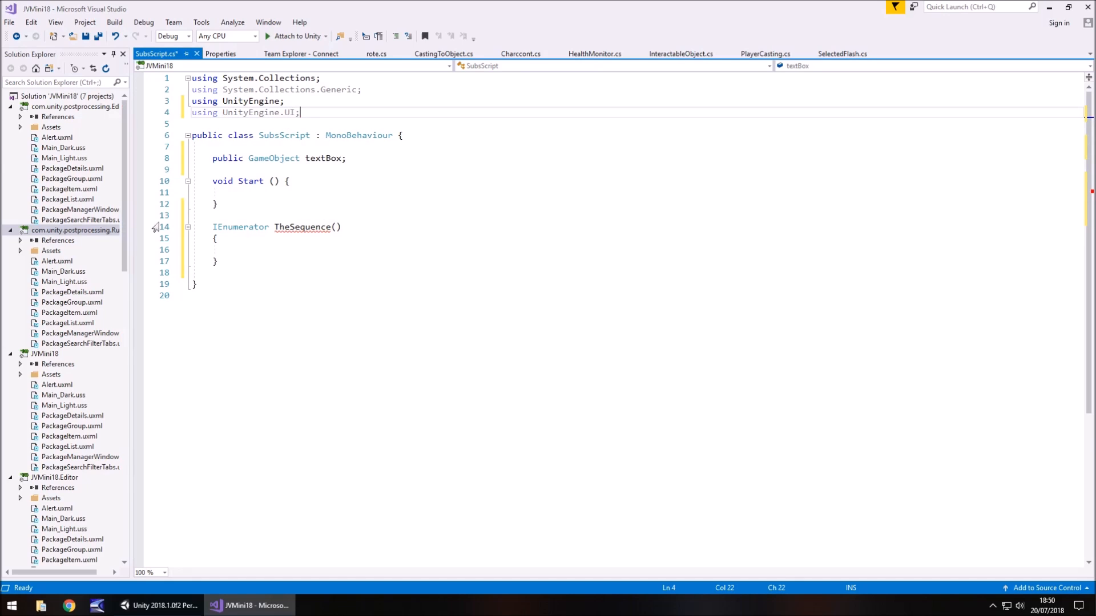
pyautogui.moveTo(291, 239)
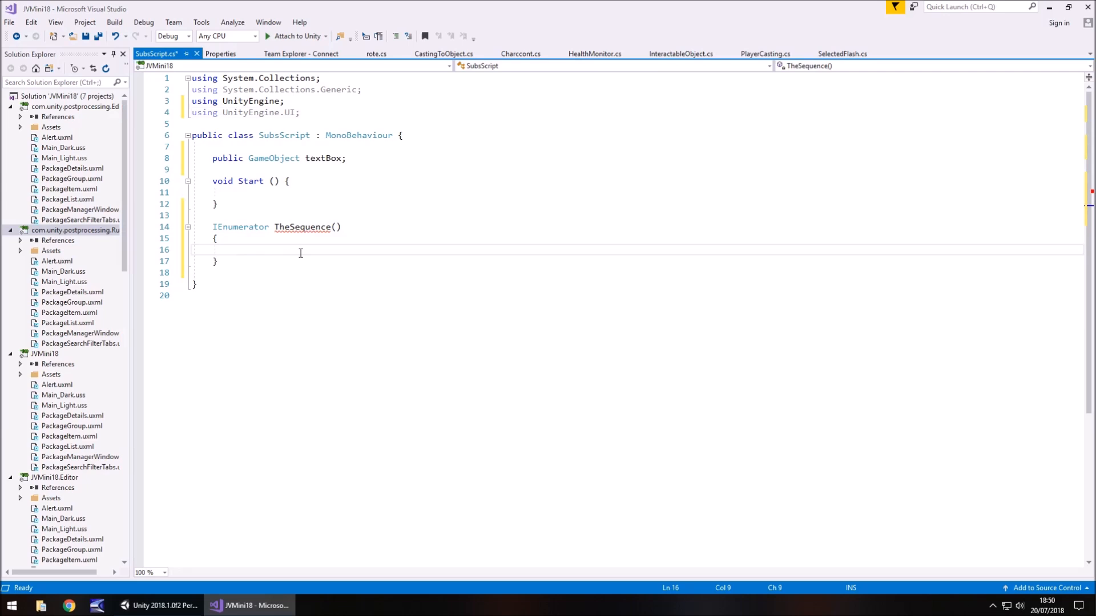
# - Write the first timed step: wait 1 second, then set the text box to the 'it looks very dark here' subtitle
pyautogui.write('yield ret')
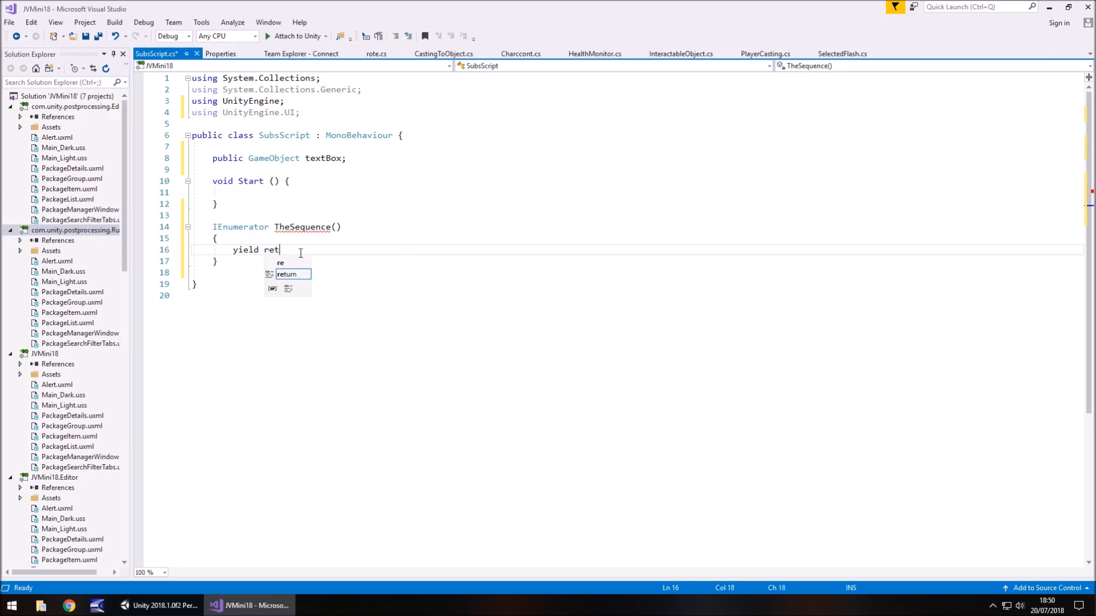
pyautogui.write('urn new Wait')
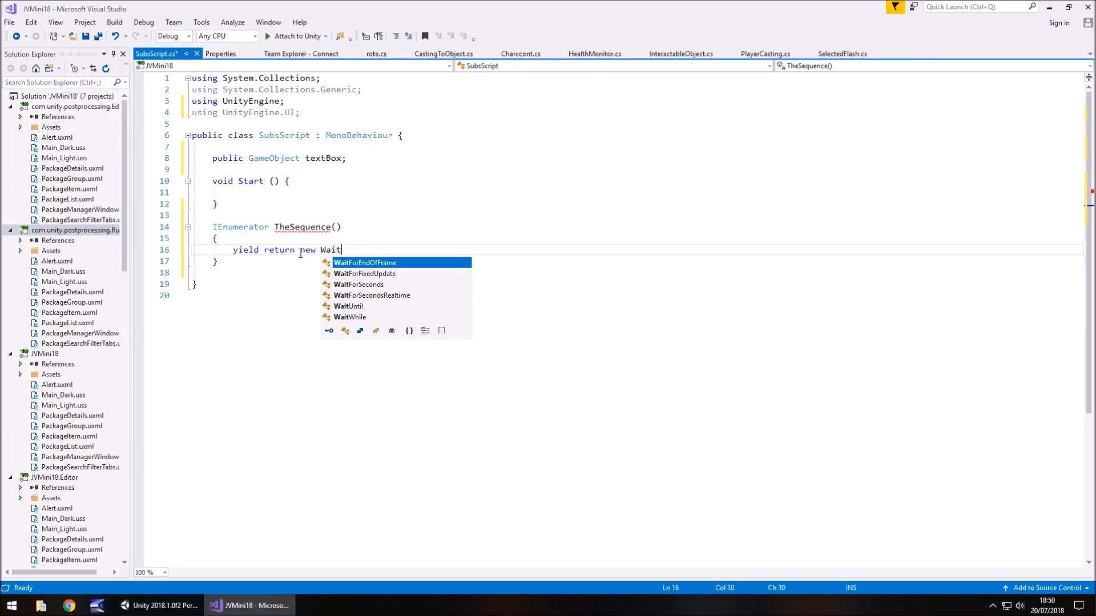
pyautogui.write('ForSeconds')
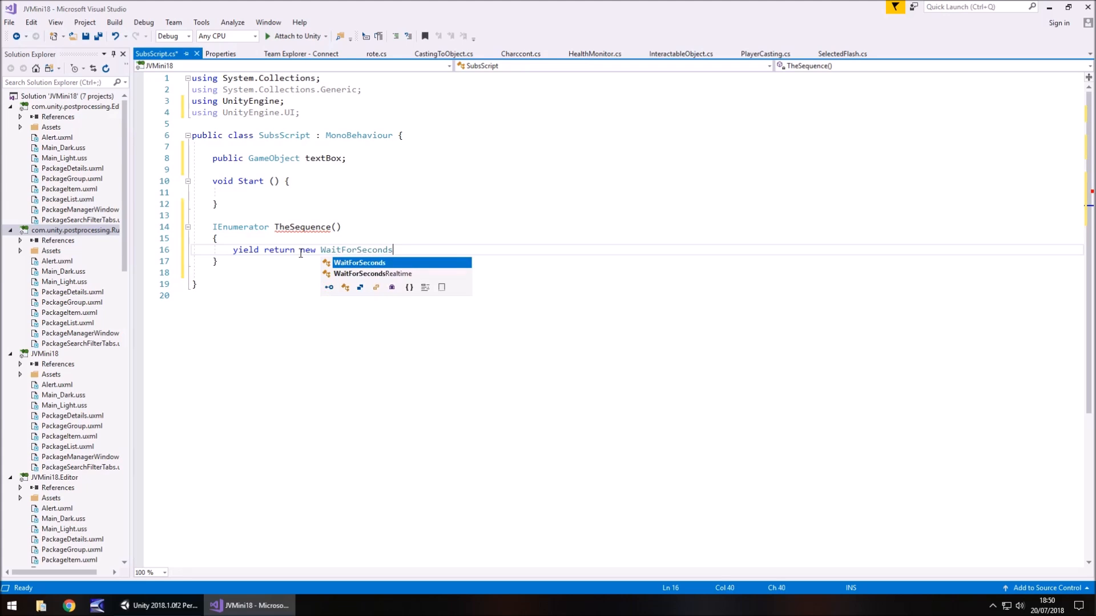
pyautogui.write('(1);')
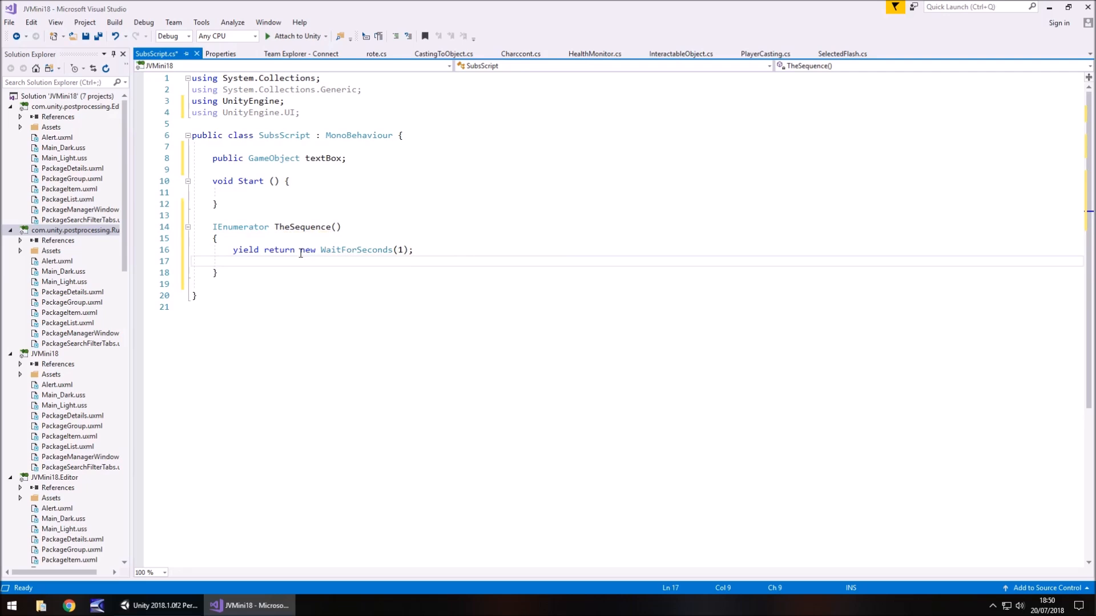
pyautogui.write('textBo')
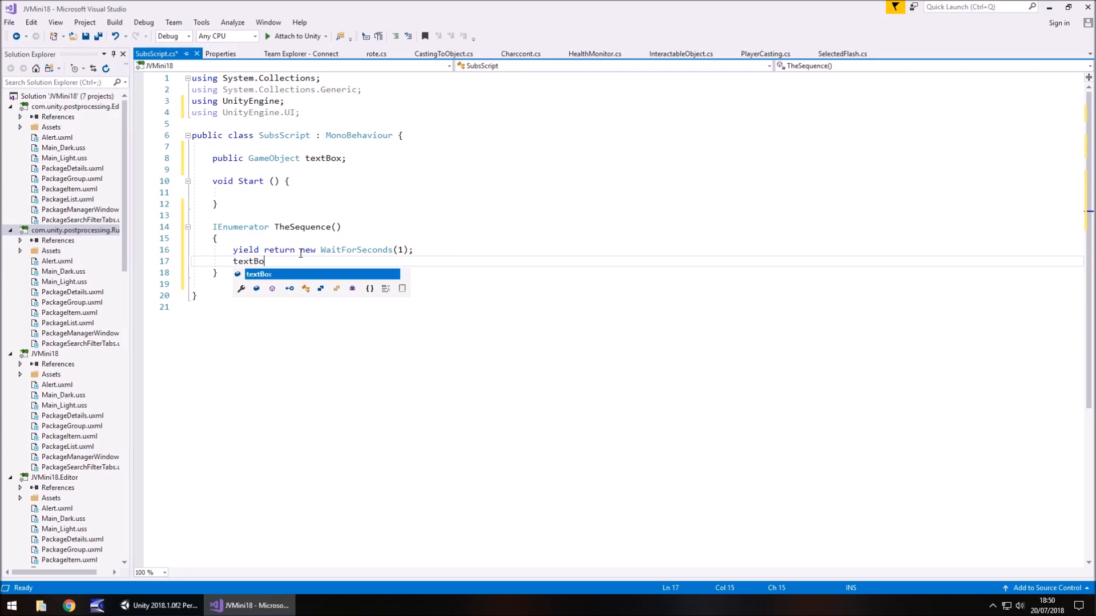
pyautogui.write('.GHe')
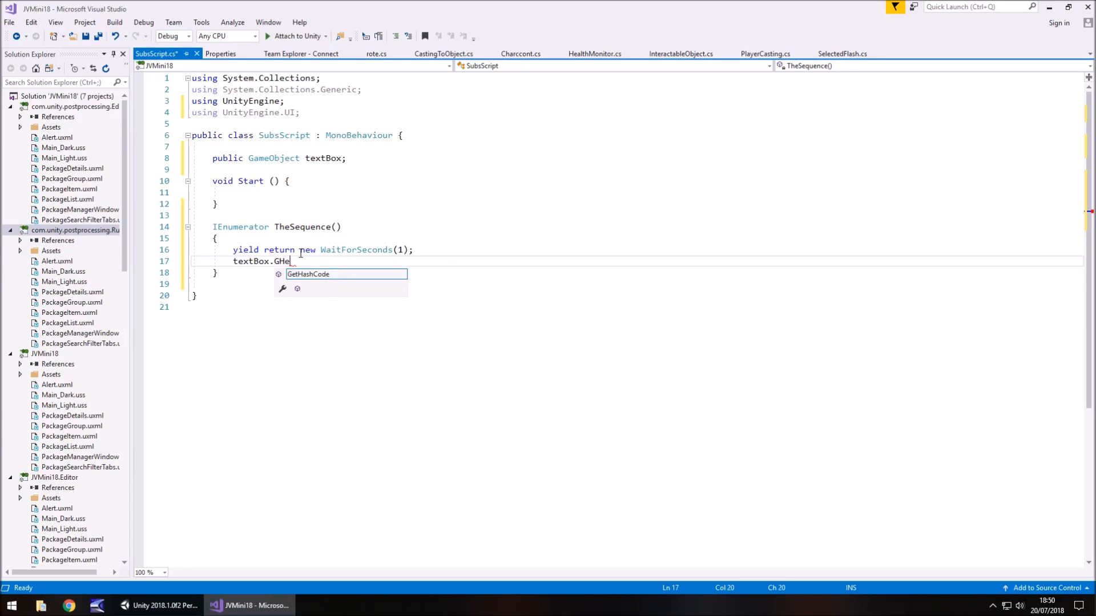
pyautogui.write('GetComponent<>')
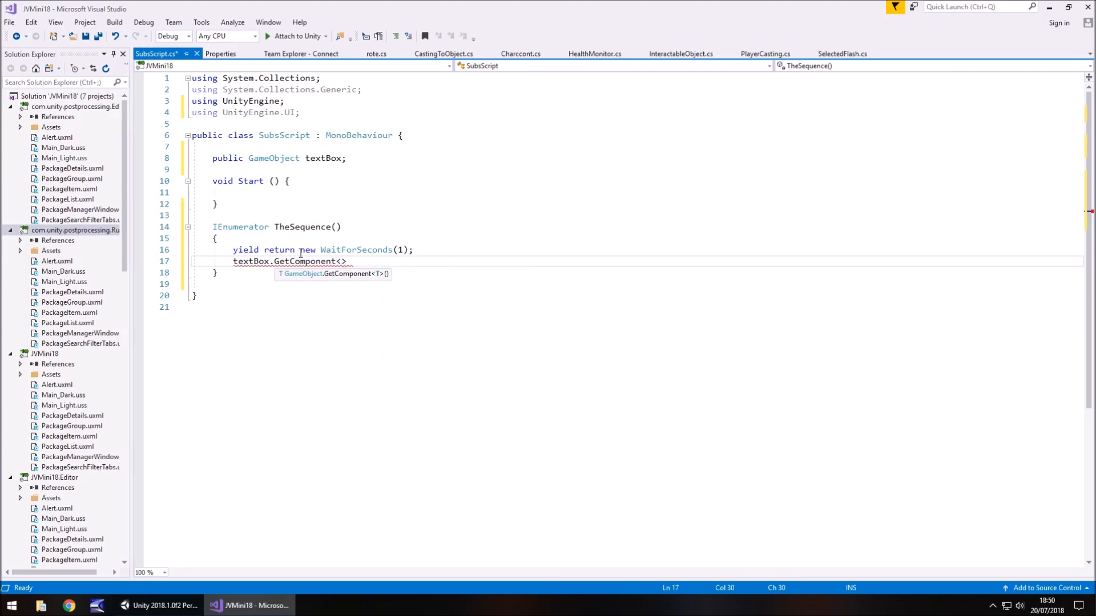
pyautogui.write('Te')
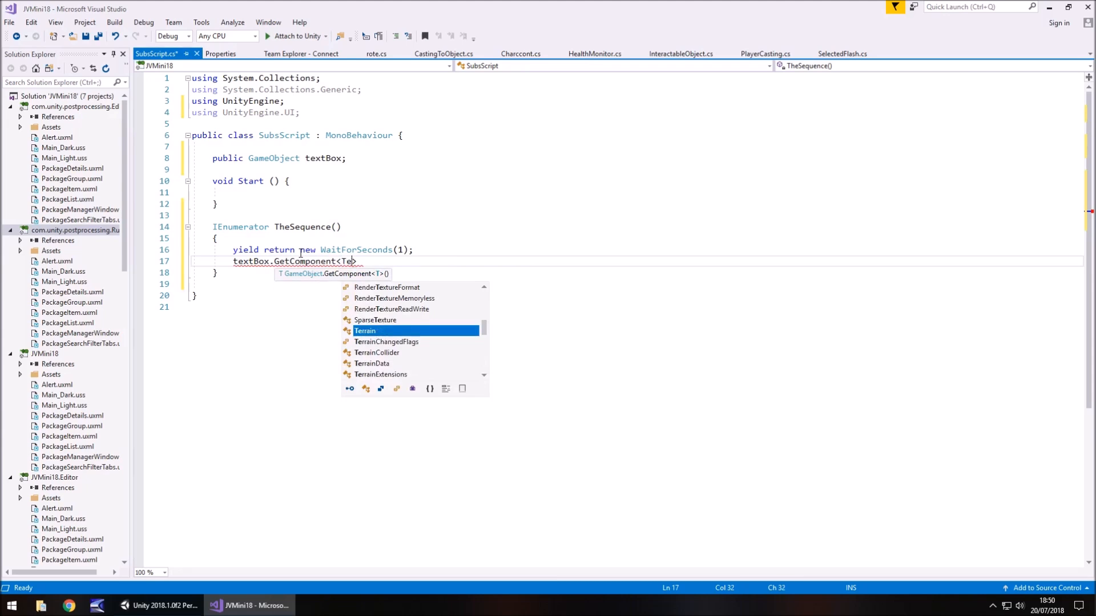
pyautogui.write('Text>().')
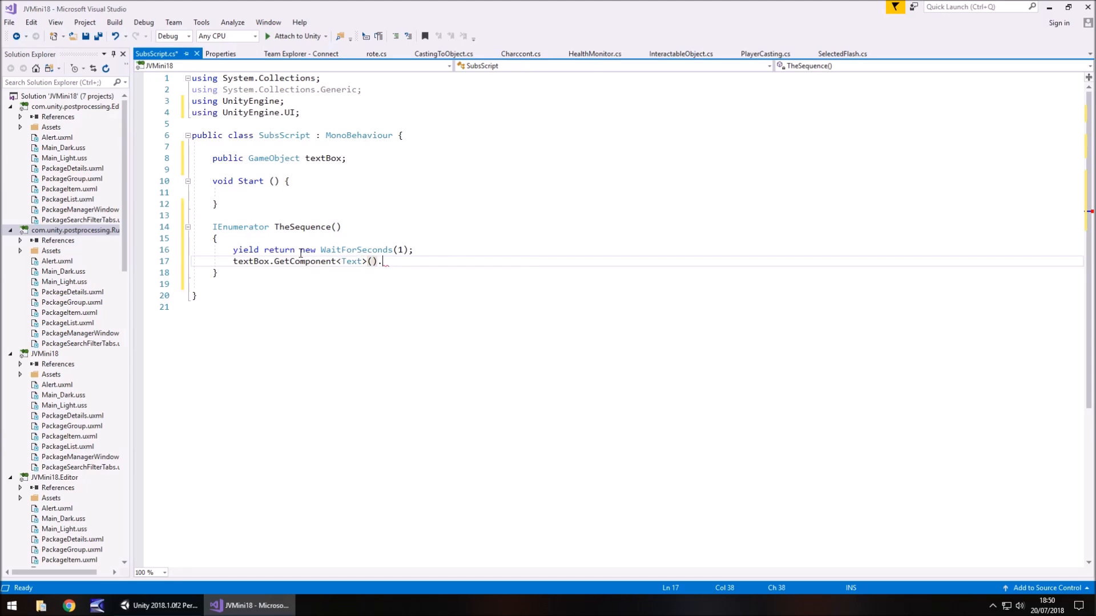
pyautogui.write('text = "Gosh,')
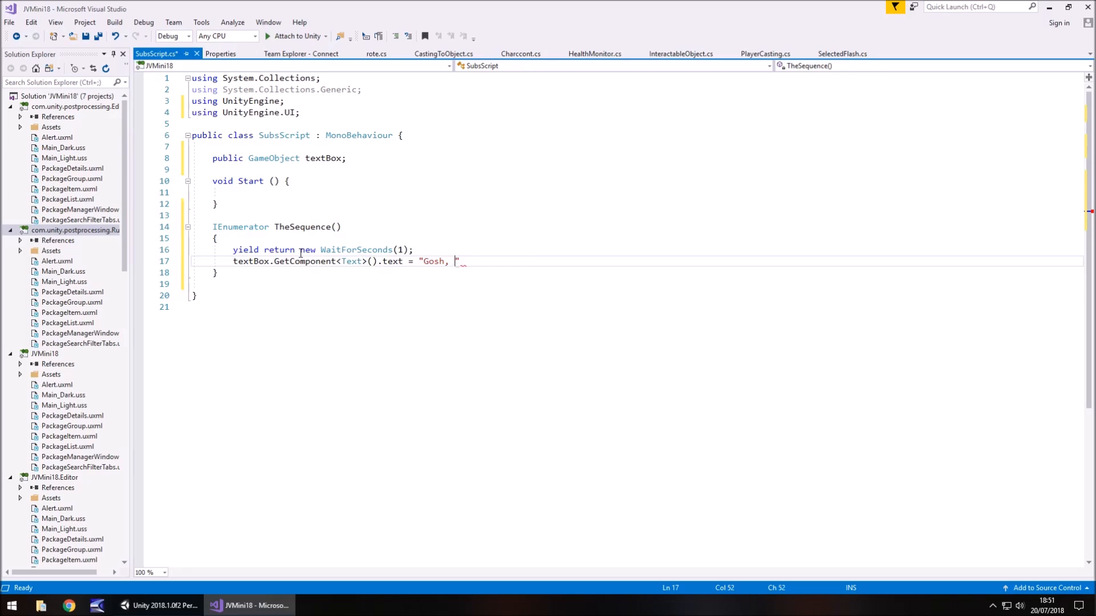
pyautogui.write('it looks very d')
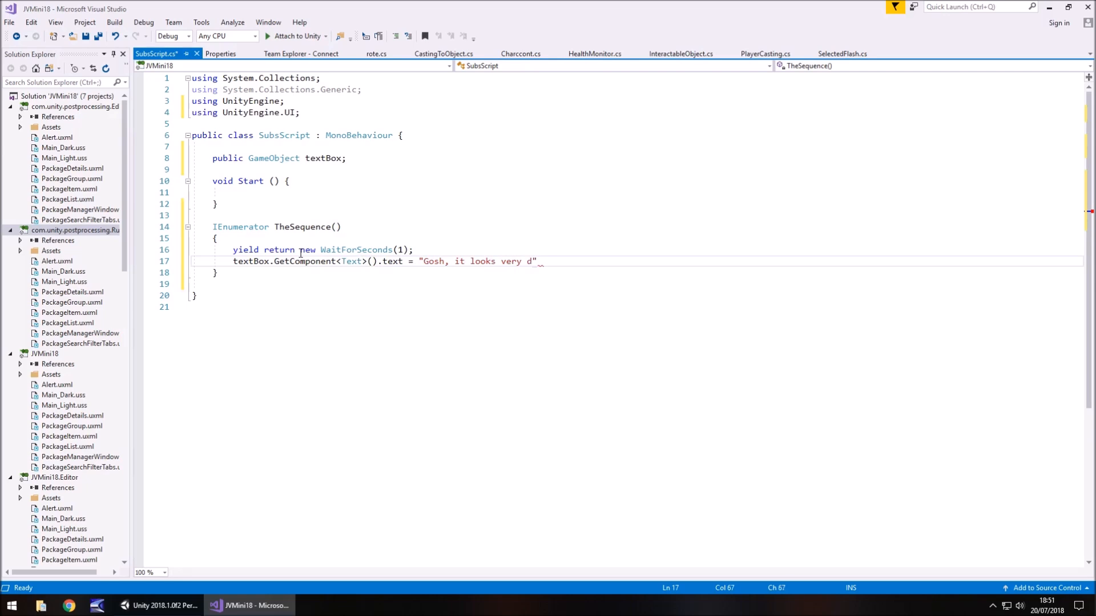
pyautogui.write('ark here. I wonder')
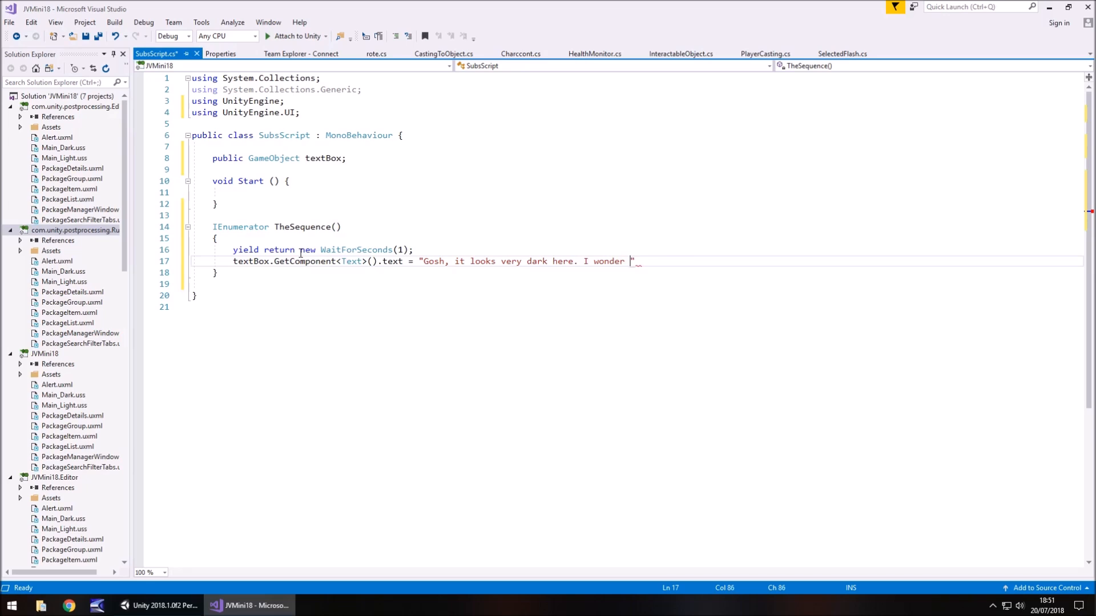
pyautogui.write('when thr sun will ris')
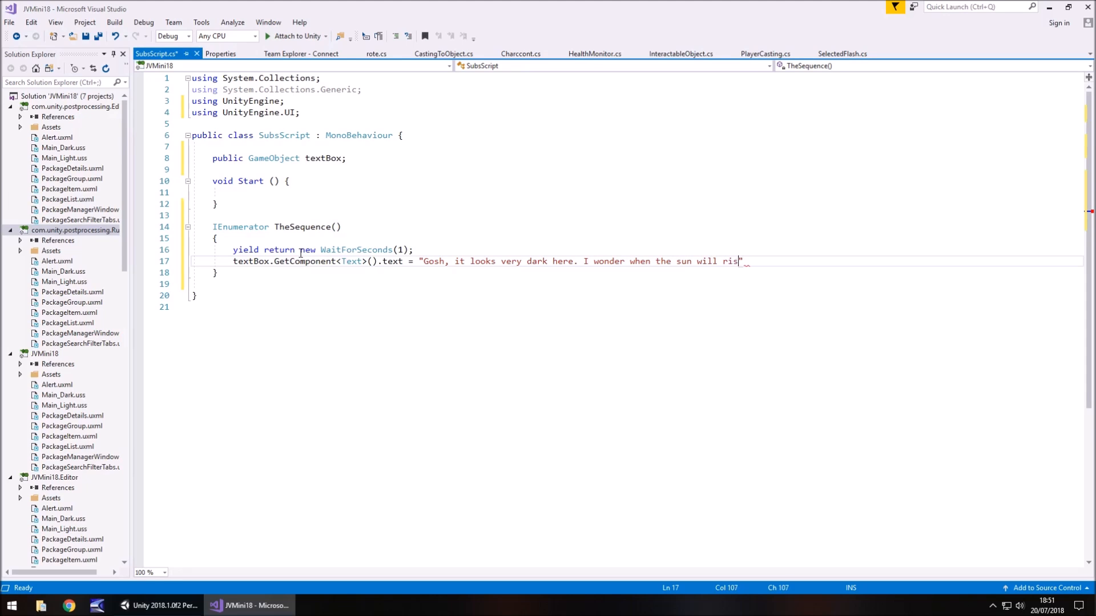
pyautogui.write('e.')
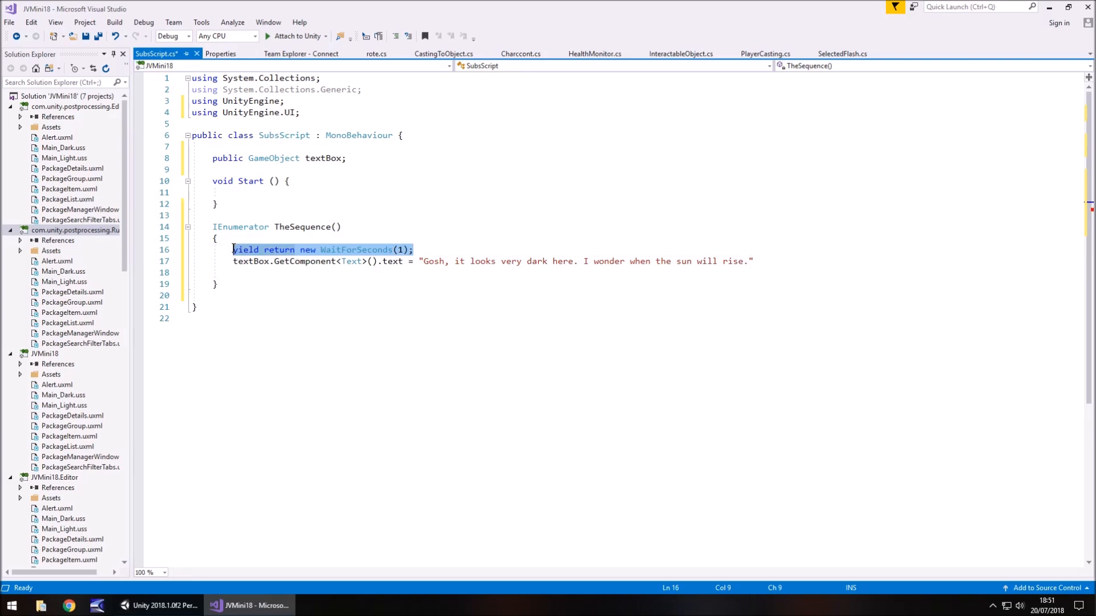
# - Add a wait and blank, then the second subtitle about the sun really starting to rise
pyautogui.write('yield return new WaitForSeconds(1);')
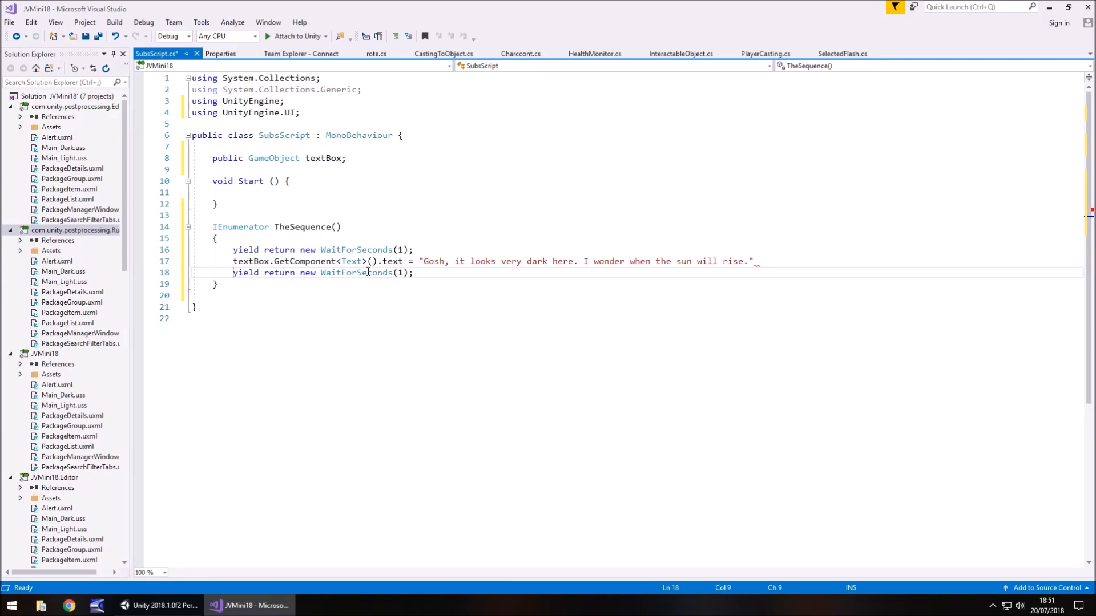
pyautogui.press('Backspace')
pyautogui.write('3')
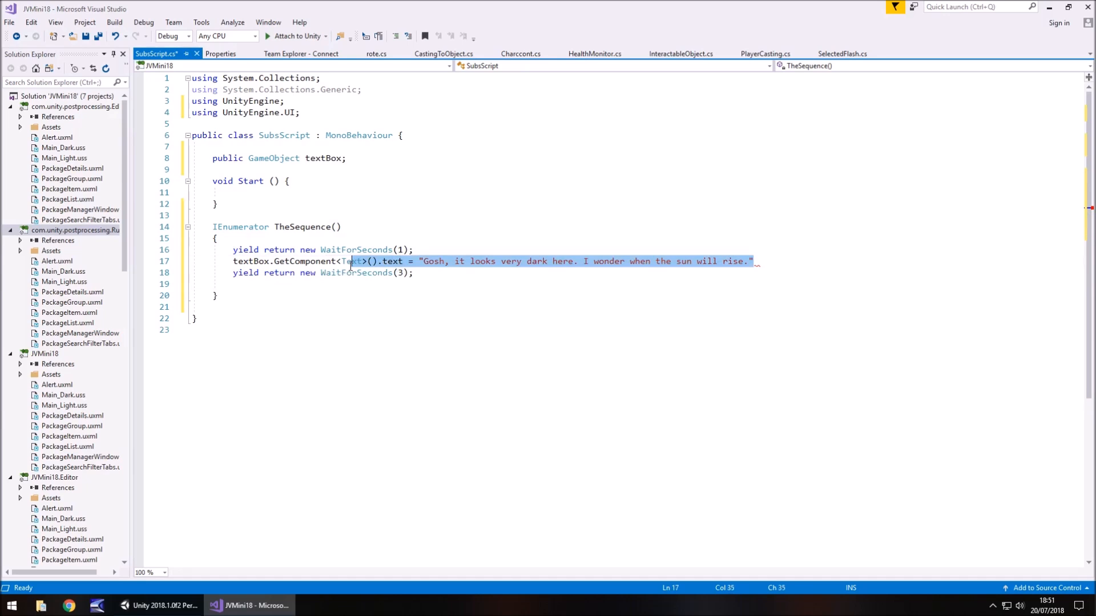
pyautogui.click(324, 284)
pyautogui.write('textBox.GetComponent<Text>().text = "')
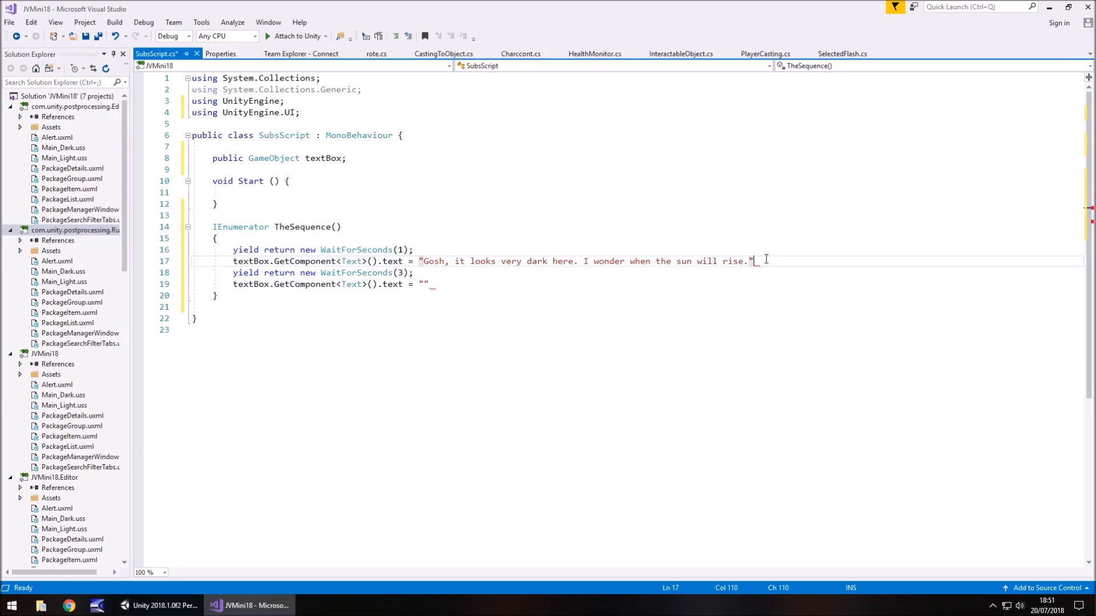
pyautogui.write(';')
pyautogui.click(334, 284)
pyautogui.write(';')
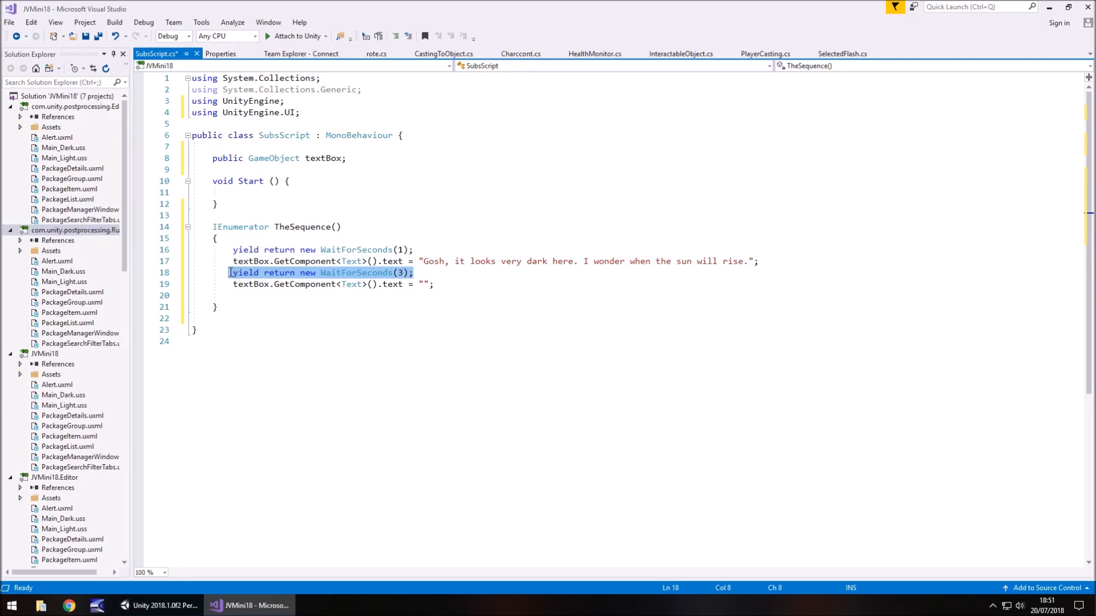
pyautogui.click(415, 272)
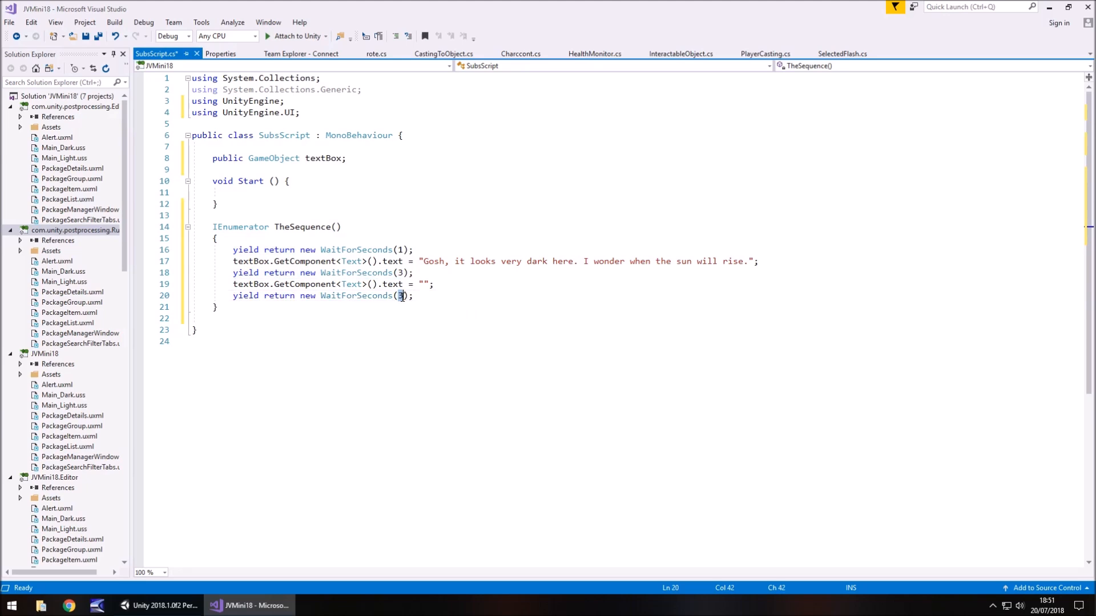
pyautogui.write('1')
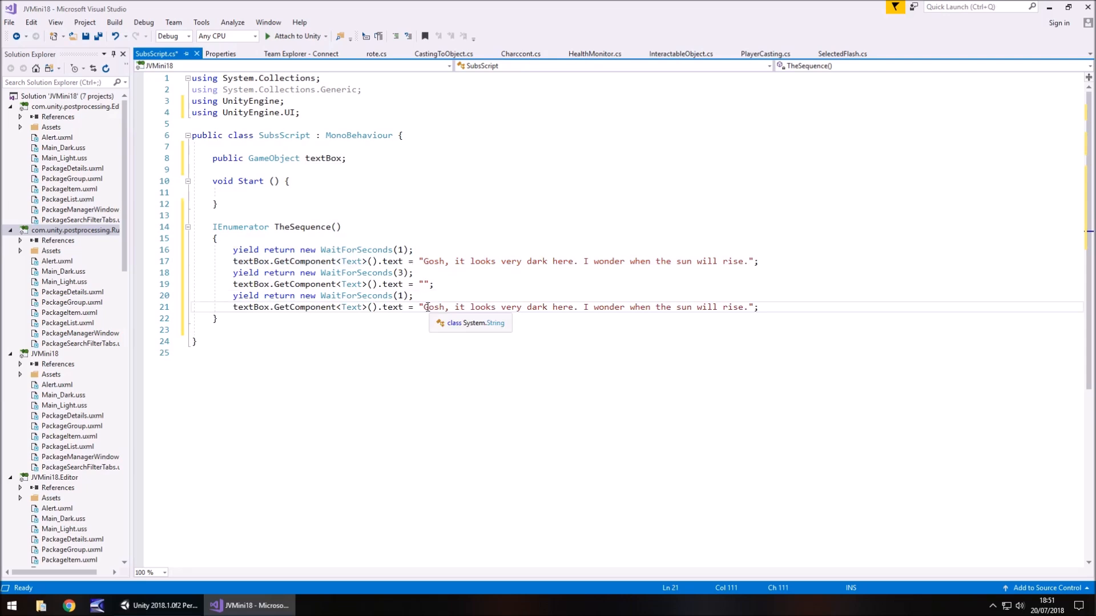
pyautogui.moveTo(424, 307); pyautogui.dragTo(734, 307)
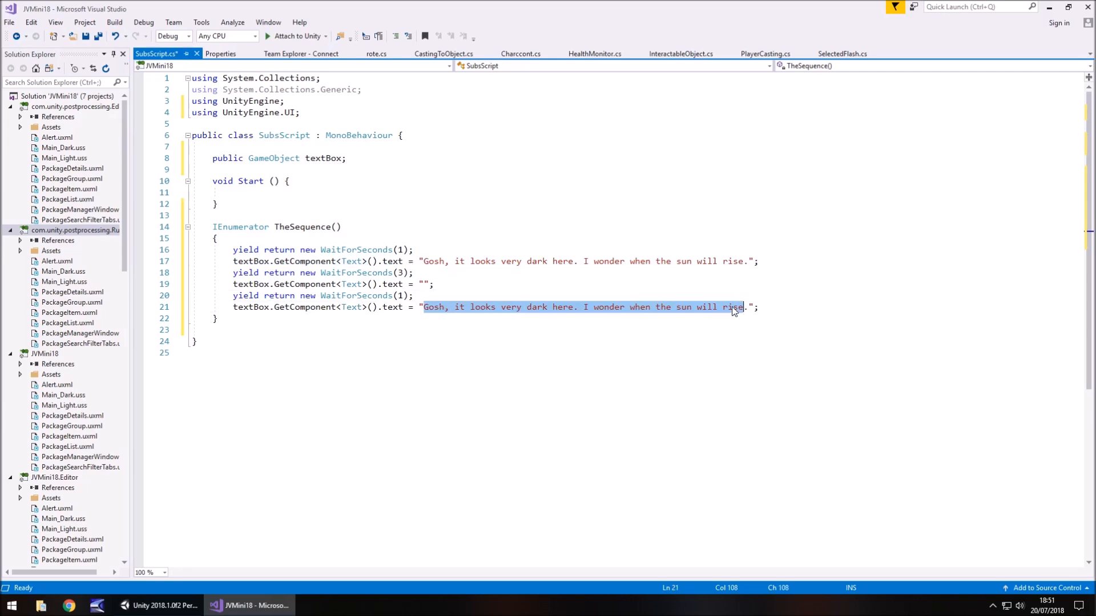
pyautogui.write('Looks like it\'s actu.";')
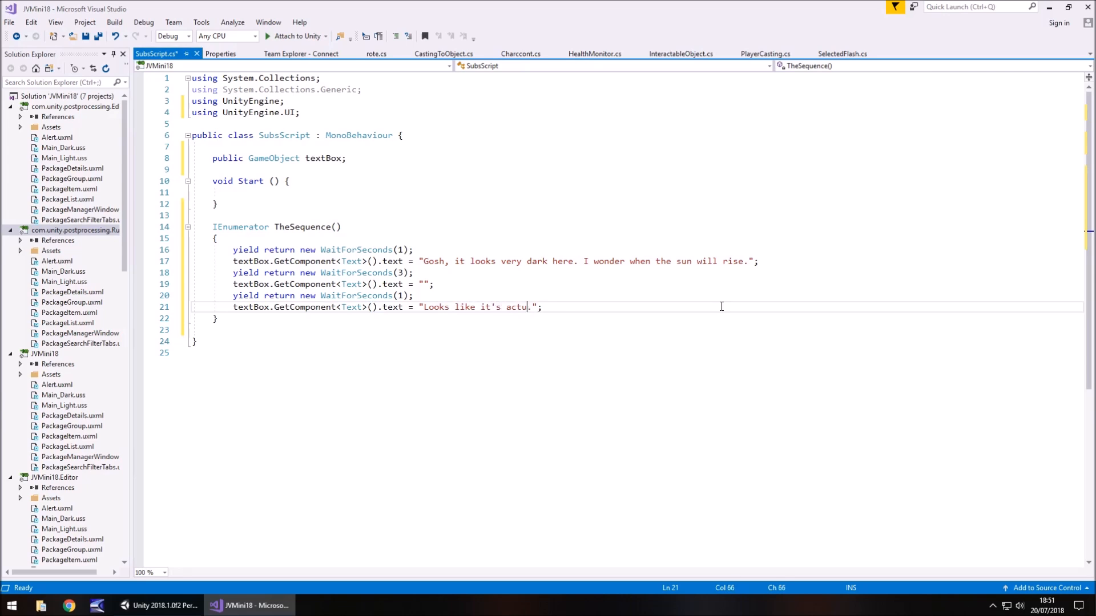
pyautogui.write('ally starting to')
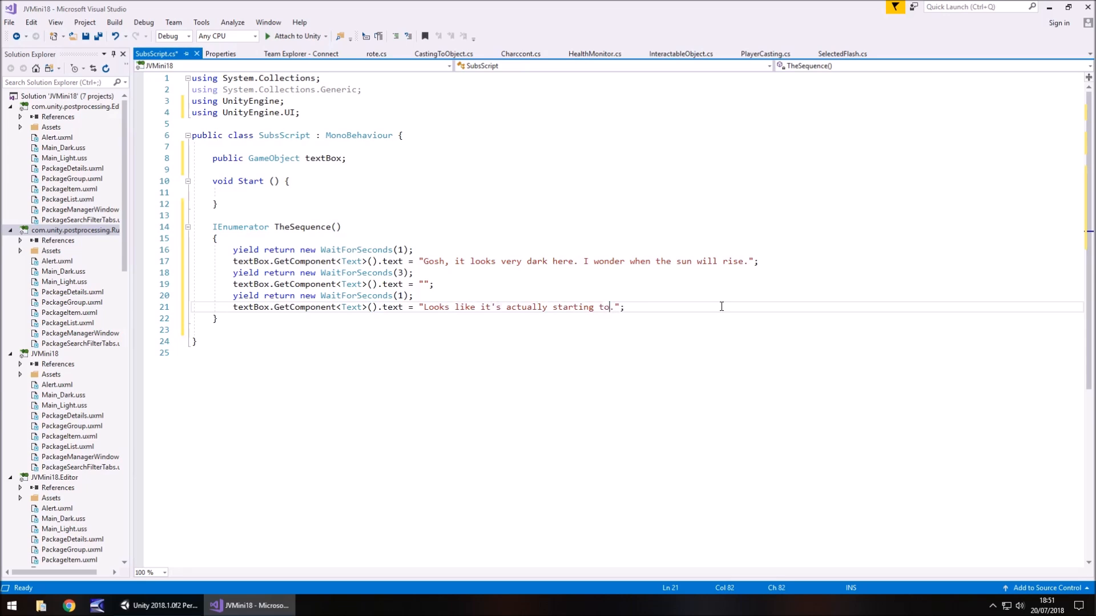
pyautogui.write('rise')
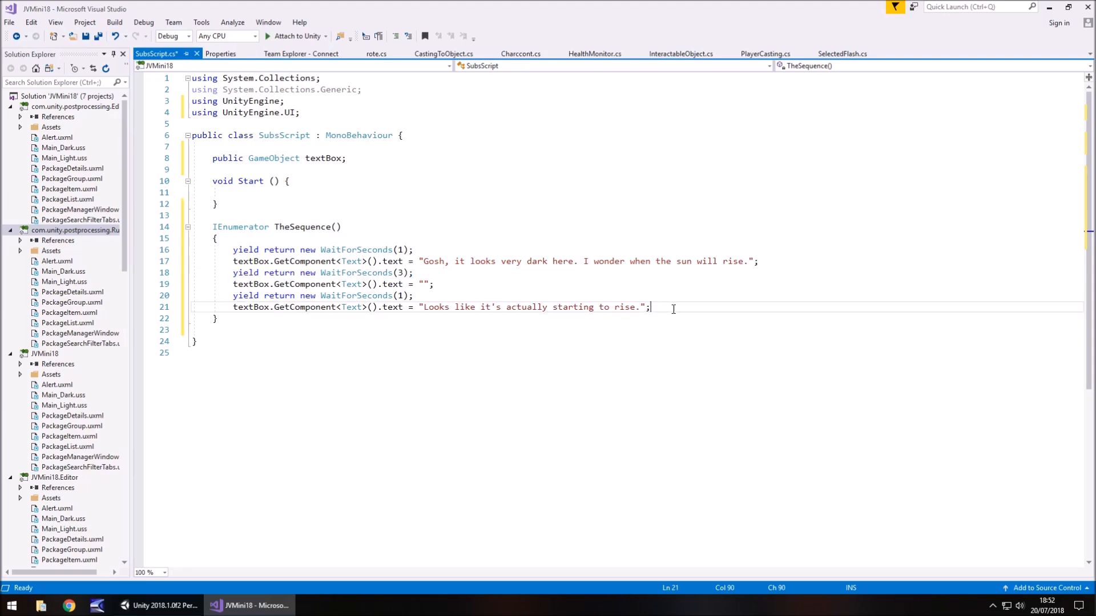
# - Add three-second waits, a clear, and the third subtitle 'Yes, it is getting quite bright now'
pyautogui.write('yield return new WaitForSeconds(3);')
pyautogui.click(323, 272)
pyautogui.write('4')
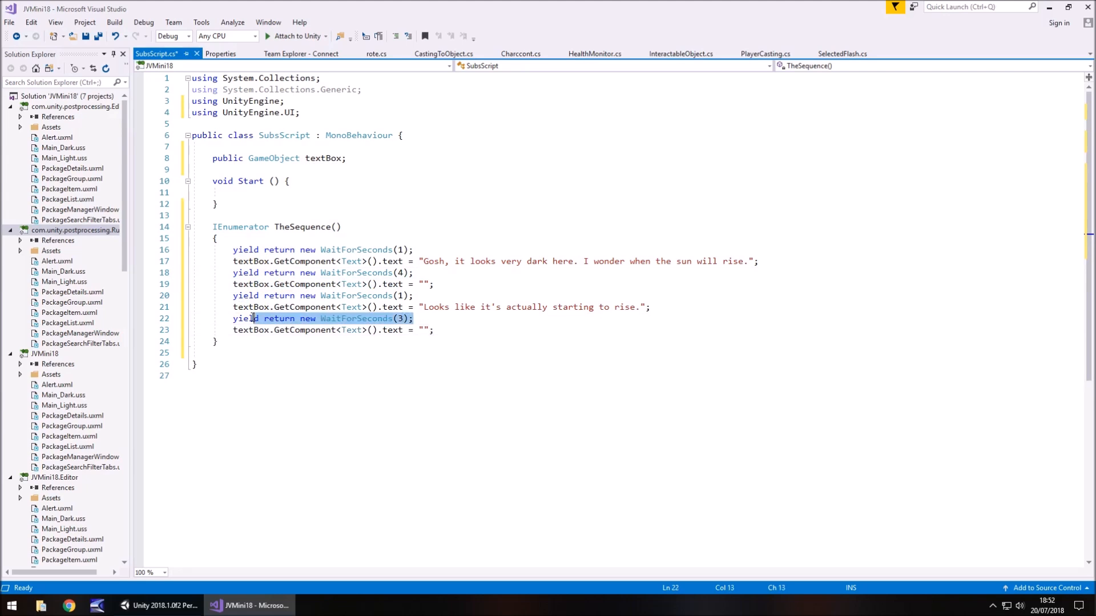
pyautogui.click(435, 330)
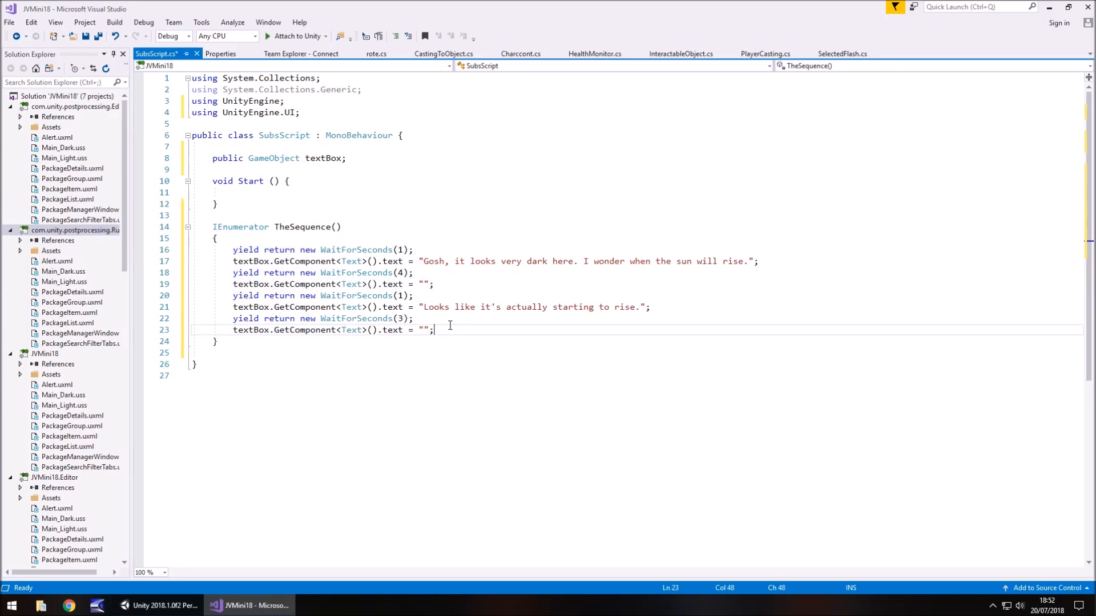
pyautogui.write('yield return new WaitForSeconds(3);')
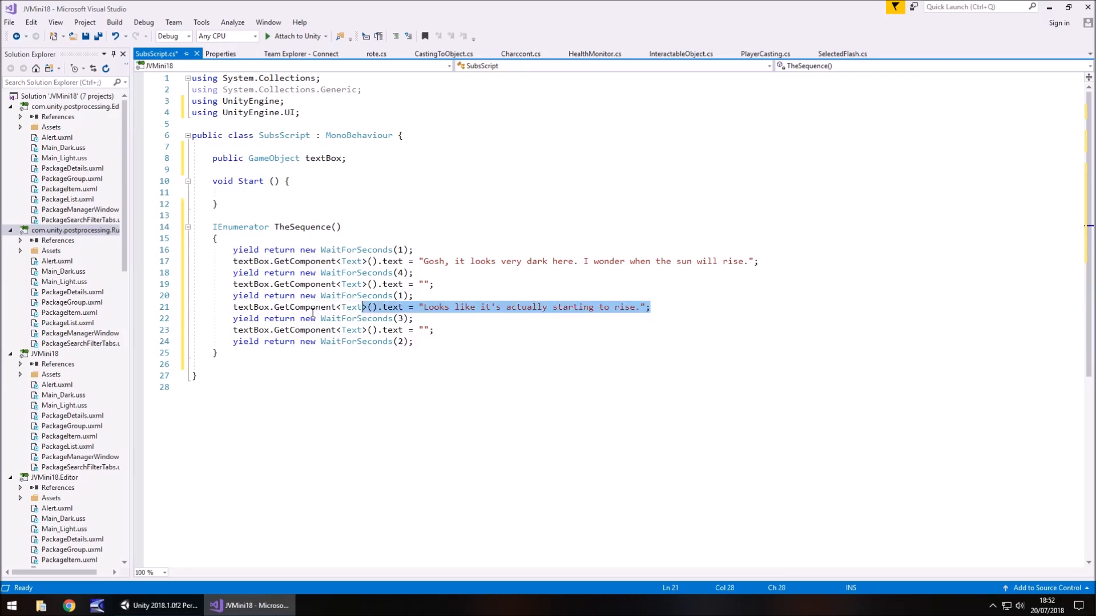
pyautogui.click(428, 341)
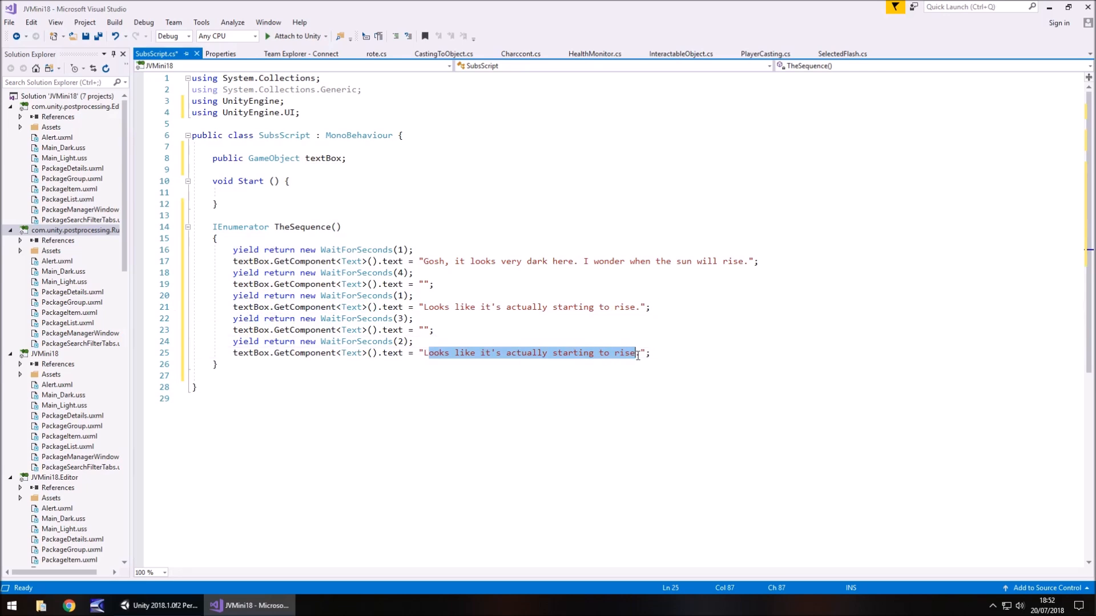
pyautogui.write('Yes,.')
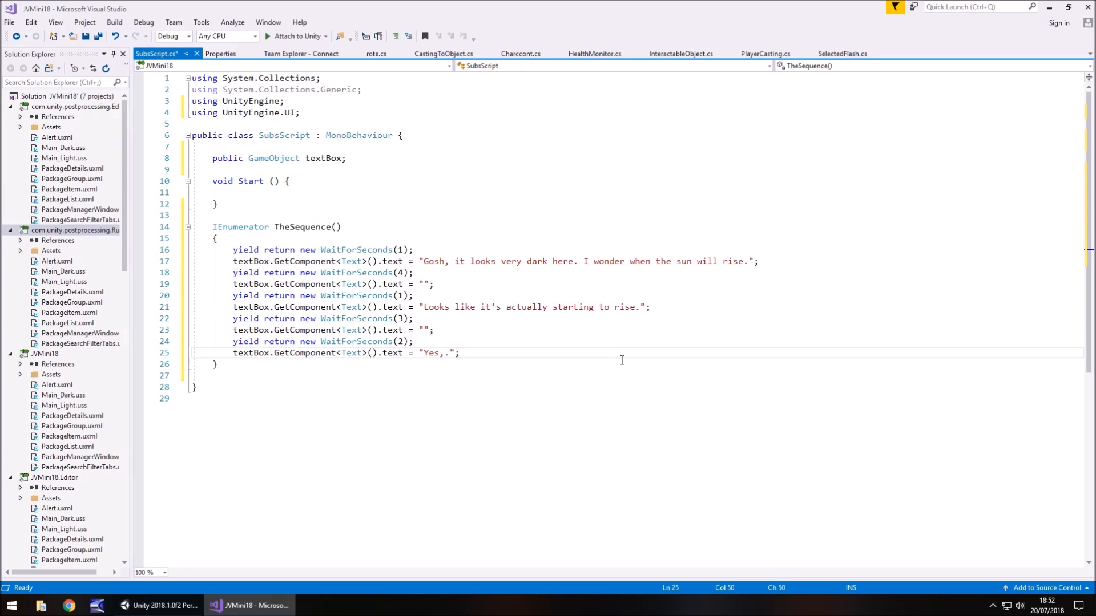
pyautogui.write('it is gettinmg')
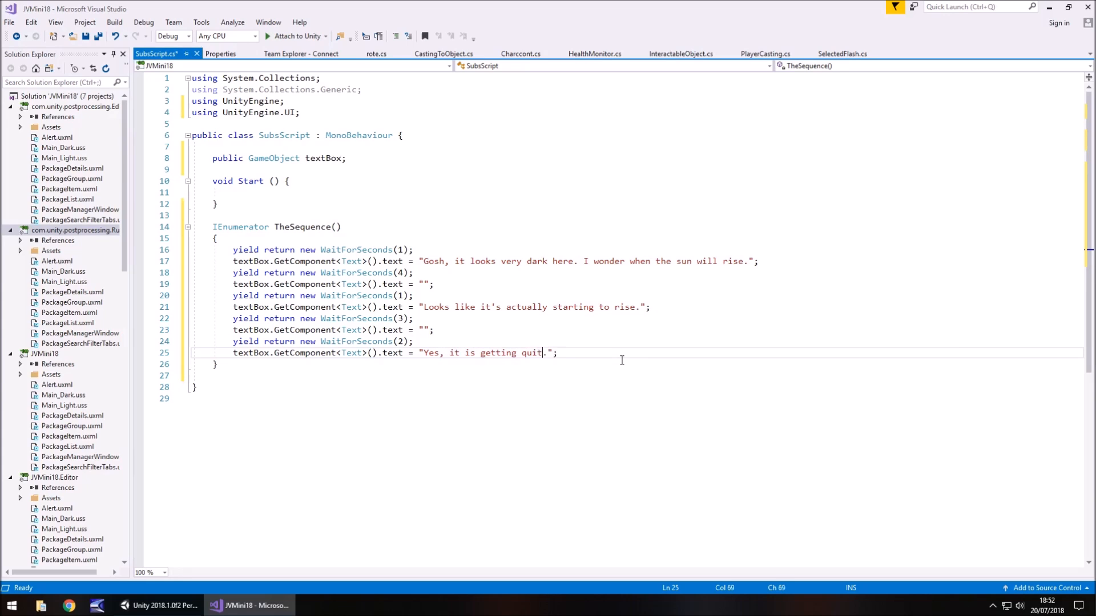
pyautogui.write('e bright now')
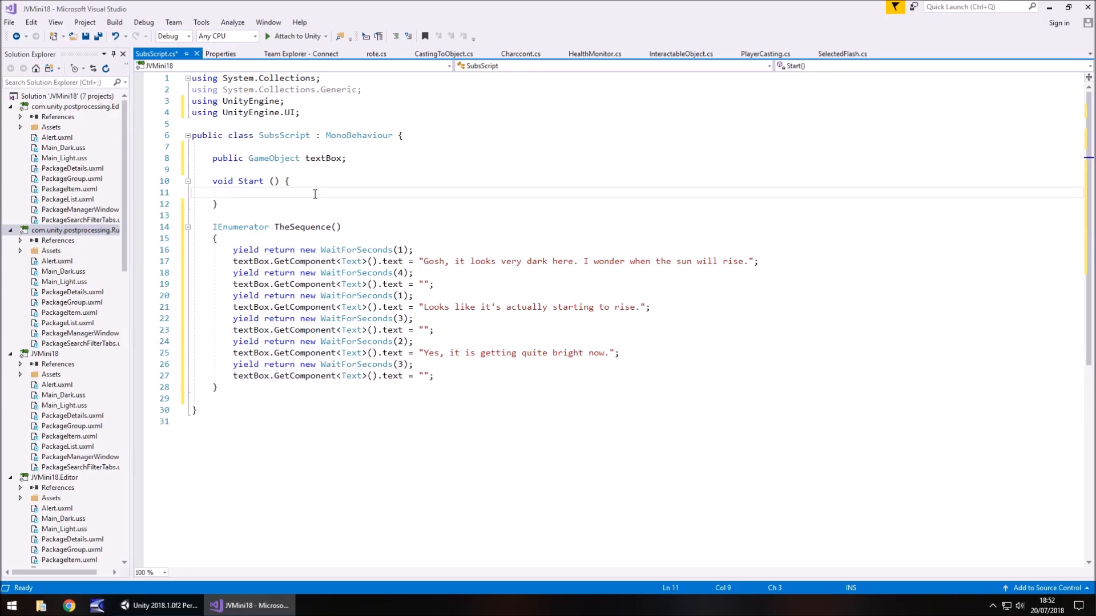
# - Call StartCoroutine(TheSequence()); in Start, save the script and return to Unity
pyautogui.write('St')
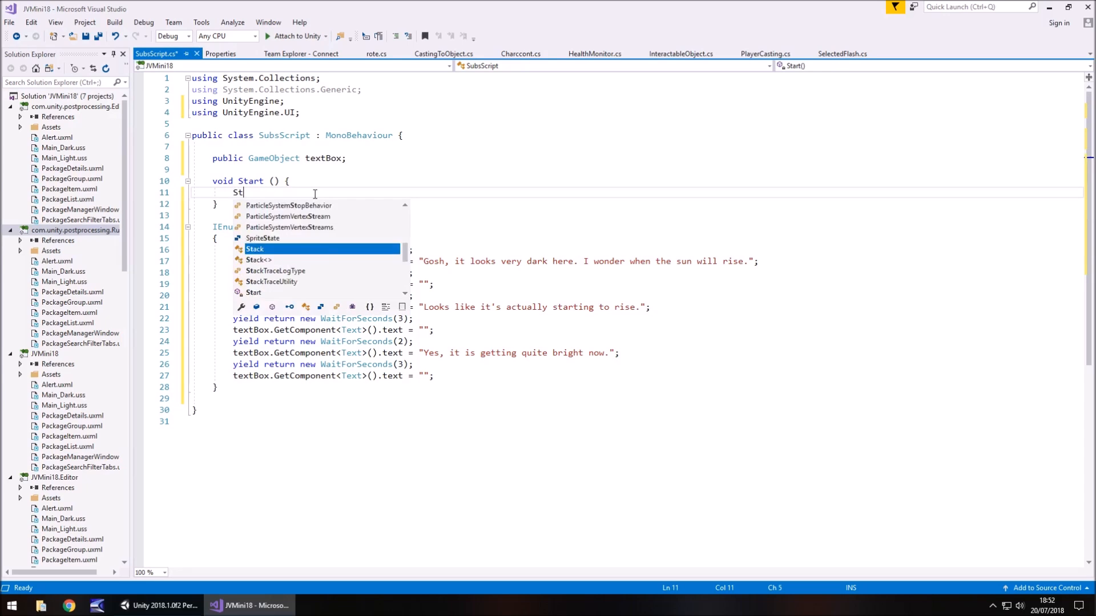
pyautogui.write('artCoroutine(')
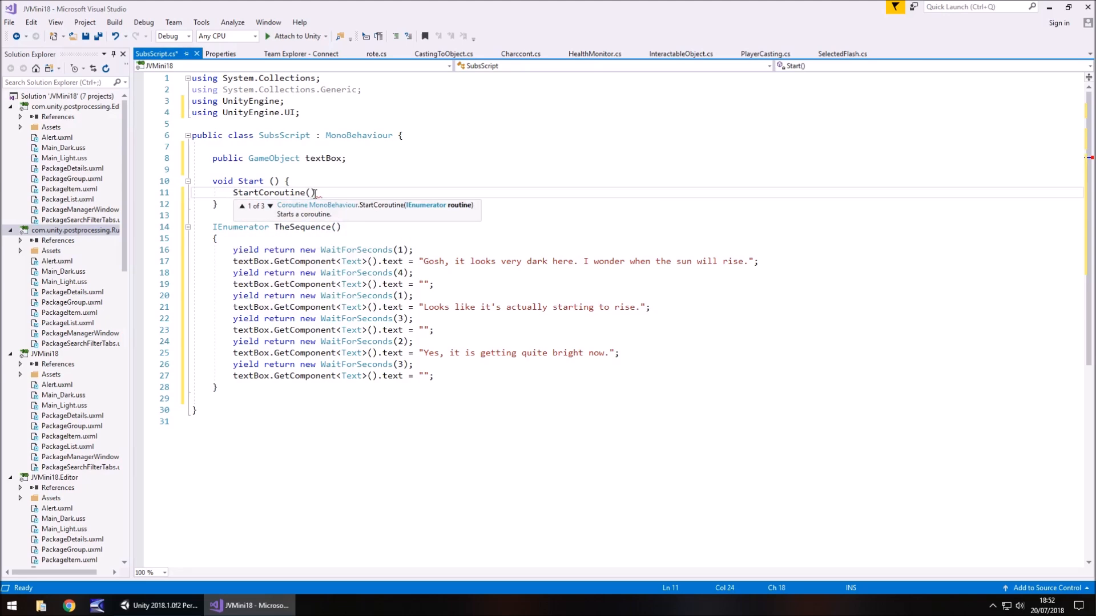
pyautogui.write('TheSequence(')
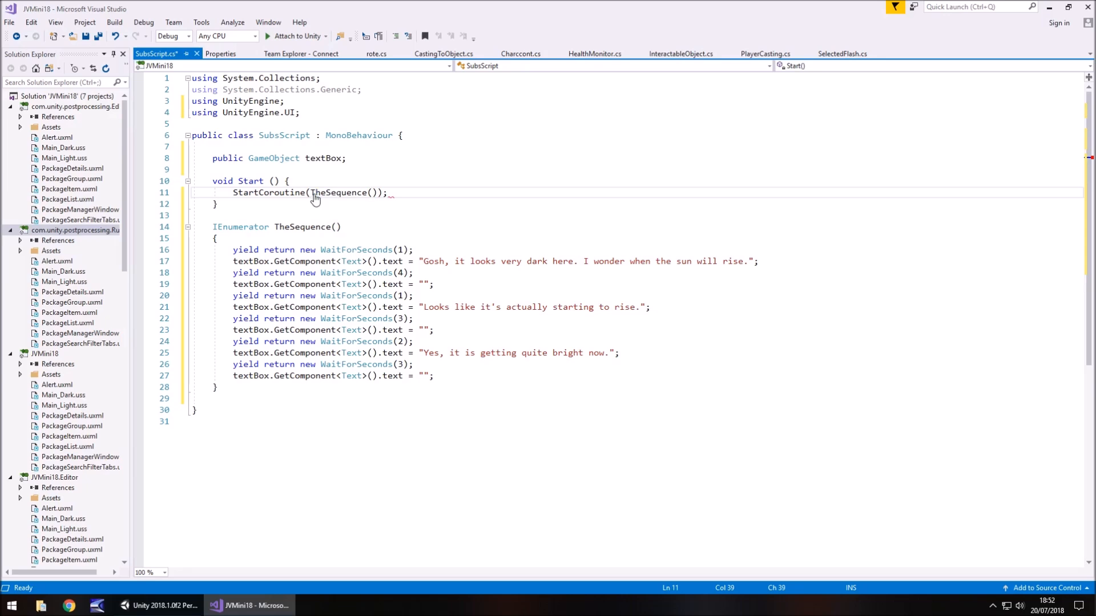
pyautogui.press('ctrl+s')
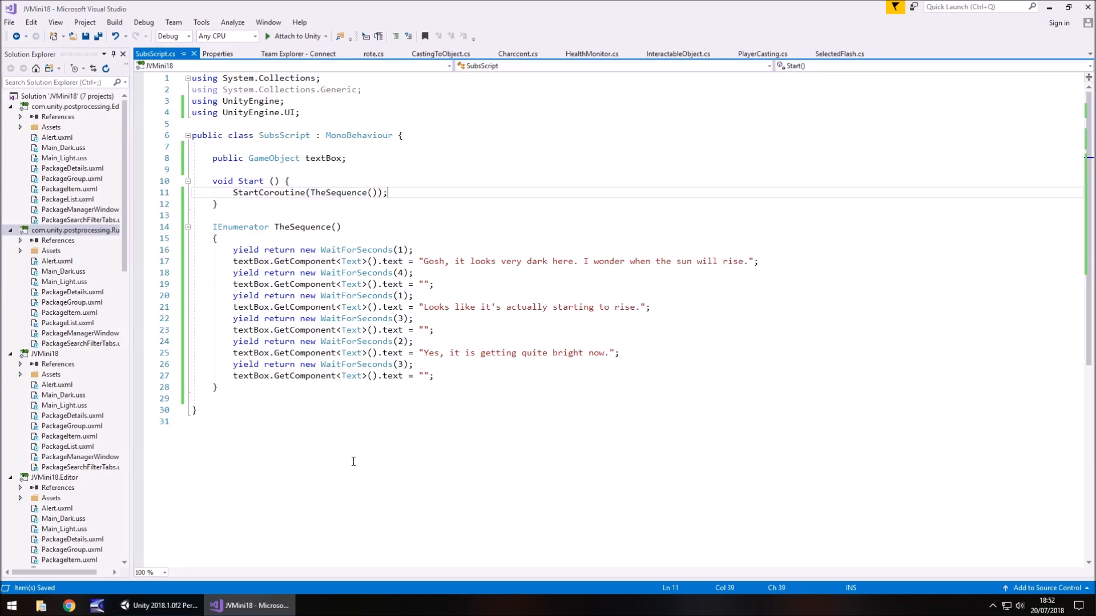
pyautogui.click(160, 605)
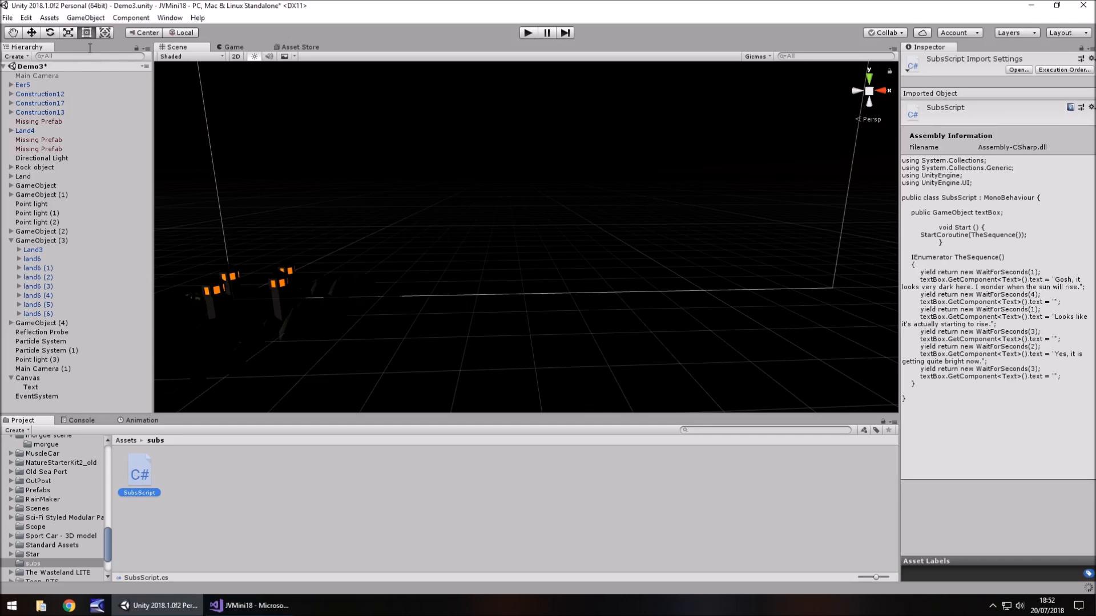
pyautogui.moveTo(154, 120)
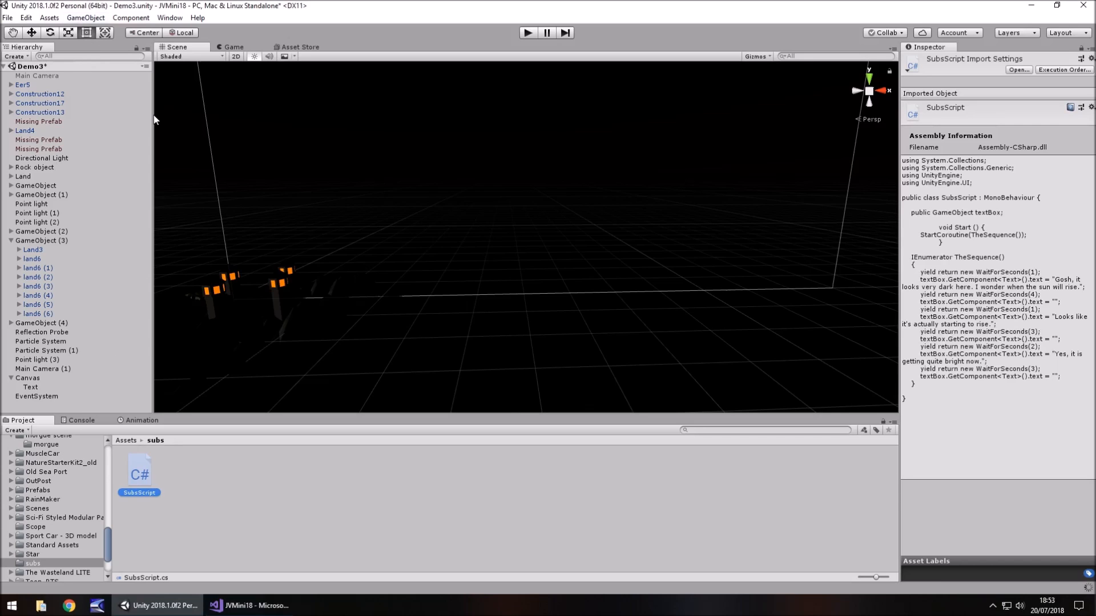
pyautogui.moveTo(157, 126)
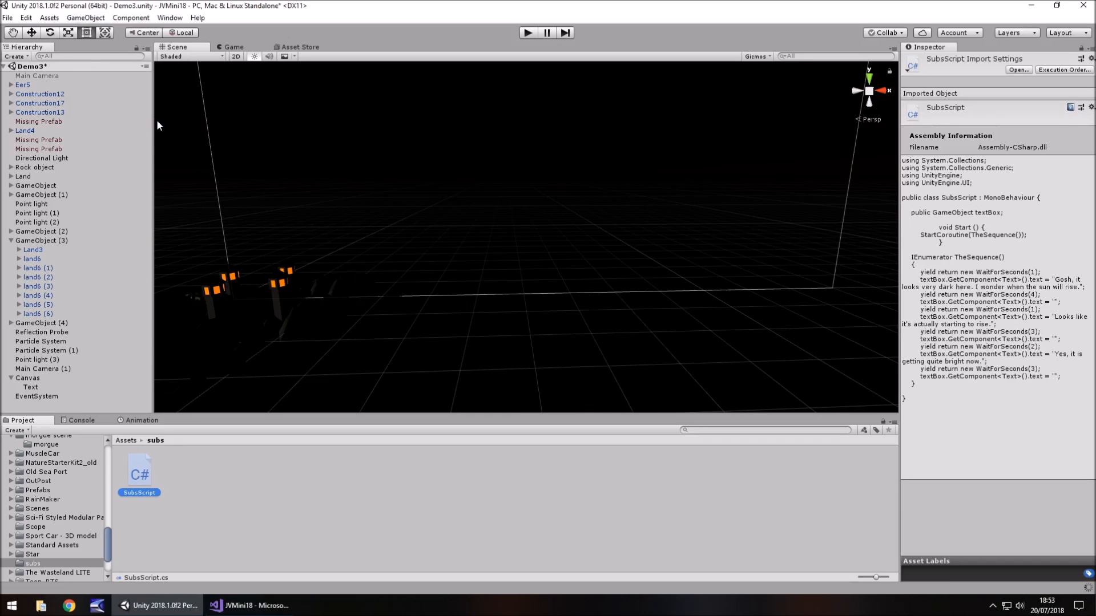
# - Create a new empty GameObject in the scene to carry SubsScript
pyautogui.click(85, 17)
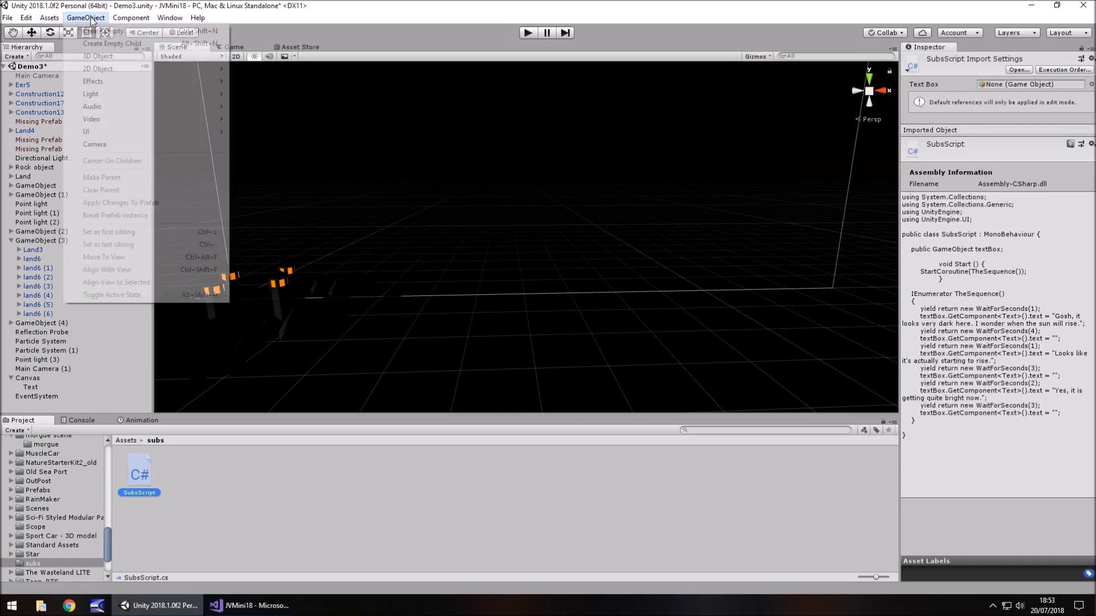
pyautogui.moveTo(103, 31)
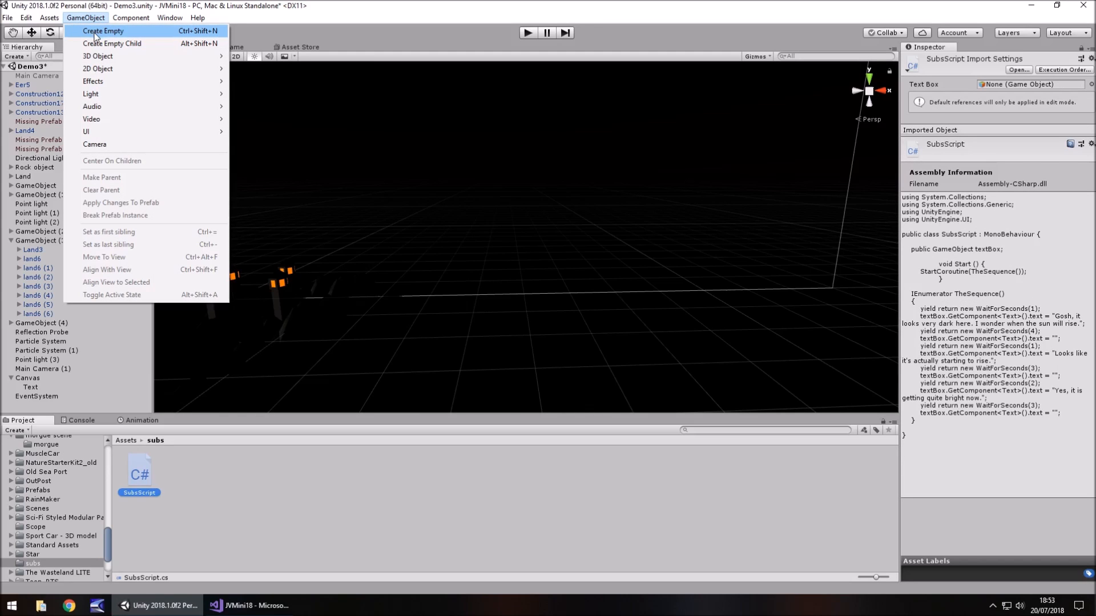
pyautogui.click(103, 30)
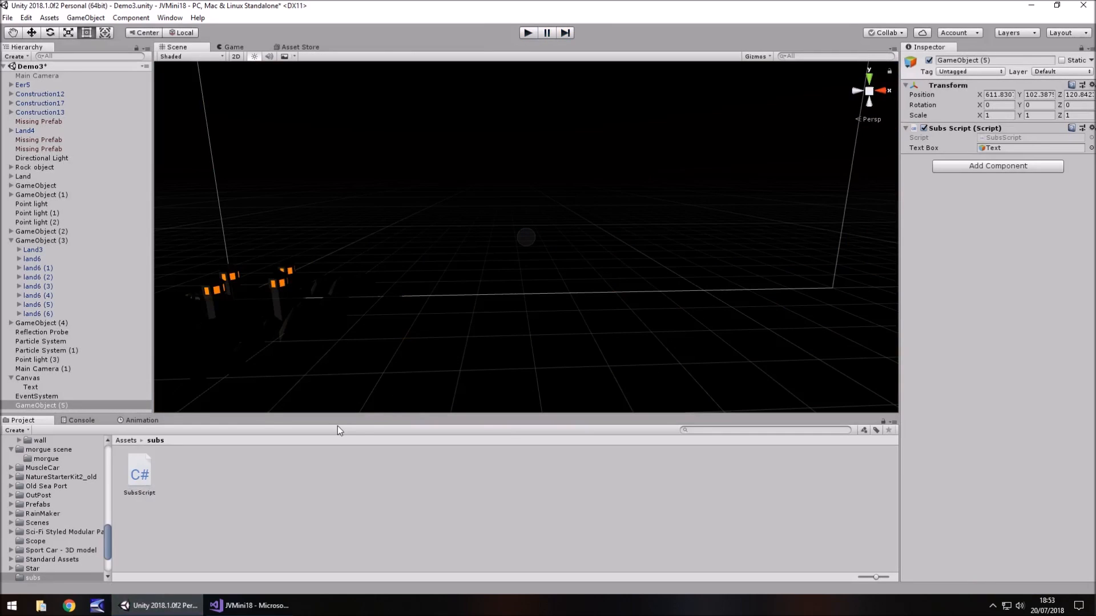
pyautogui.moveTo(350, 335)
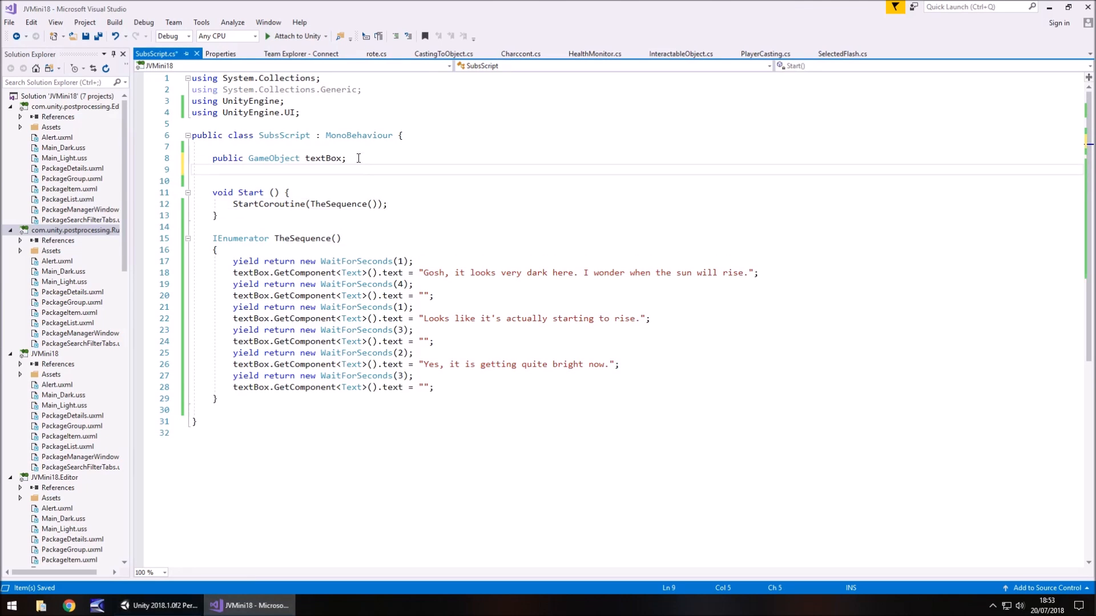
# - Declare a public bool subDec field initialised to true
pyautogui.write('public bool sub')
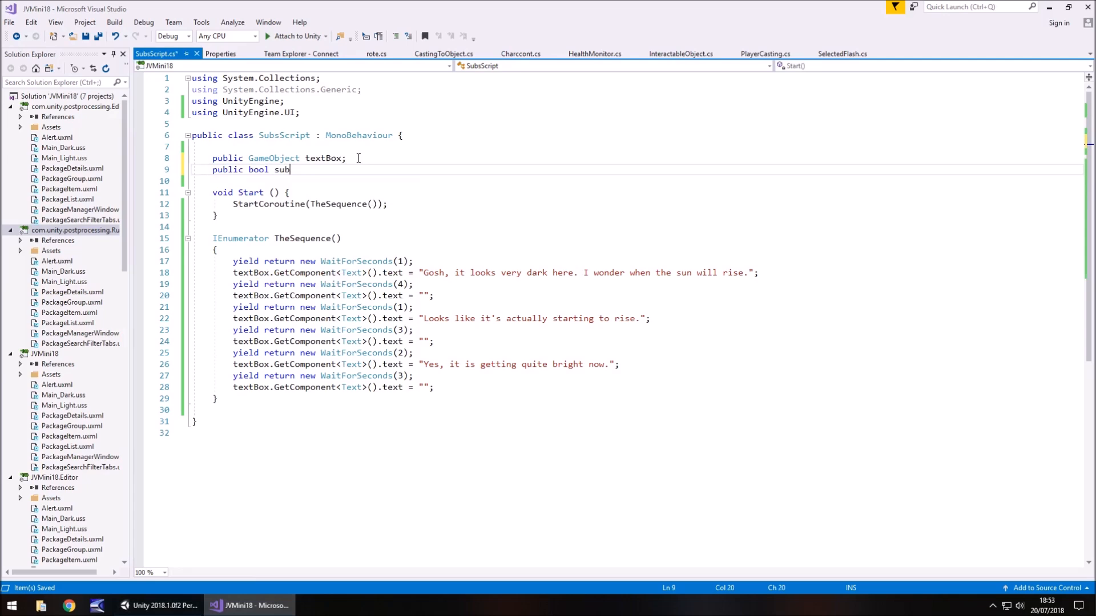
pyautogui.write('Dec')
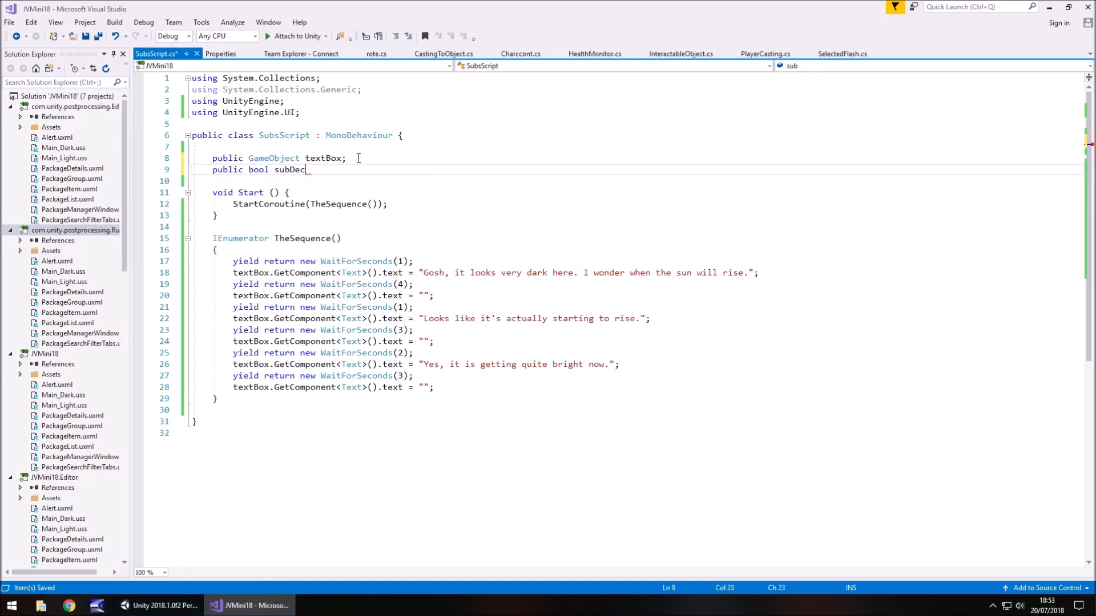
pyautogui.doubleClick(289, 169)
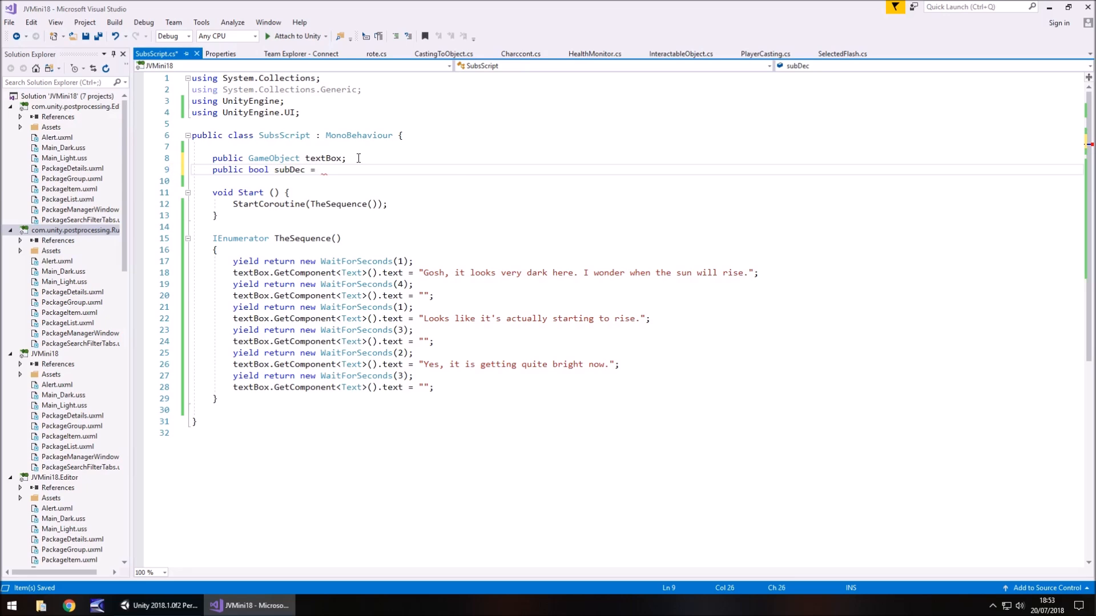
pyautogui.write('true;')
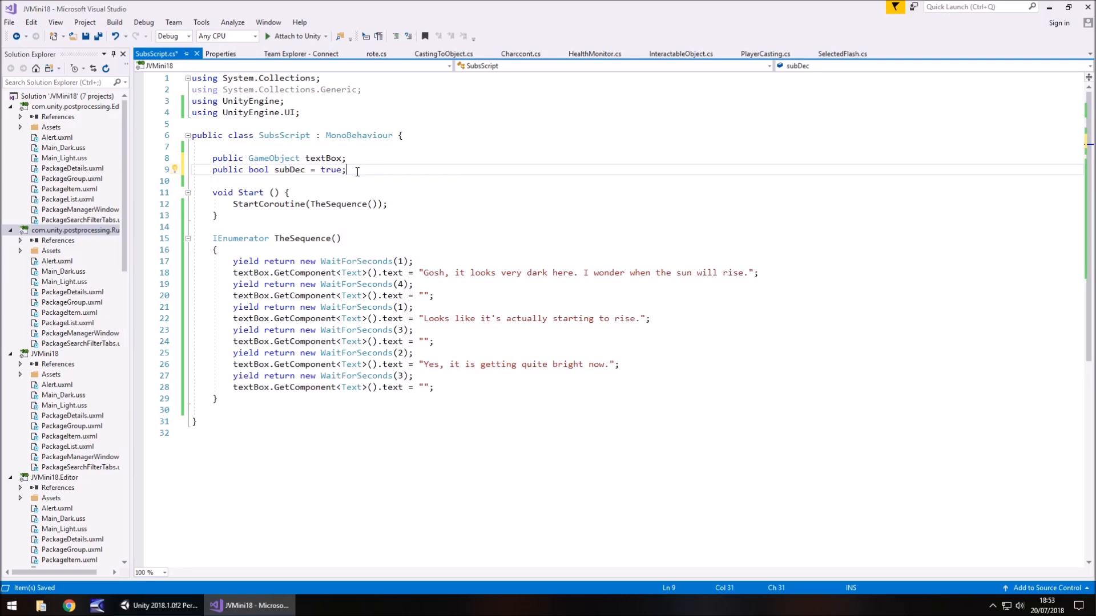
# - Tidy the public GameObject field and add an empty void Update method
pyautogui.write('public')
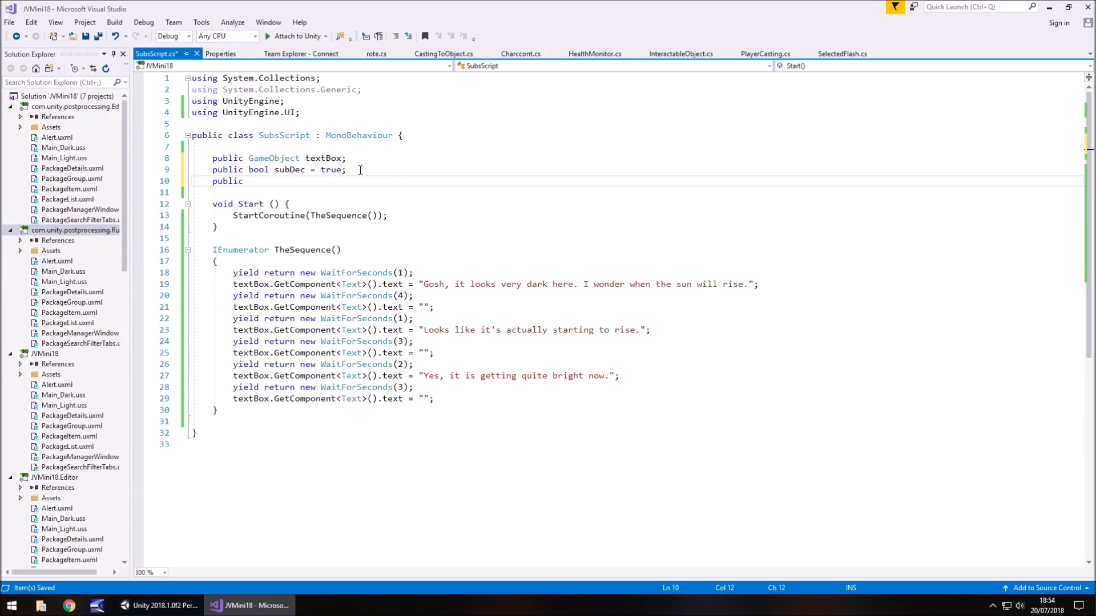
pyautogui.write('Gam')
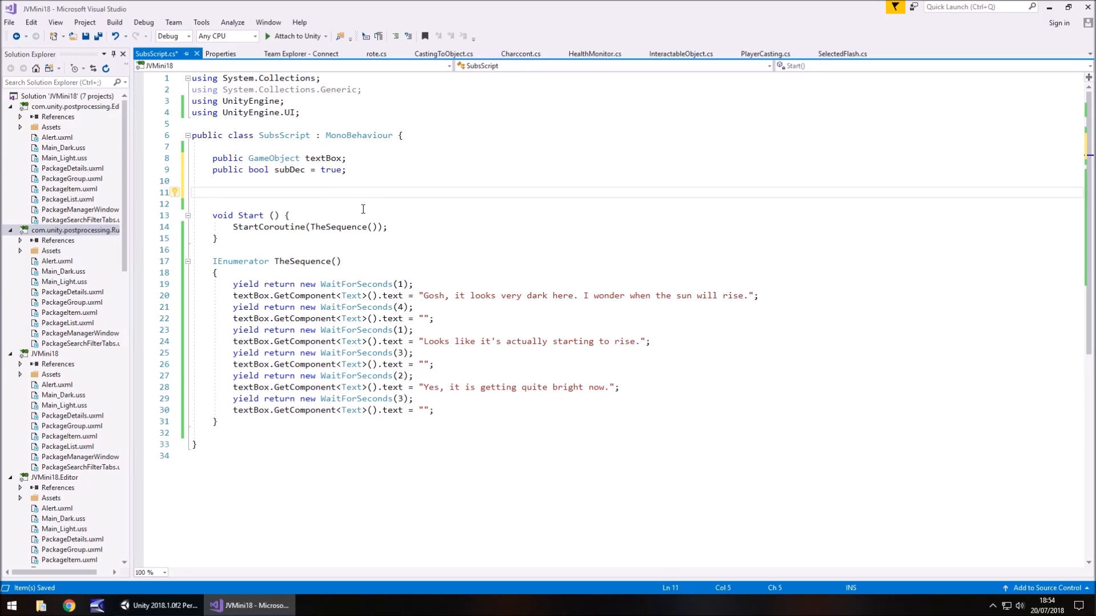
pyautogui.write('void Update(')
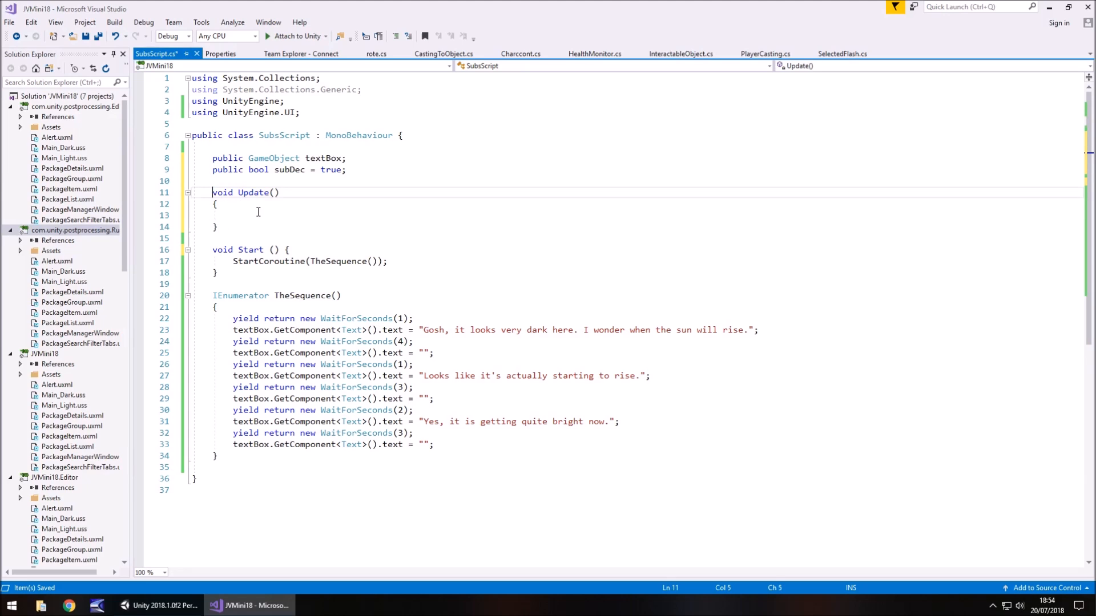
# - Write the first Update check: if subDec == false, SetActive(true) on the text box and set subDec true
pyautogui.write('if (subDec =')
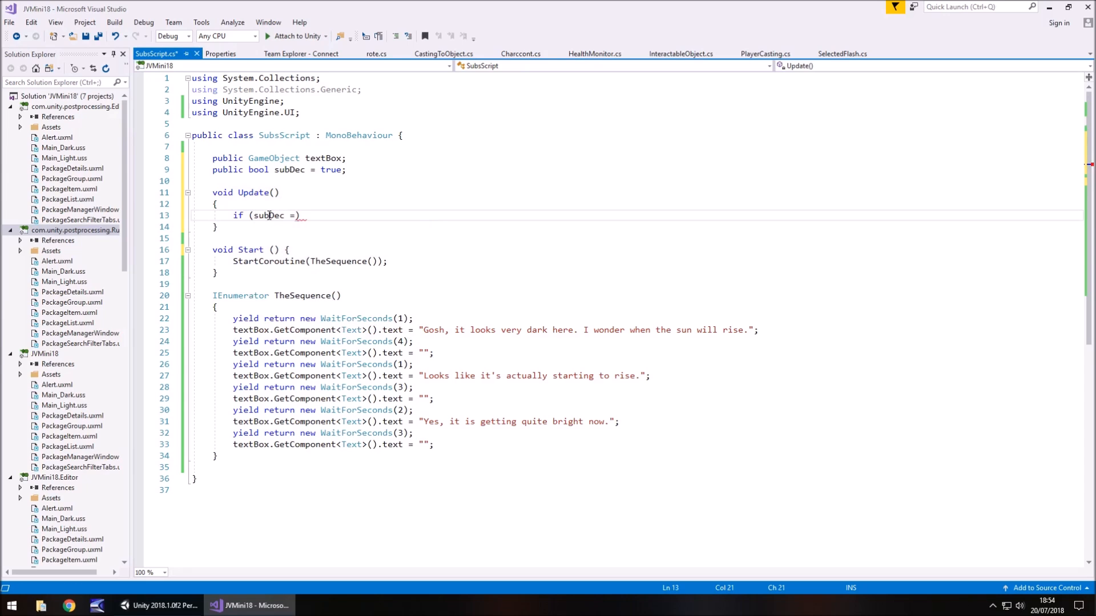
pyautogui.write('= false')
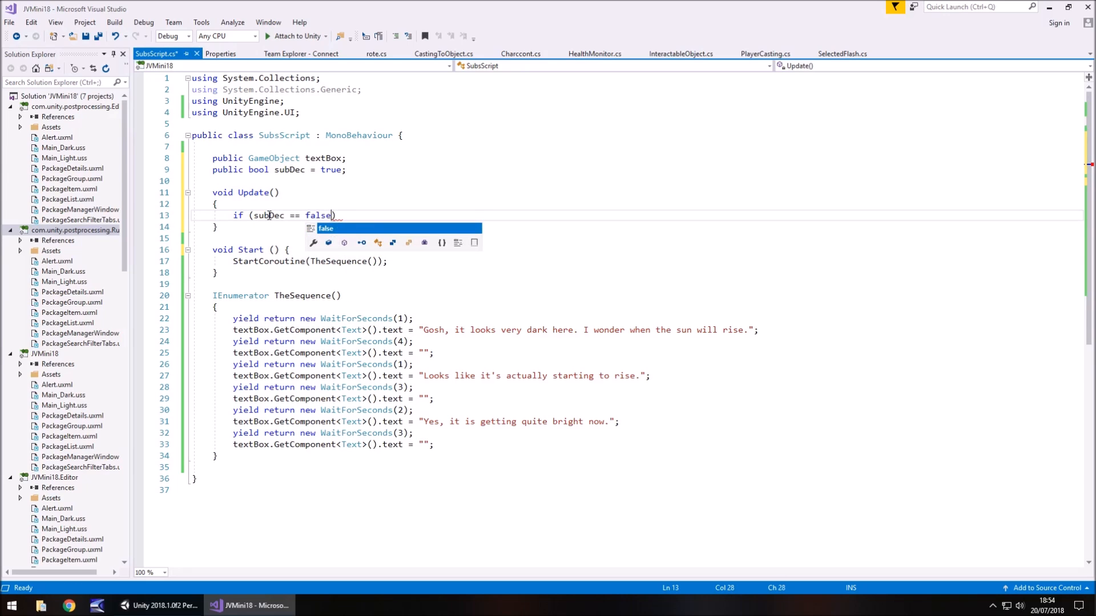
pyautogui.write('(')
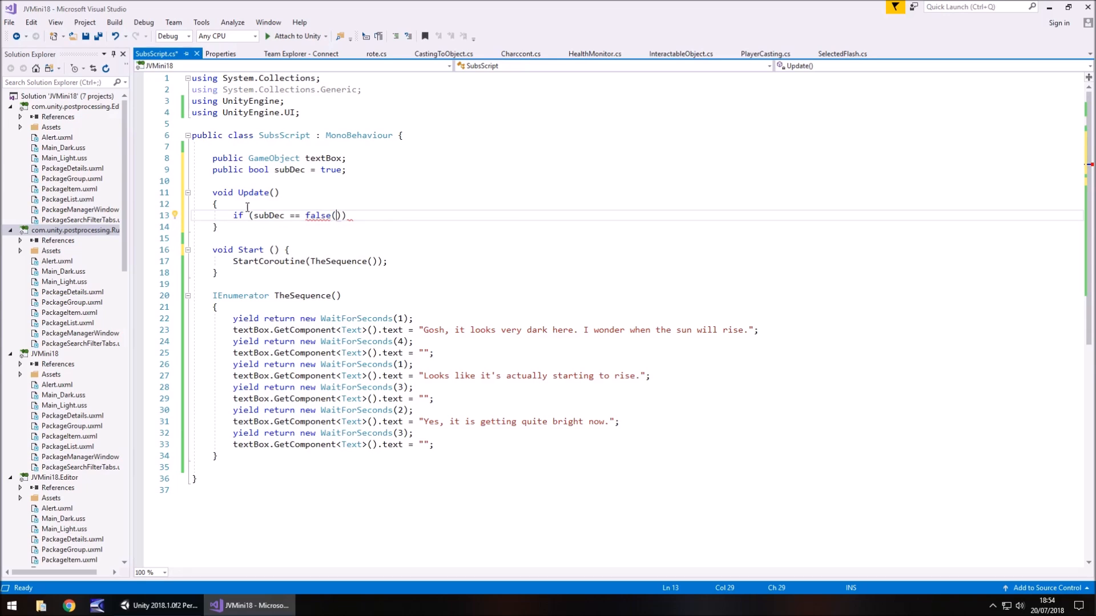
pyautogui.moveTo(244, 222)
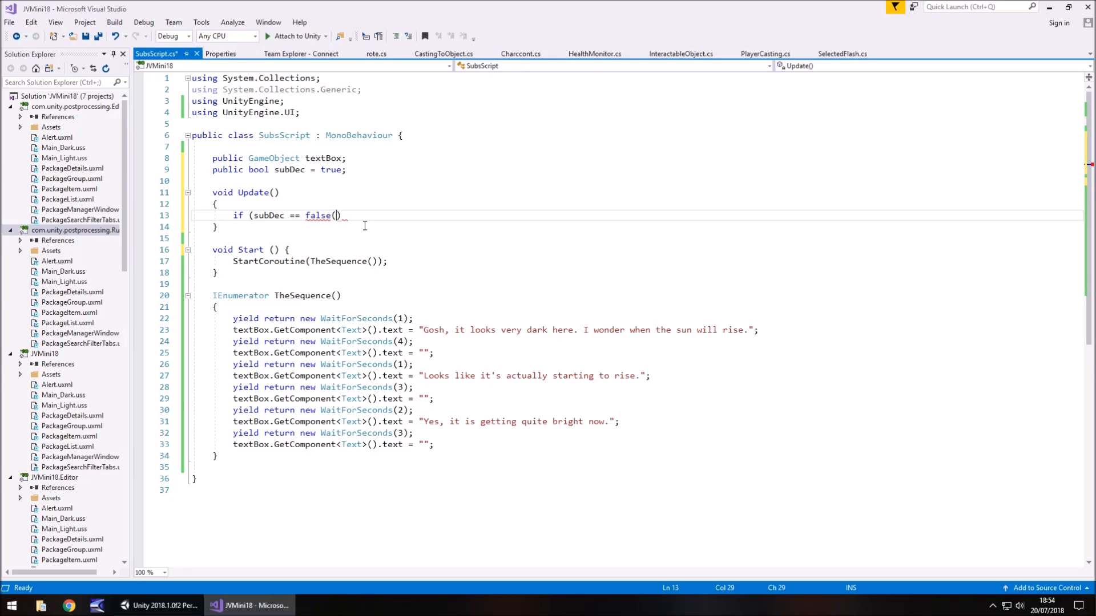
pyautogui.press('Backspace')
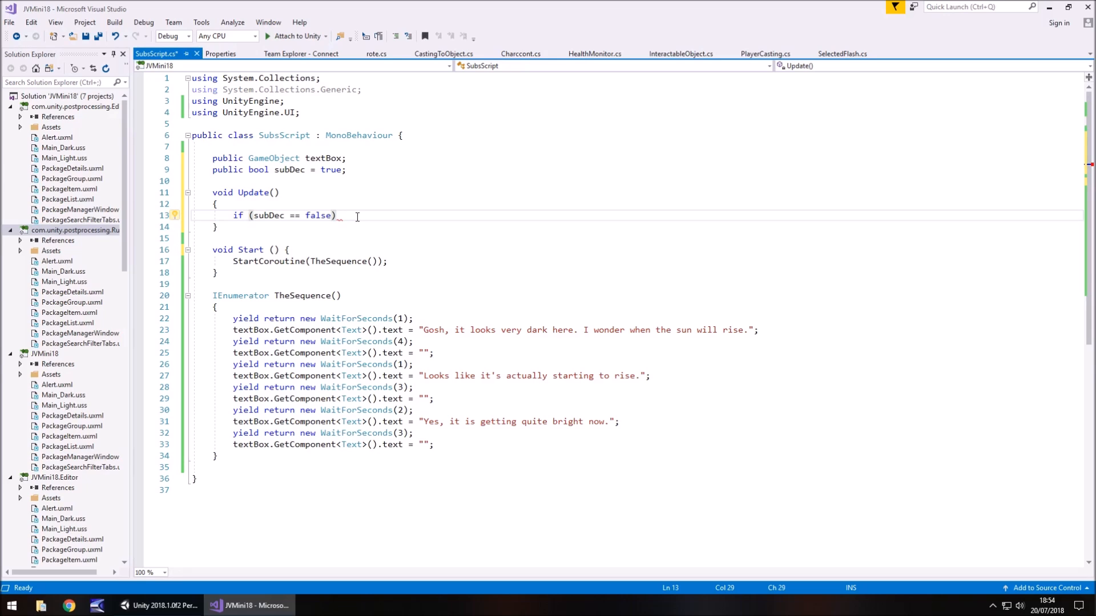
pyautogui.write('{ }')
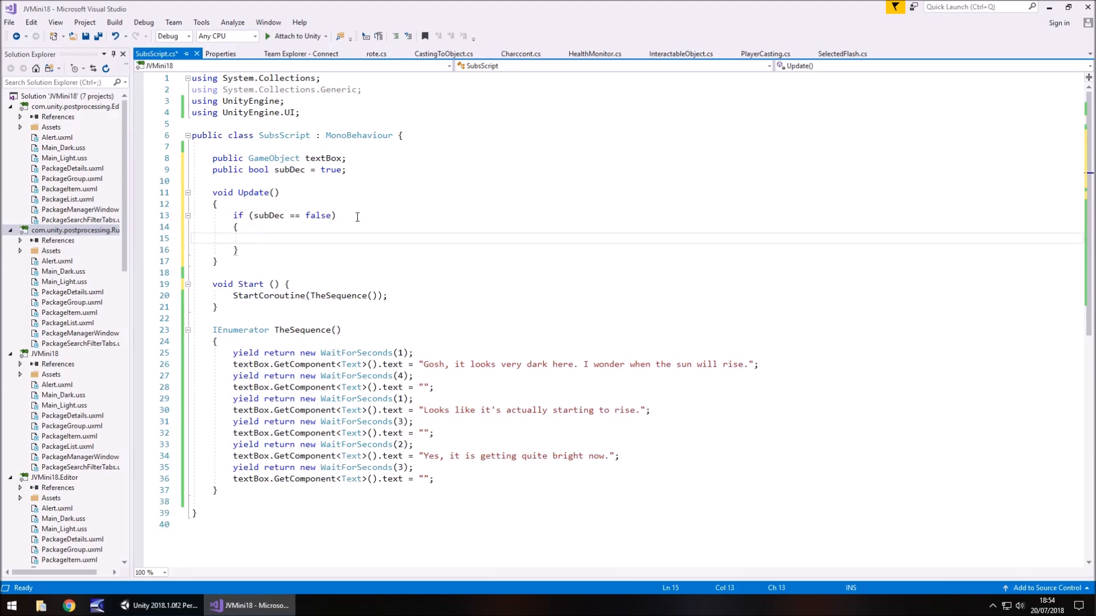
pyautogui.write('textBox.SetActive(')
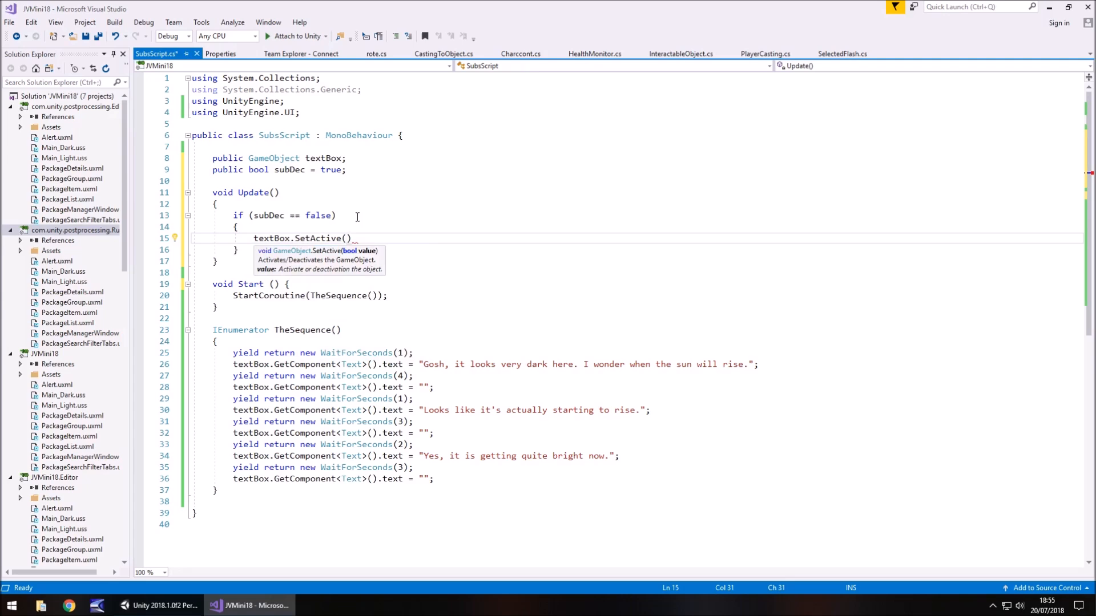
pyautogui.write('true);')
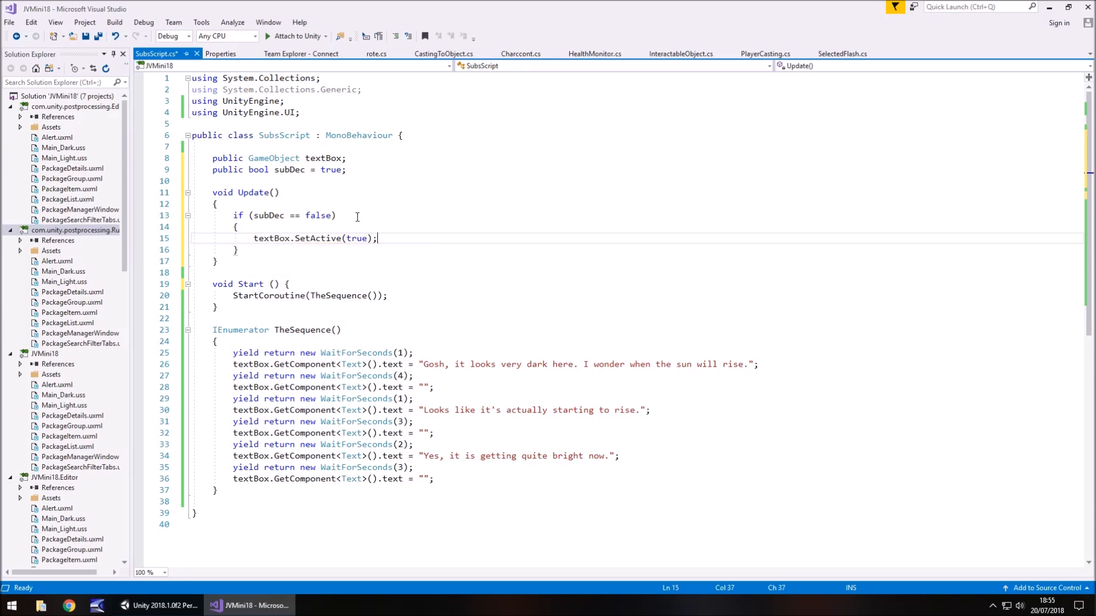
pyautogui.write('sebDec = t')
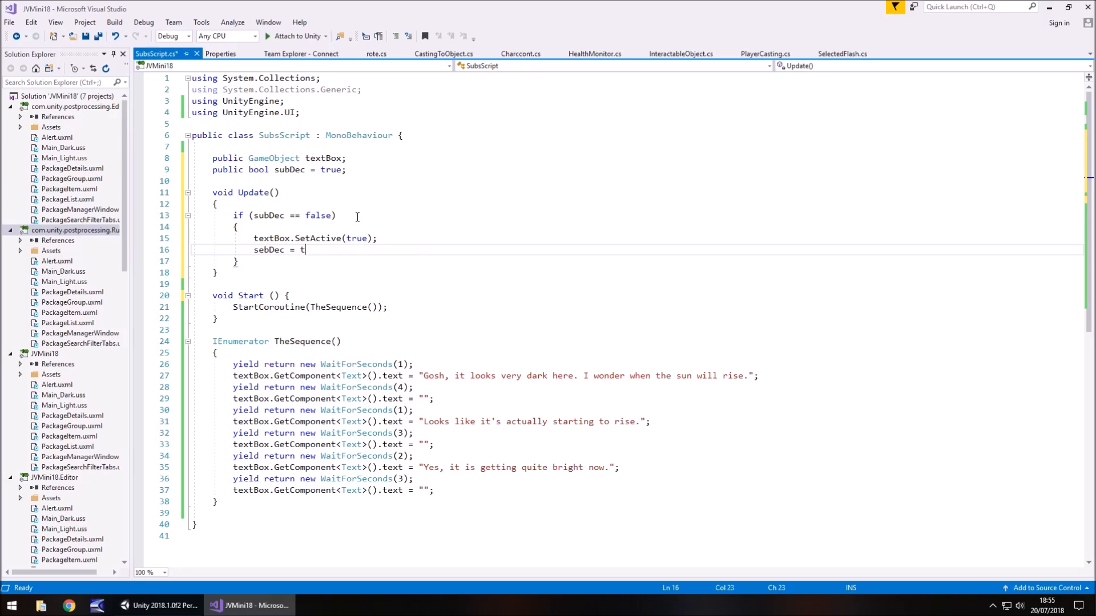
pyautogui.write('rue;')
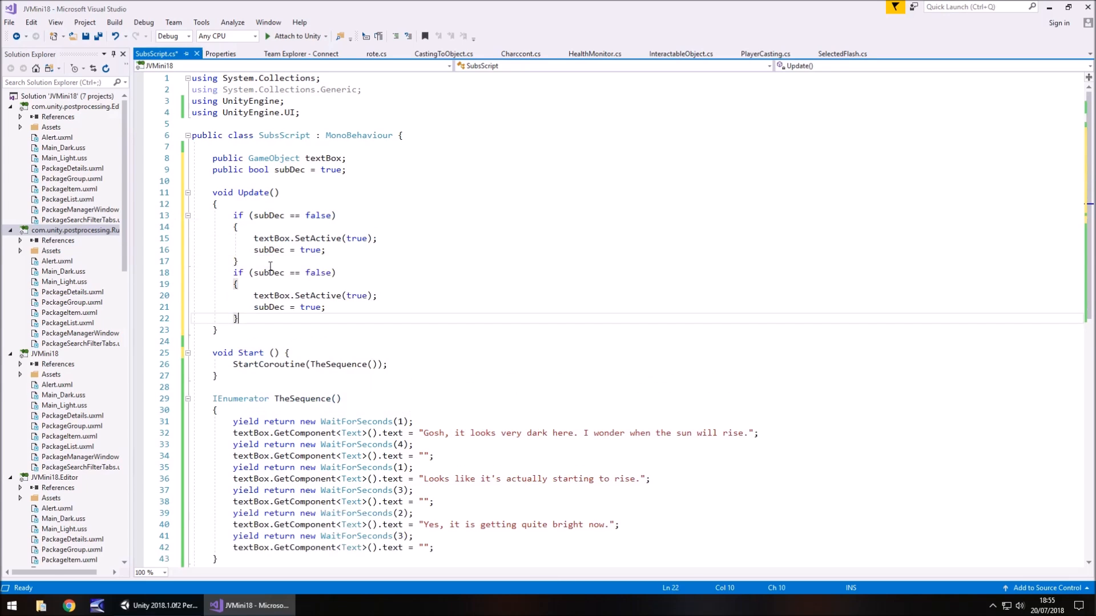
# - Change the second check to subDec == true, SetActive(false) and subDec = false
pyautogui.doubleClick(317, 273)
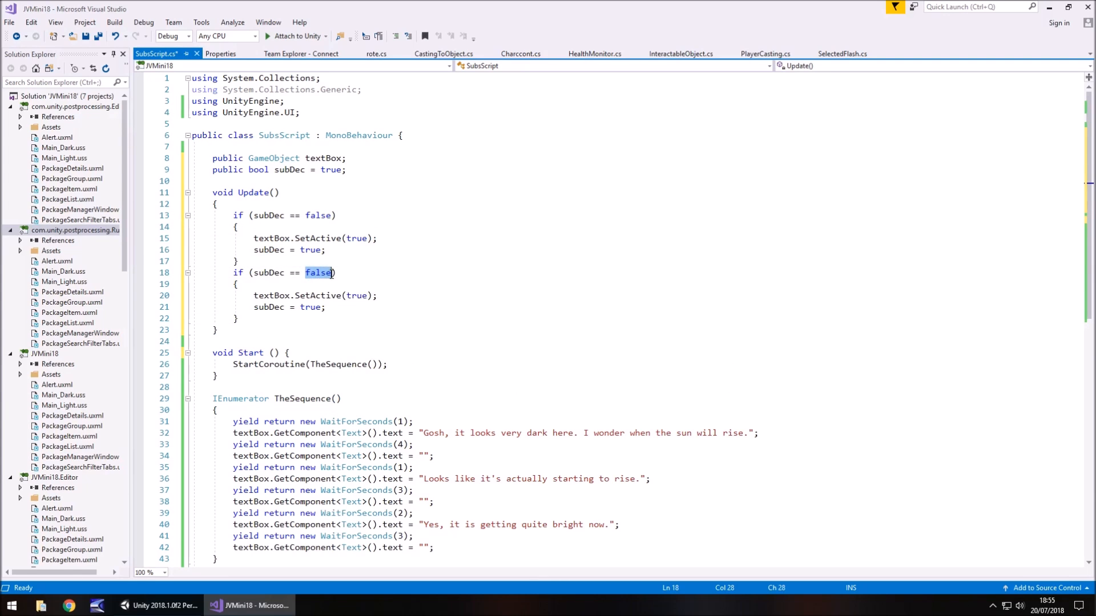
pyautogui.write('true')
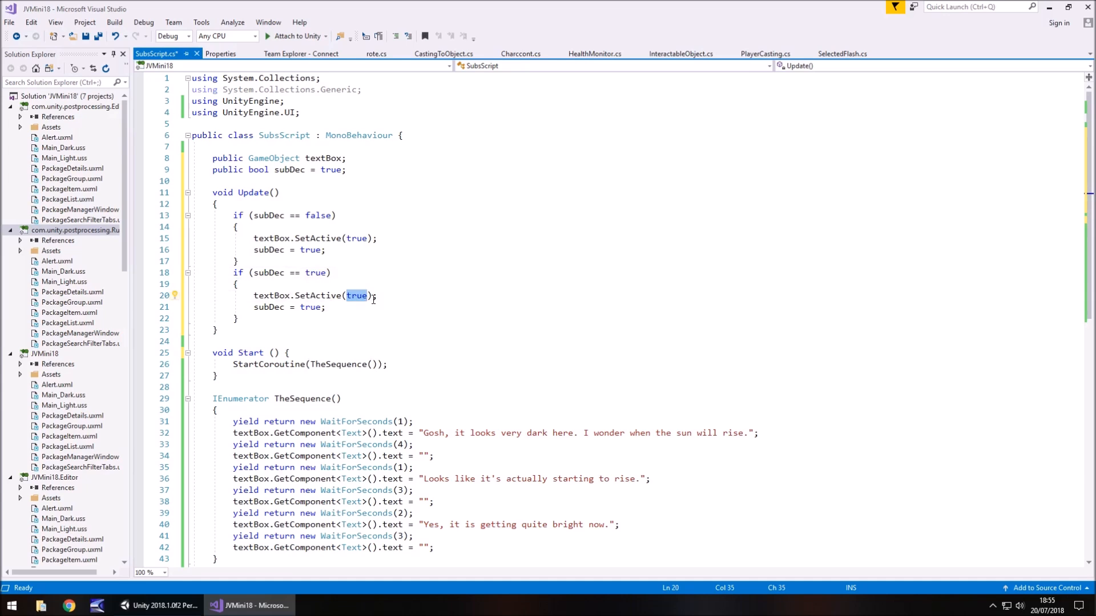
pyautogui.write('fals')
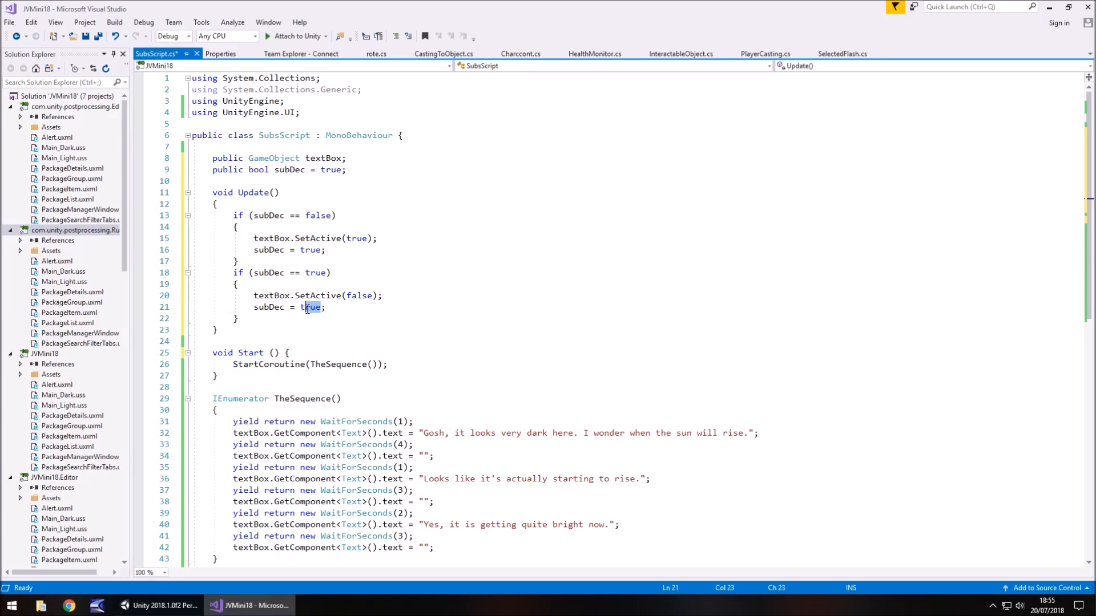
pyautogui.write('false')
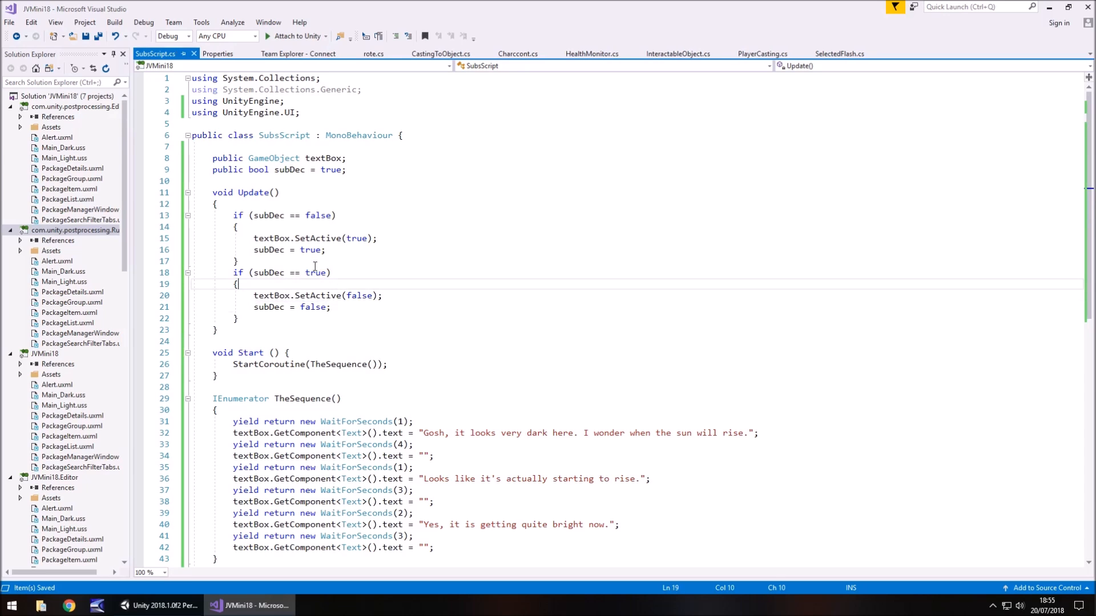
pyautogui.scroll(-3)
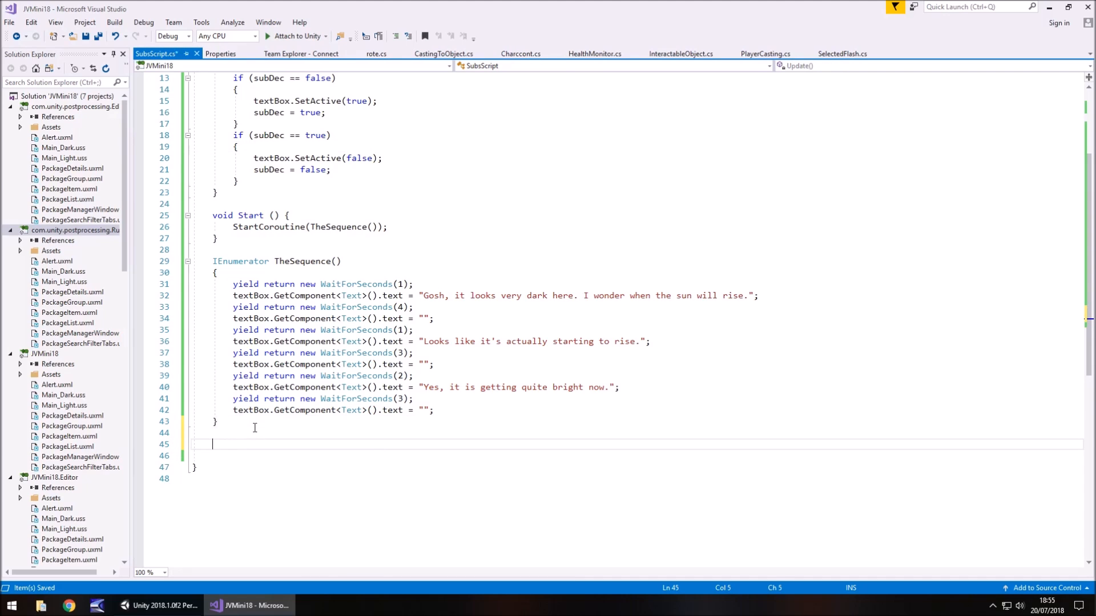
# - Declare a new public void SwitchSubs() method below TheSequence to hold the toggle logic
pyautogui.write('public')
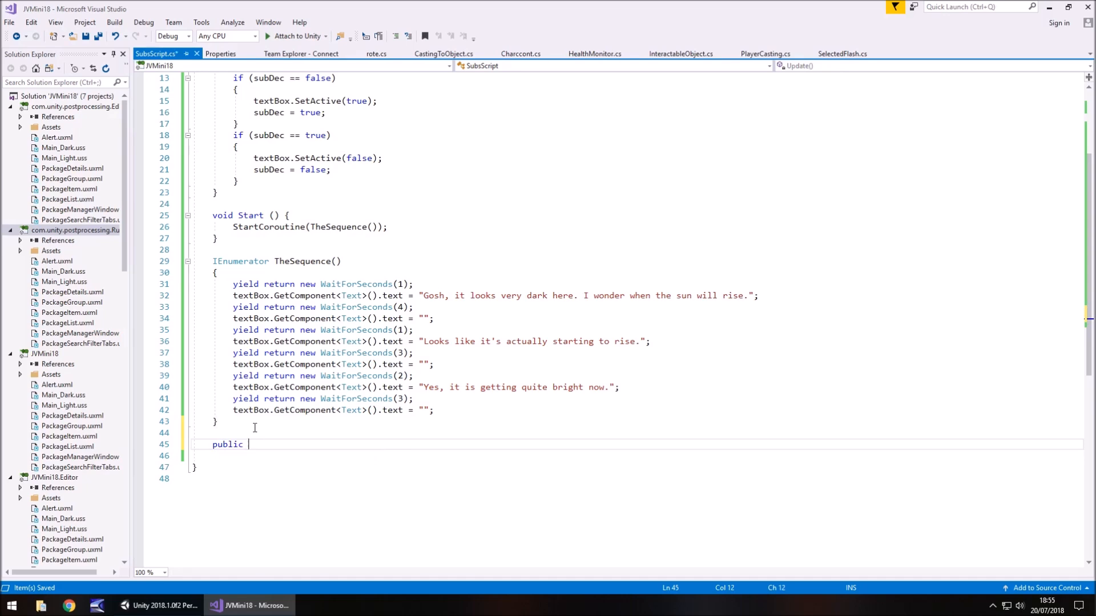
pyautogui.write('void')
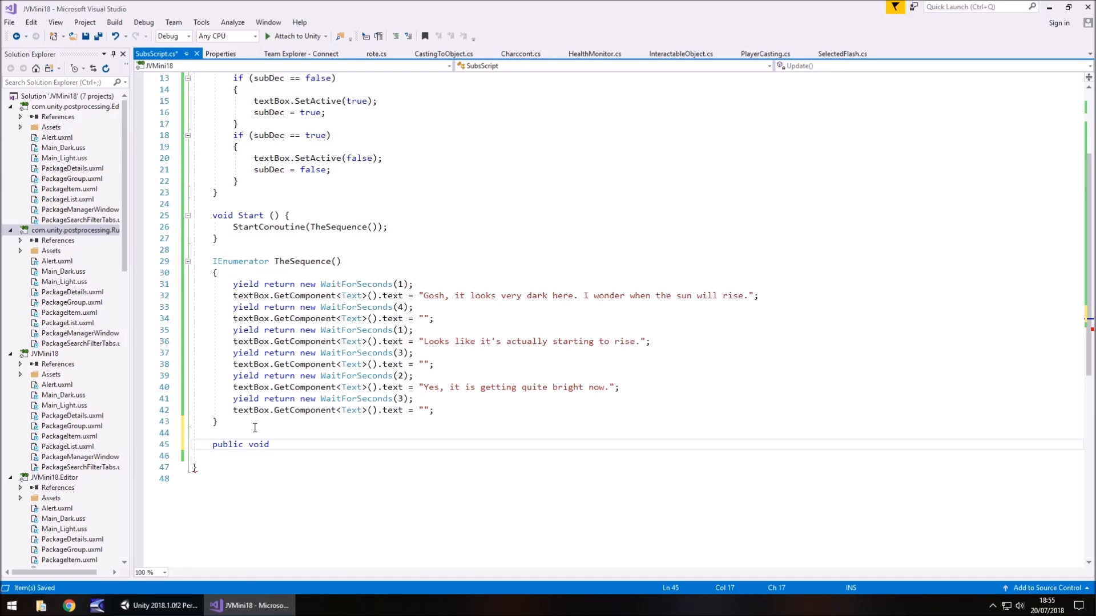
pyautogui.write('Switch')
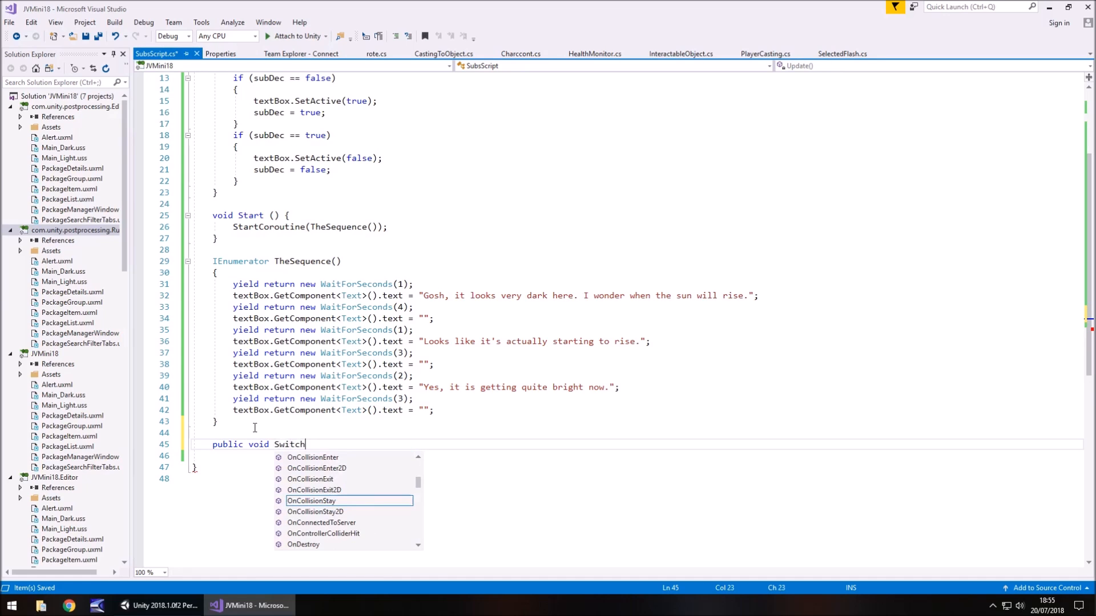
pyautogui.write('Subs()')
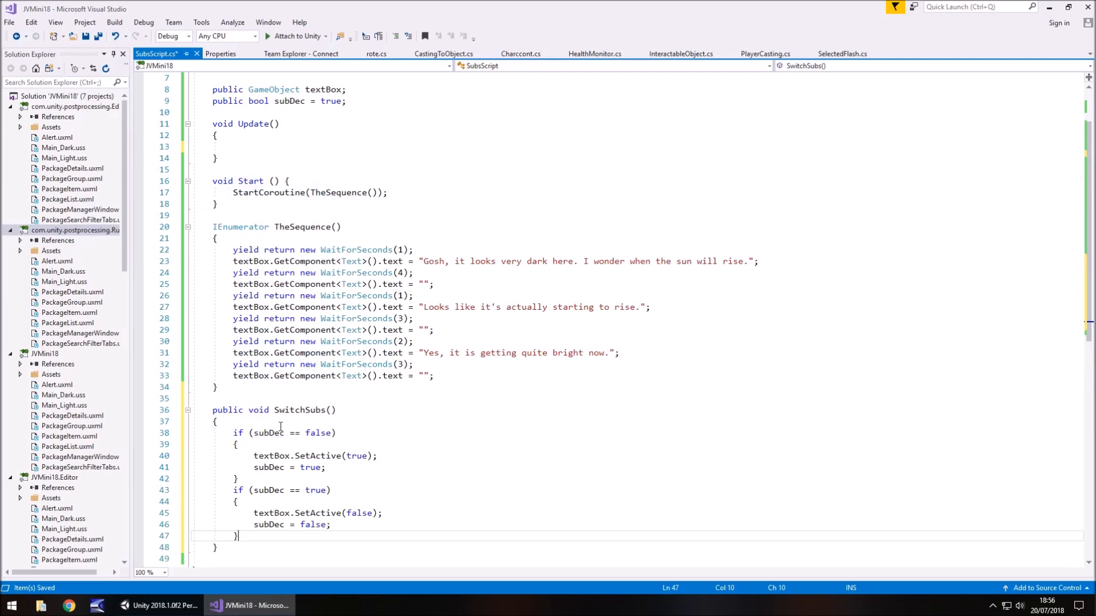
pyautogui.moveTo(363, 403)
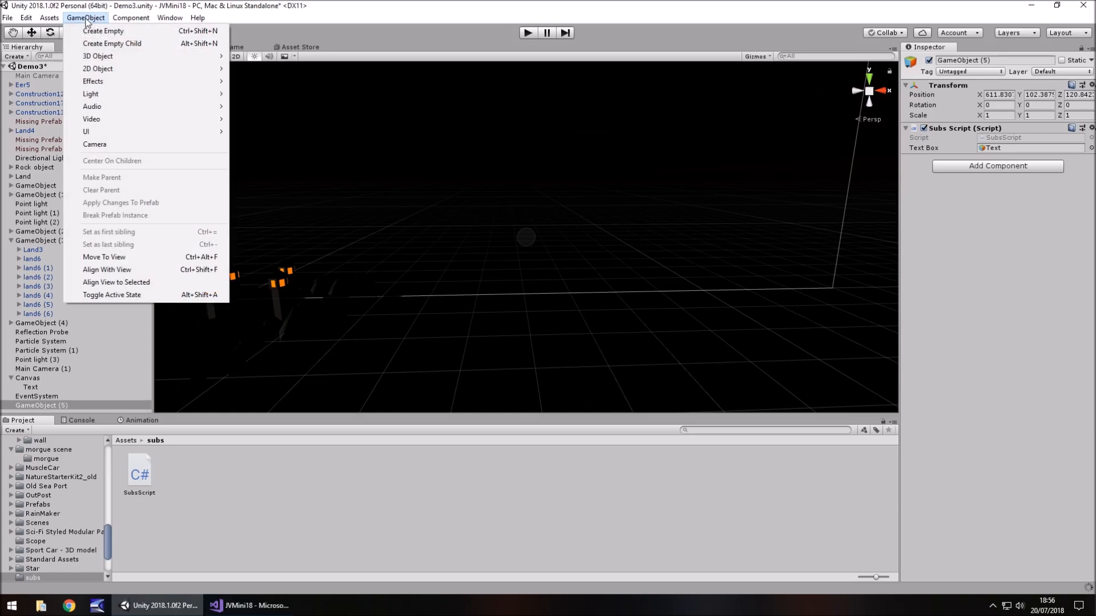
pyautogui.moveTo(85, 131)
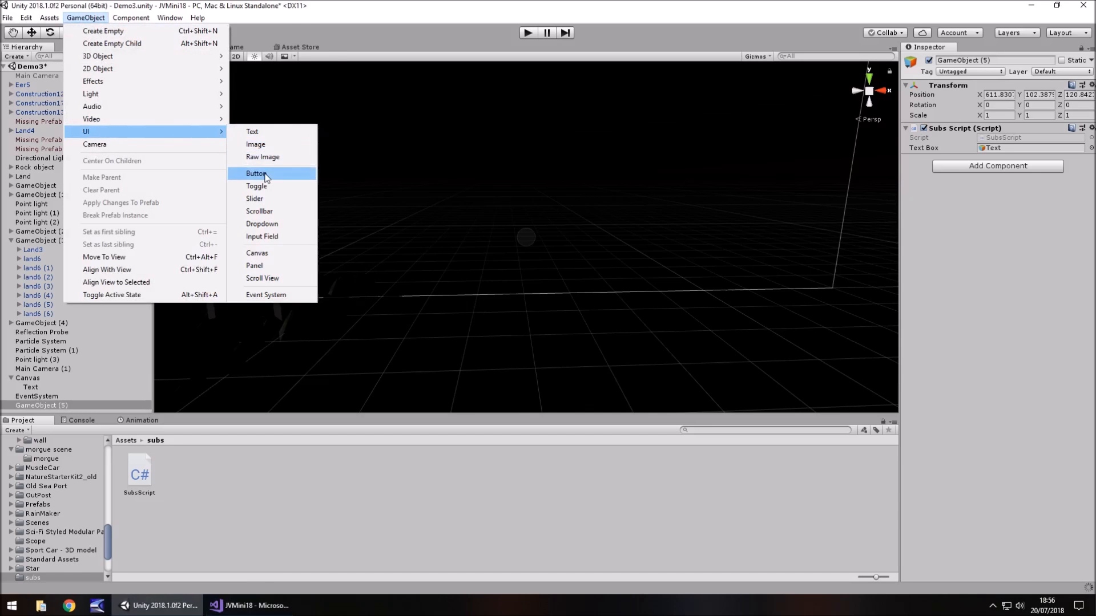
# - Add a UI Button to the canvas, label its child Text 'Subtitles' and anchor it top-right
pyautogui.click(257, 174)
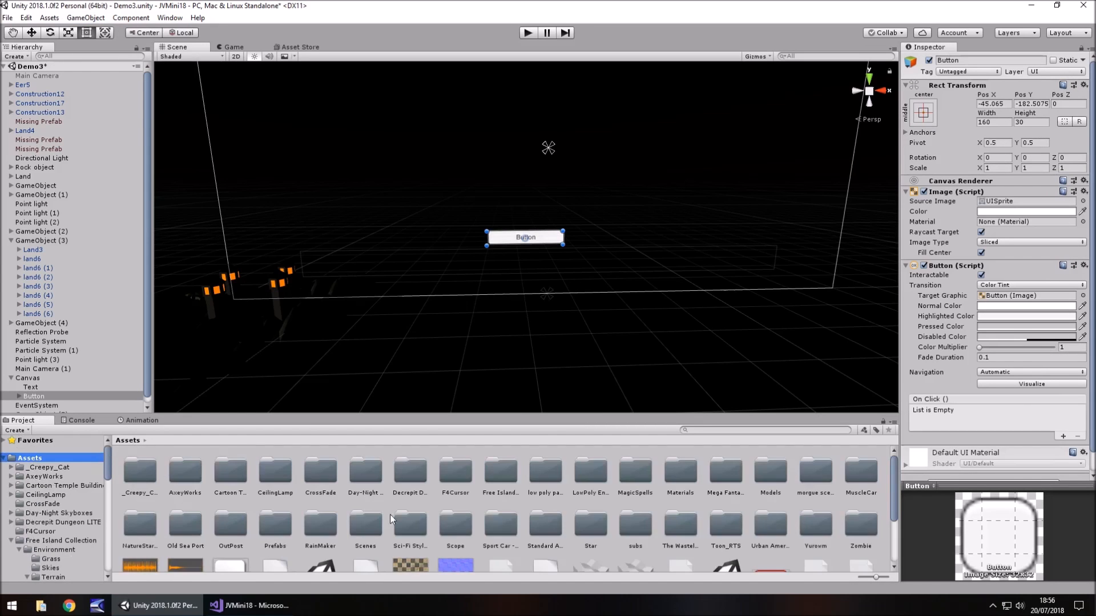
pyautogui.scroll(-3)
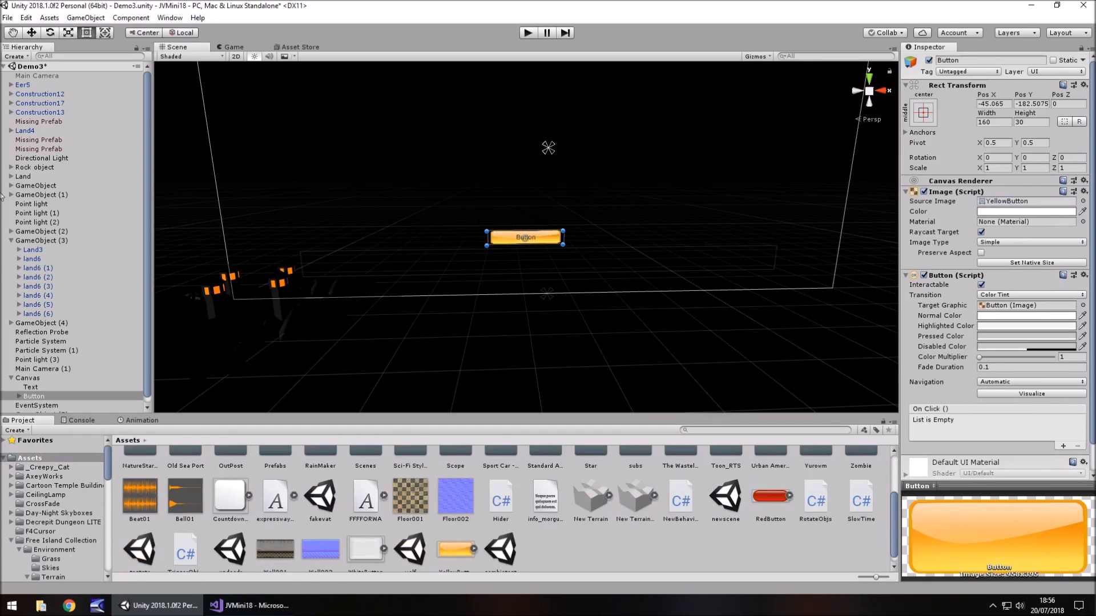
pyautogui.click(39, 405)
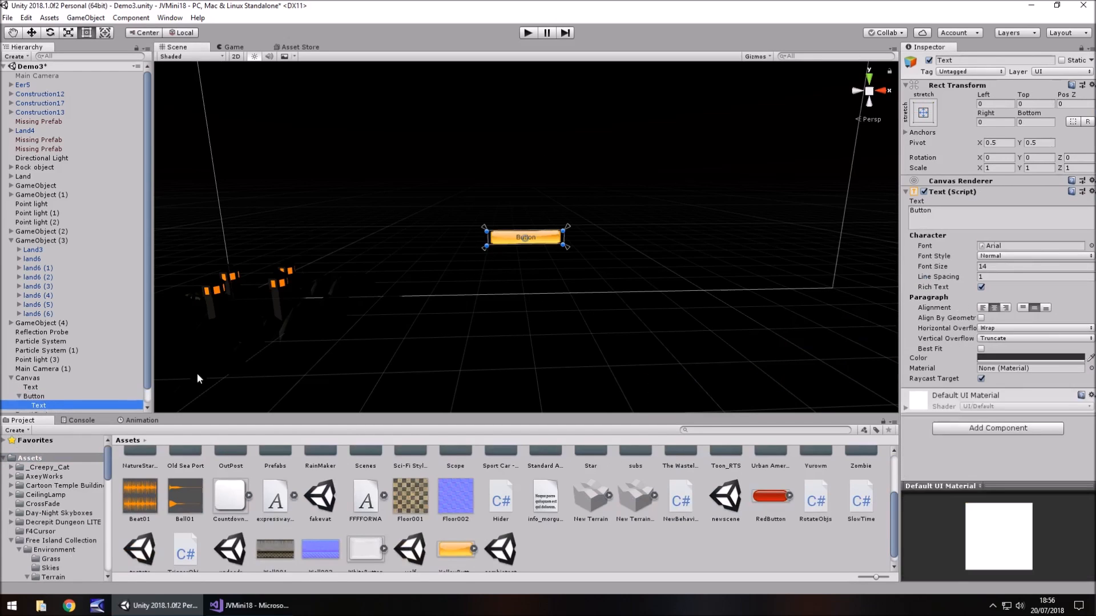
pyautogui.write('Subtitles')
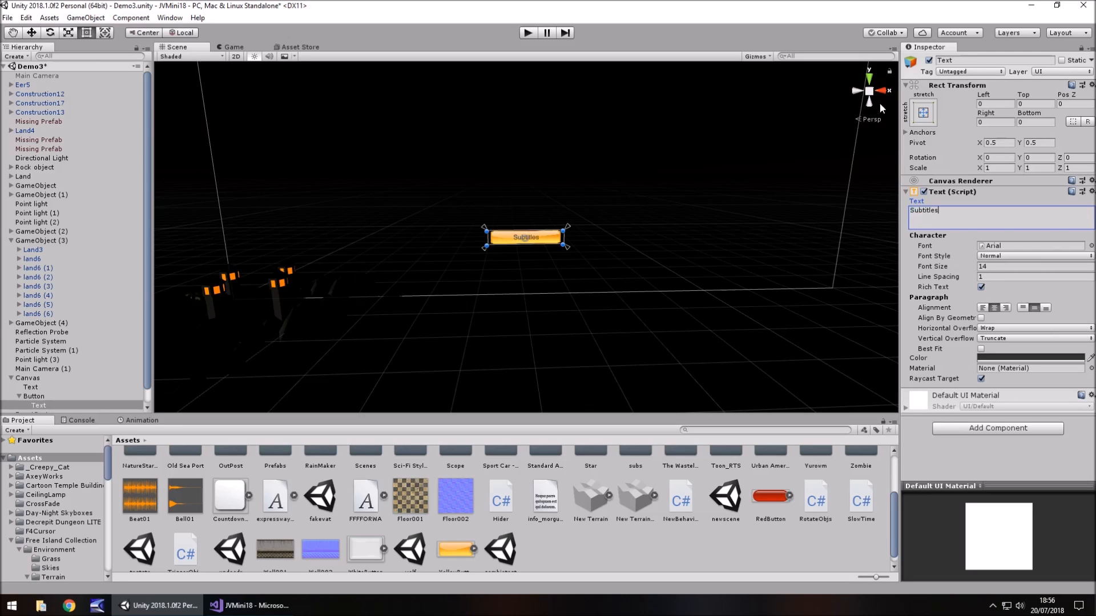
pyautogui.click(922, 111)
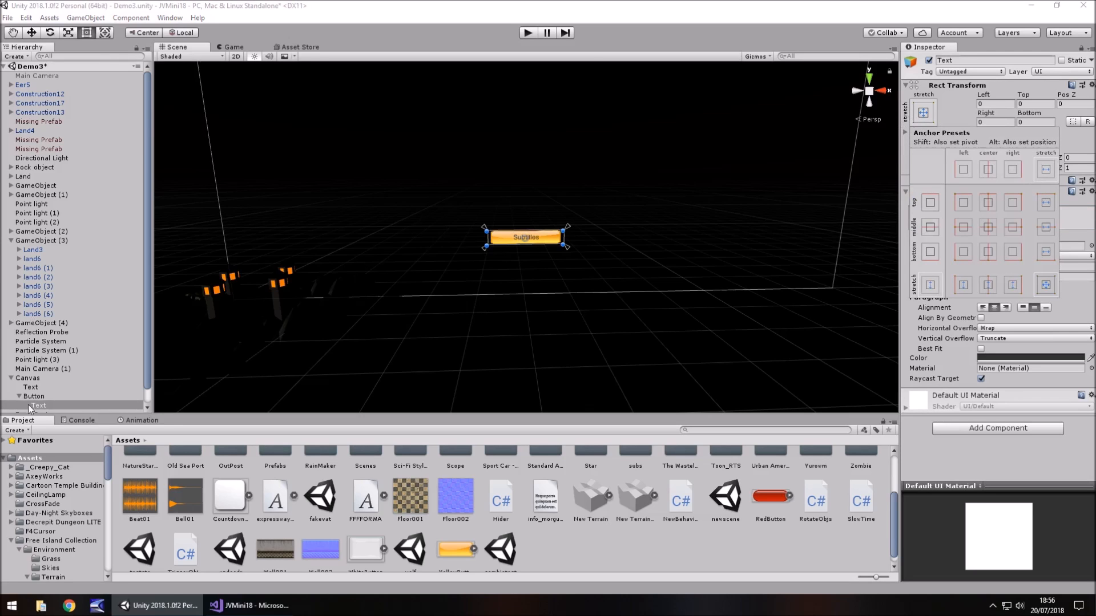
# - Drag the Subtitles button into place on the canvas and select the script's GameObject
pyautogui.click(34, 396)
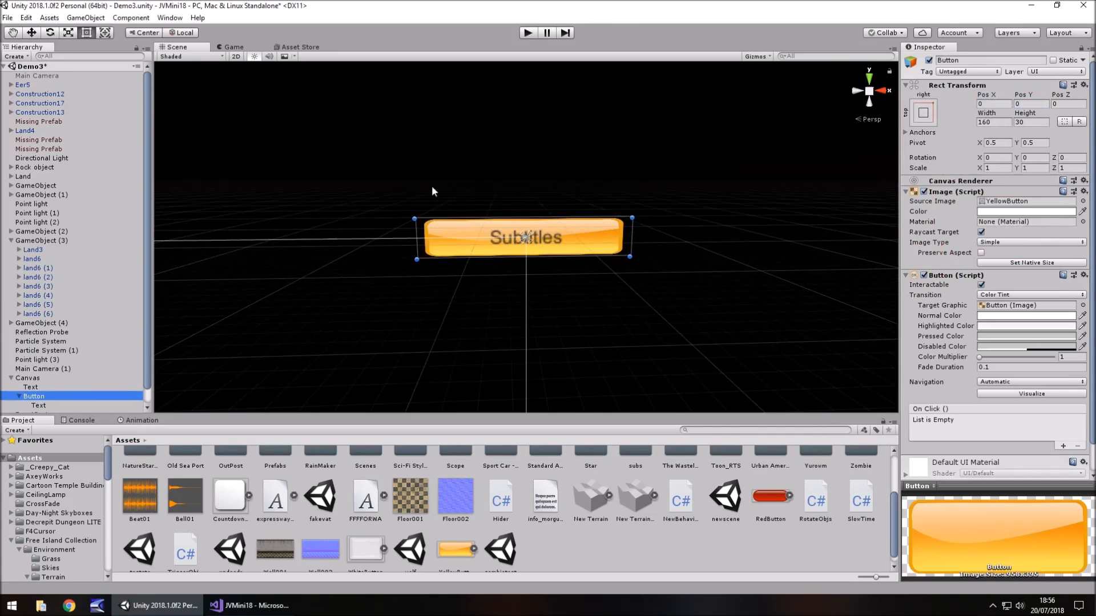
pyautogui.moveTo(524, 237); pyautogui.dragTo(395, 286)
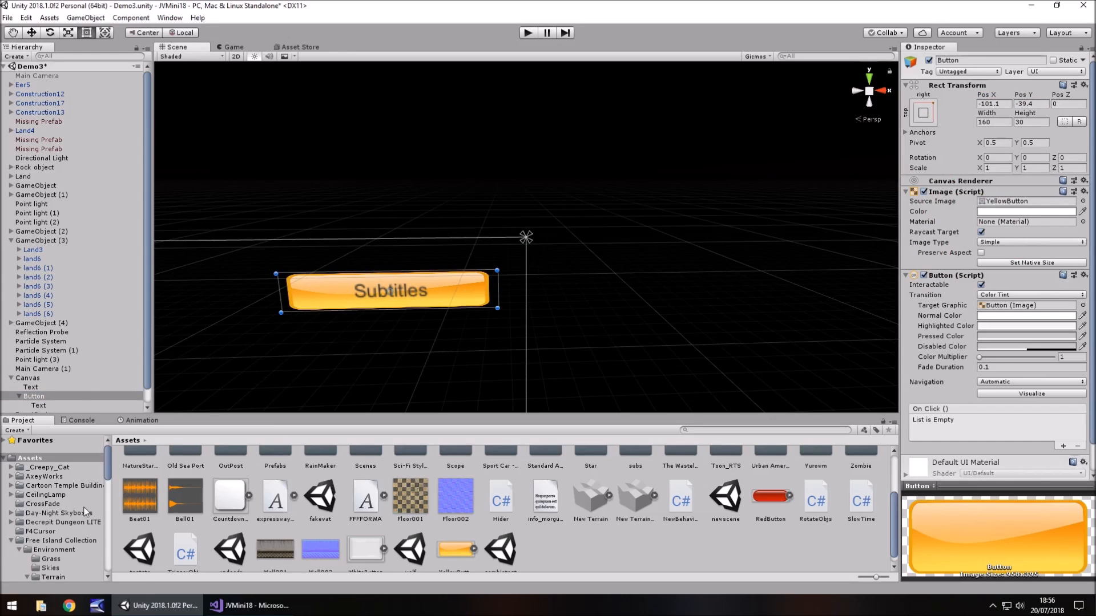
pyautogui.click(33, 390)
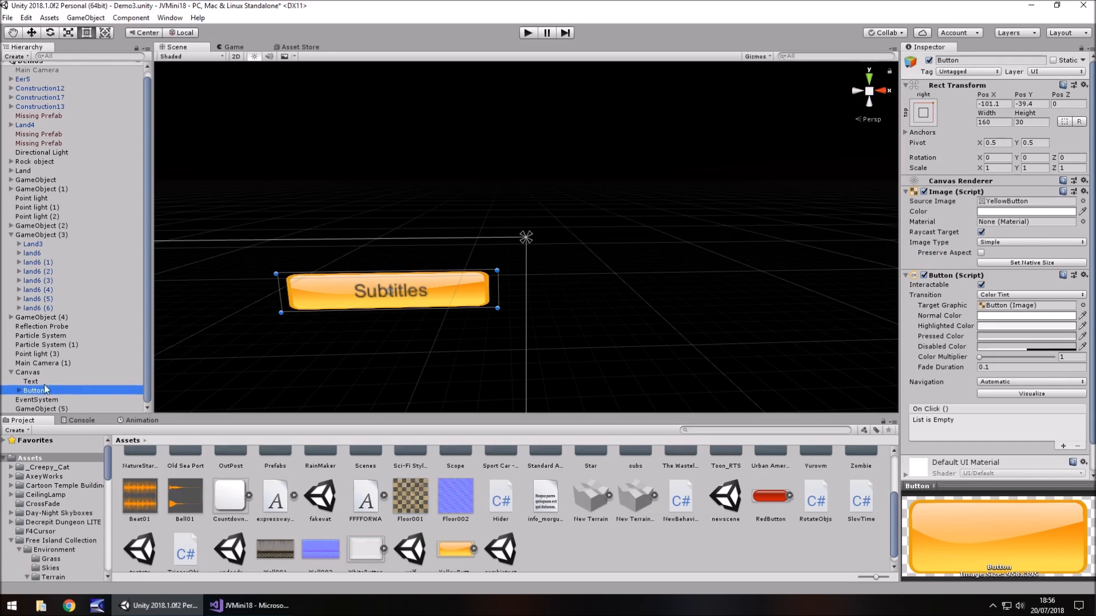
pyautogui.moveTo(124, 340)
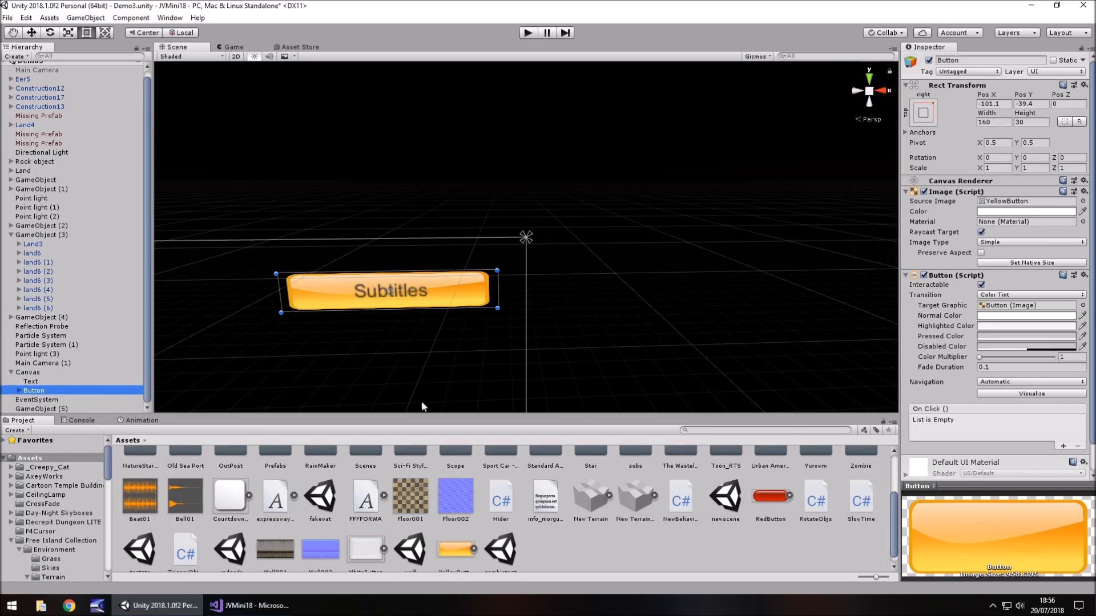
pyautogui.click(40, 409)
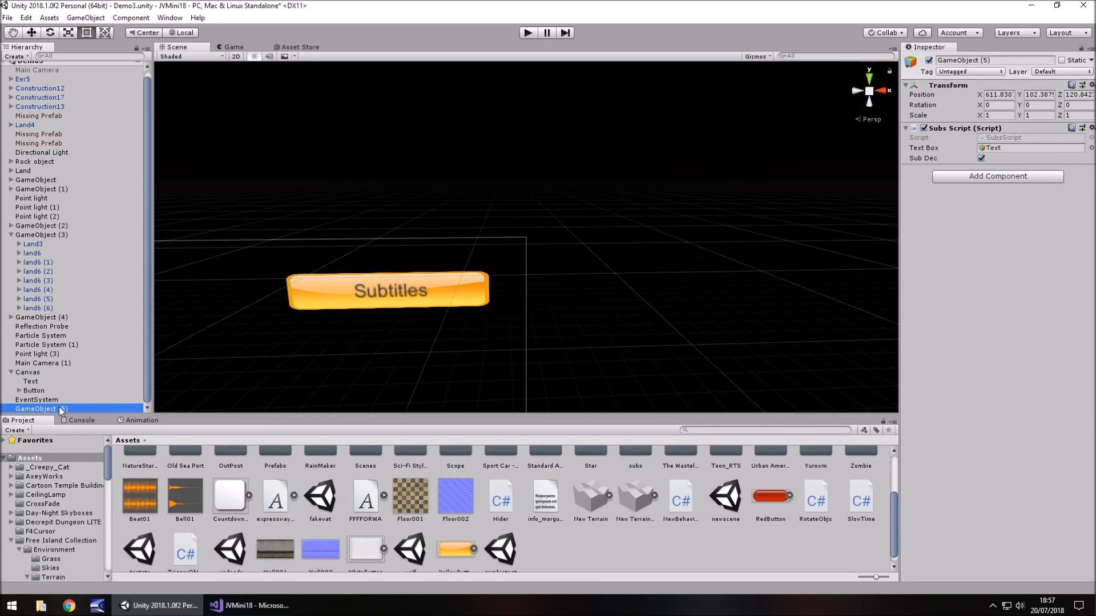
# - Set the button's On Click event to run SubsScript.SwitchSubs on GameObject (5)
pyautogui.click(34, 390)
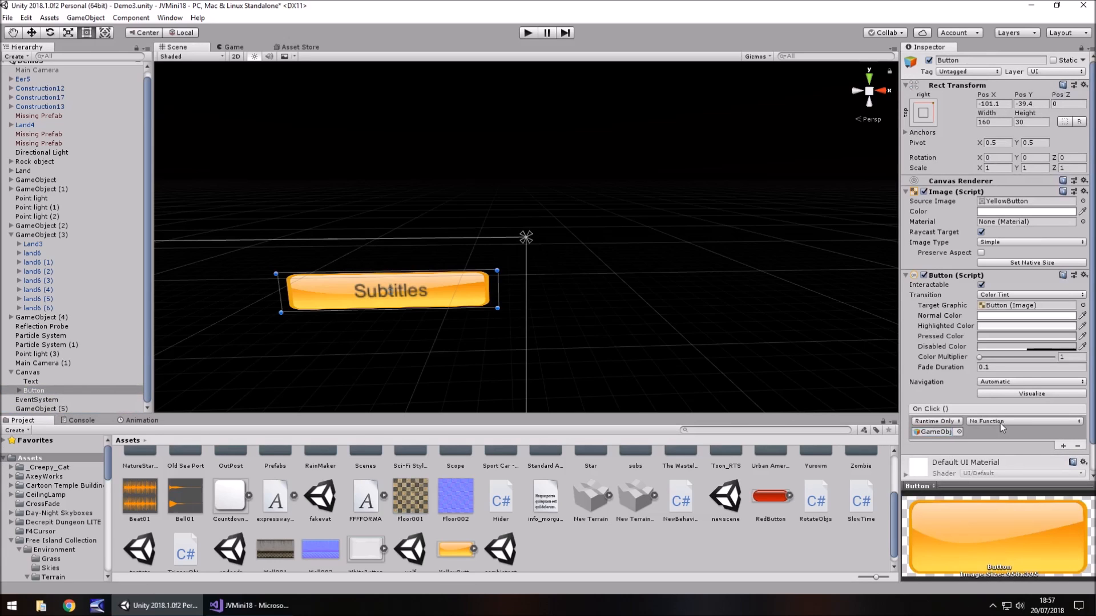
pyautogui.moveTo(68, 399)
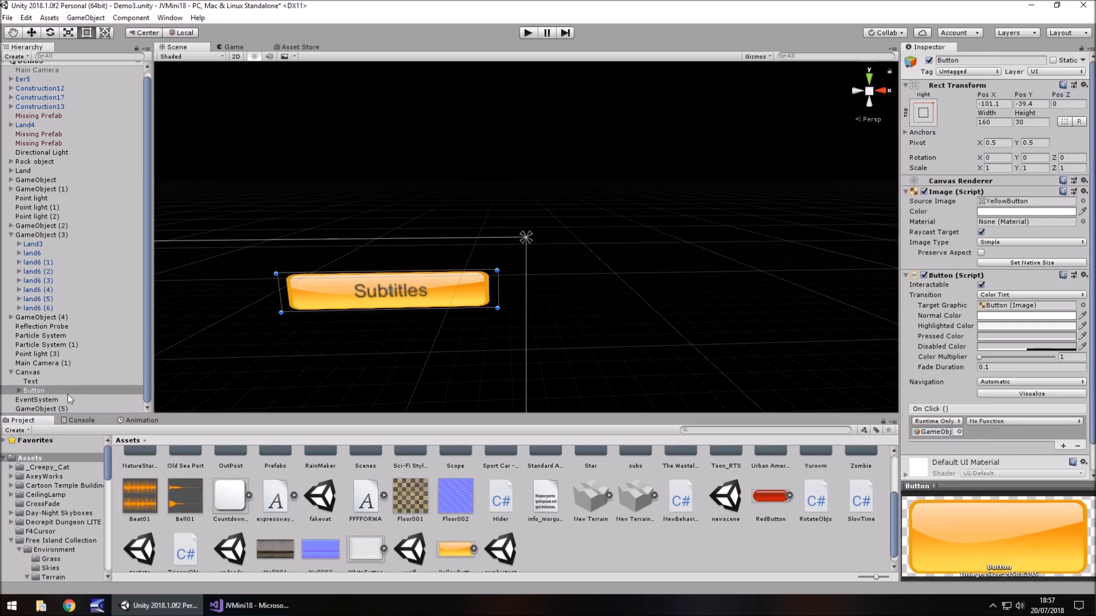
pyautogui.moveTo(1023, 455)
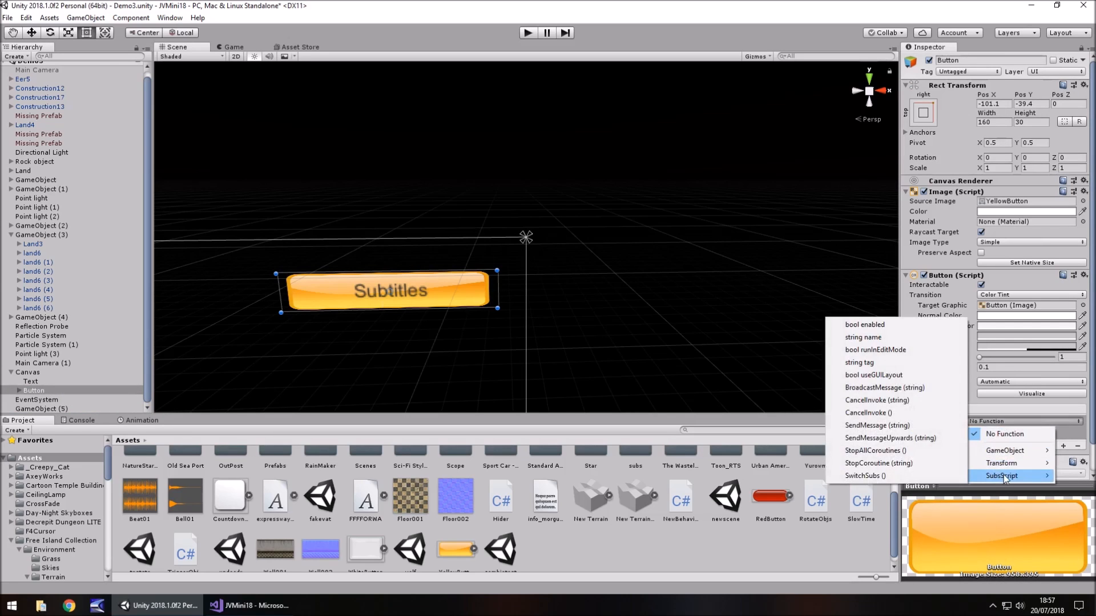
pyautogui.click(1005, 476)
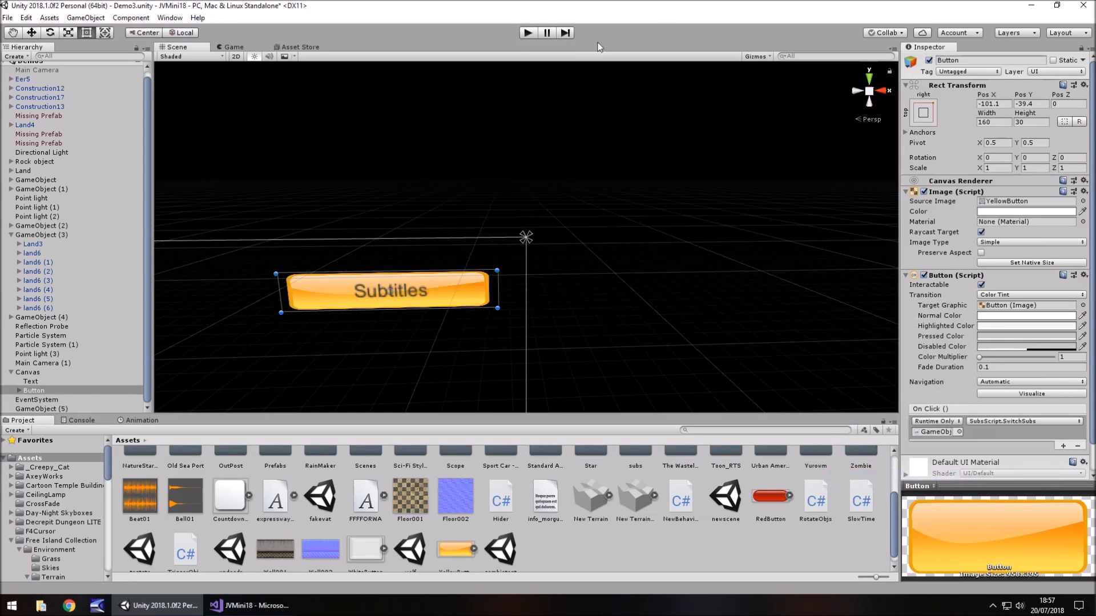
pyautogui.moveTo(509, 292)
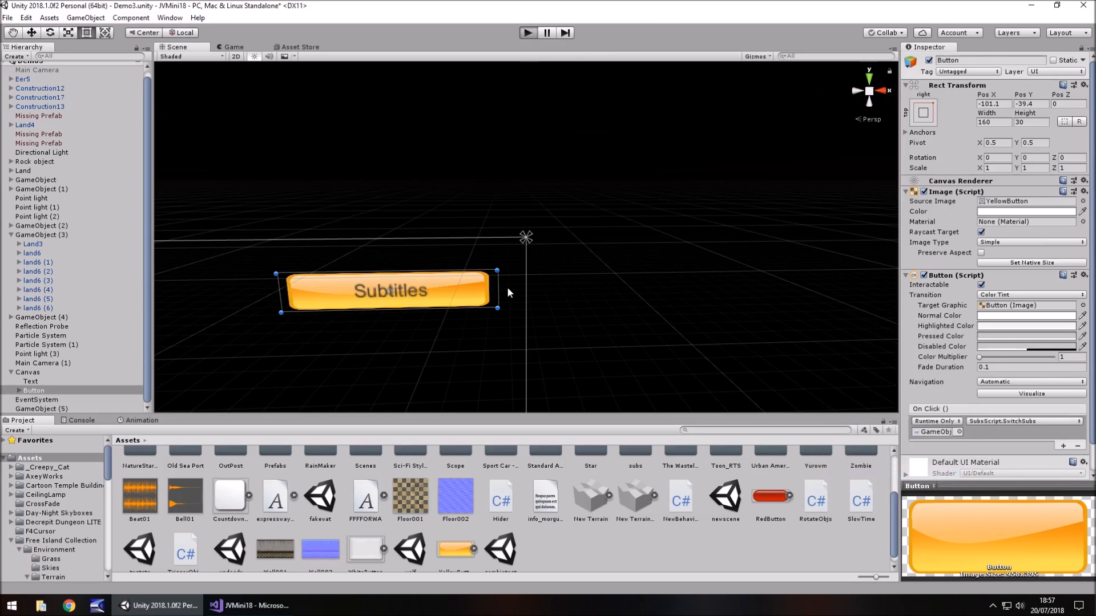
# - Play-test the scene with the Subtitles button visible, stop play and switch to SubsScript.cs in Visual Studio
pyautogui.click(528, 32)
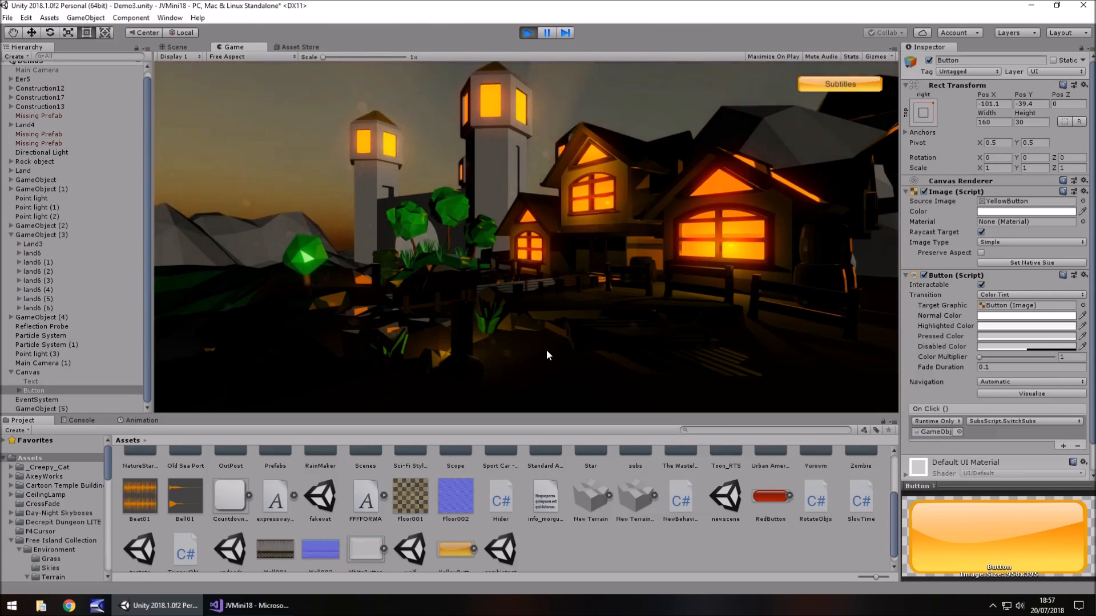
pyautogui.click(530, 32)
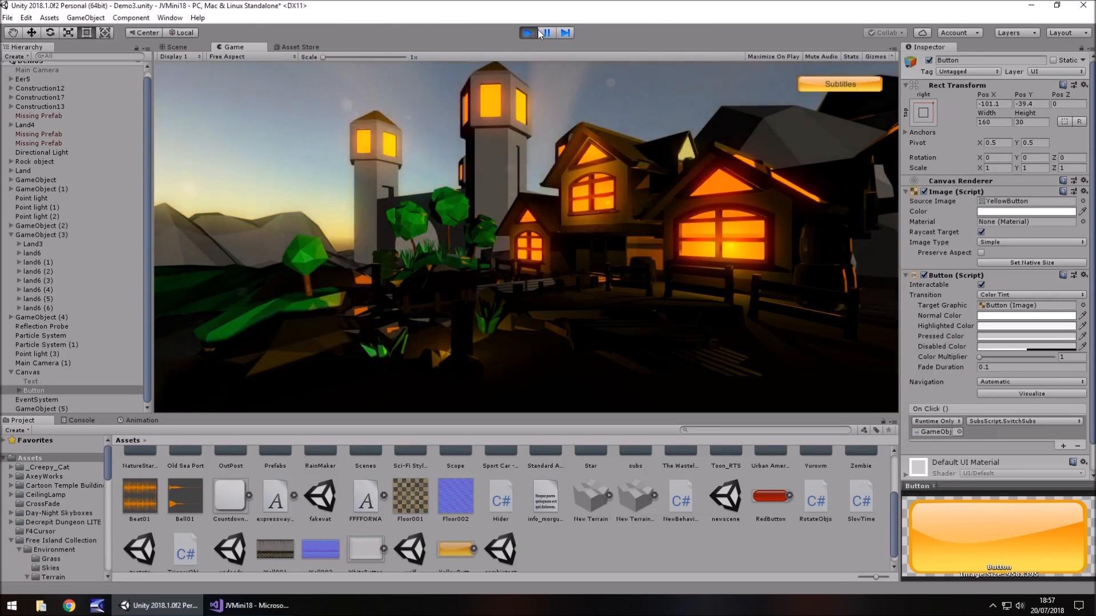
pyautogui.click(176, 46)
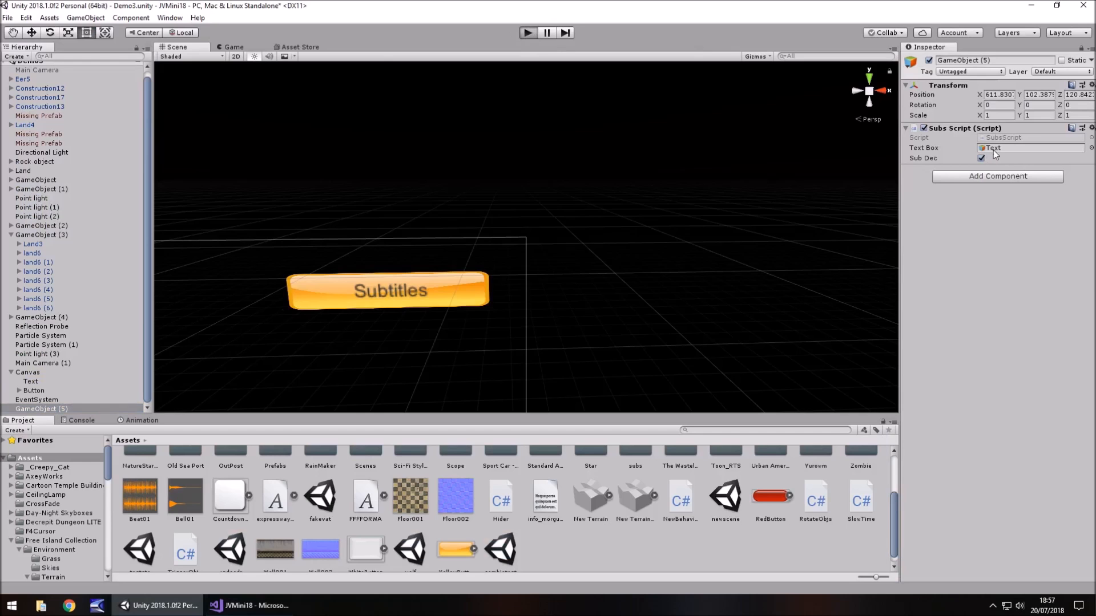
pyautogui.click(232, 47)
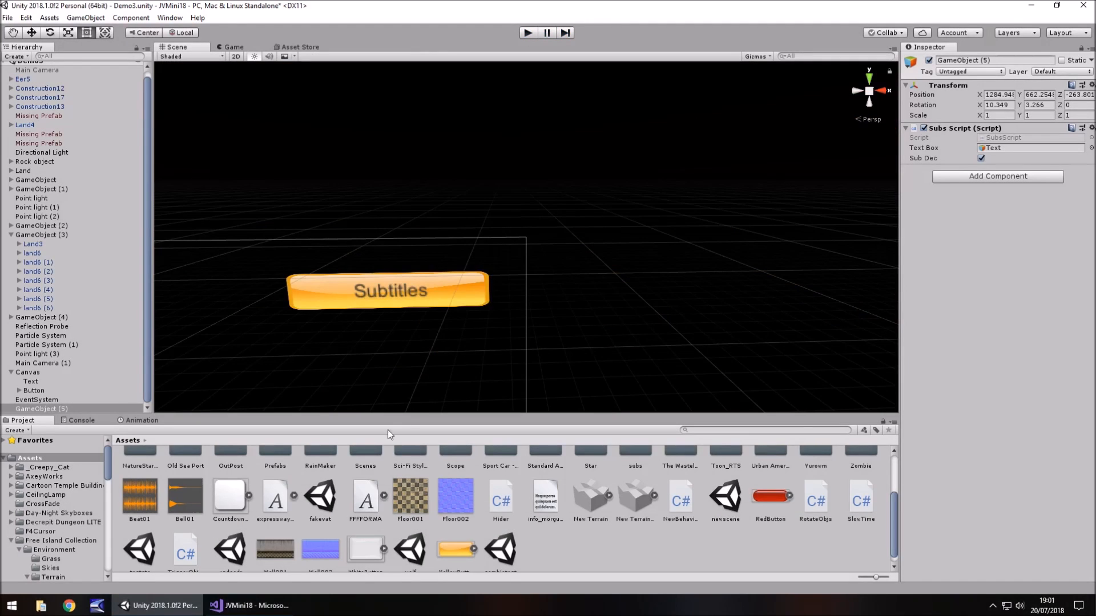
pyautogui.click(247, 606)
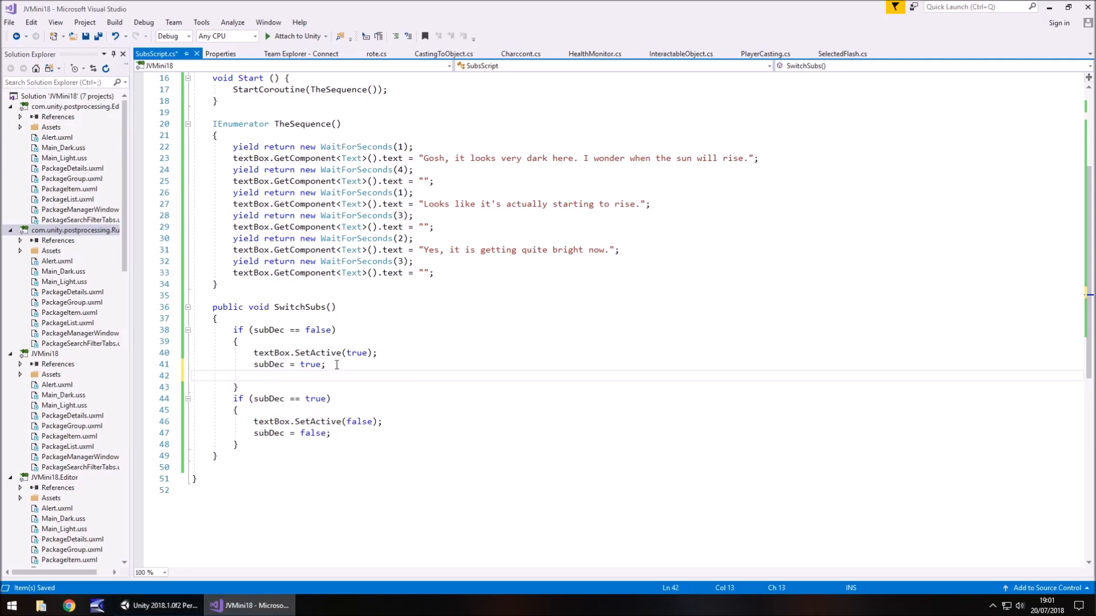
# - Add return; after subDec = true and subDec = false in SwitchSubs, then return to Unity
pyautogui.write('return;')
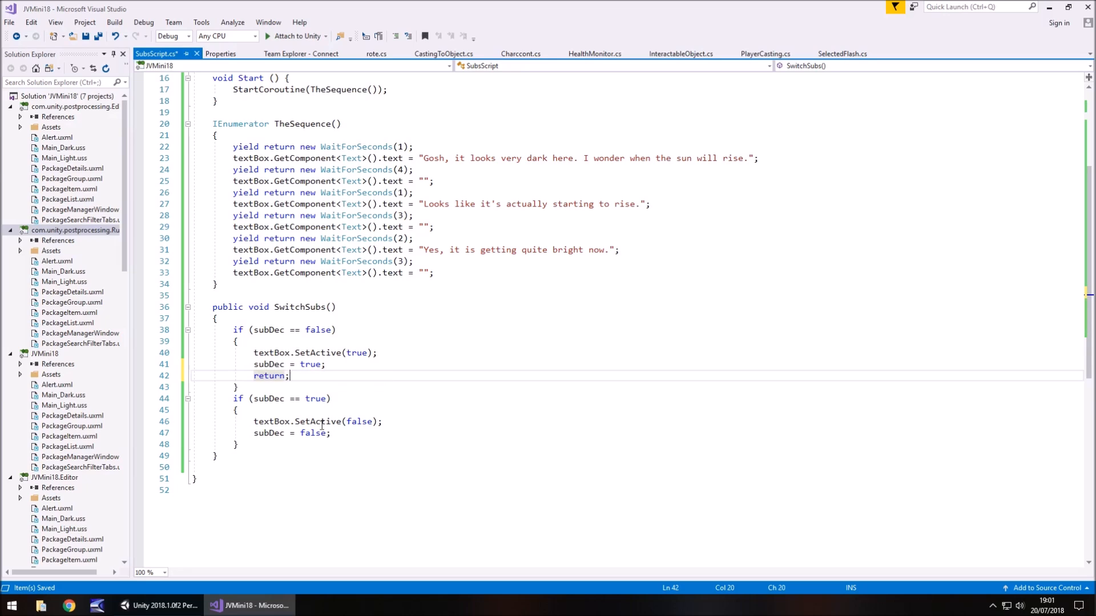
pyautogui.write('retu')
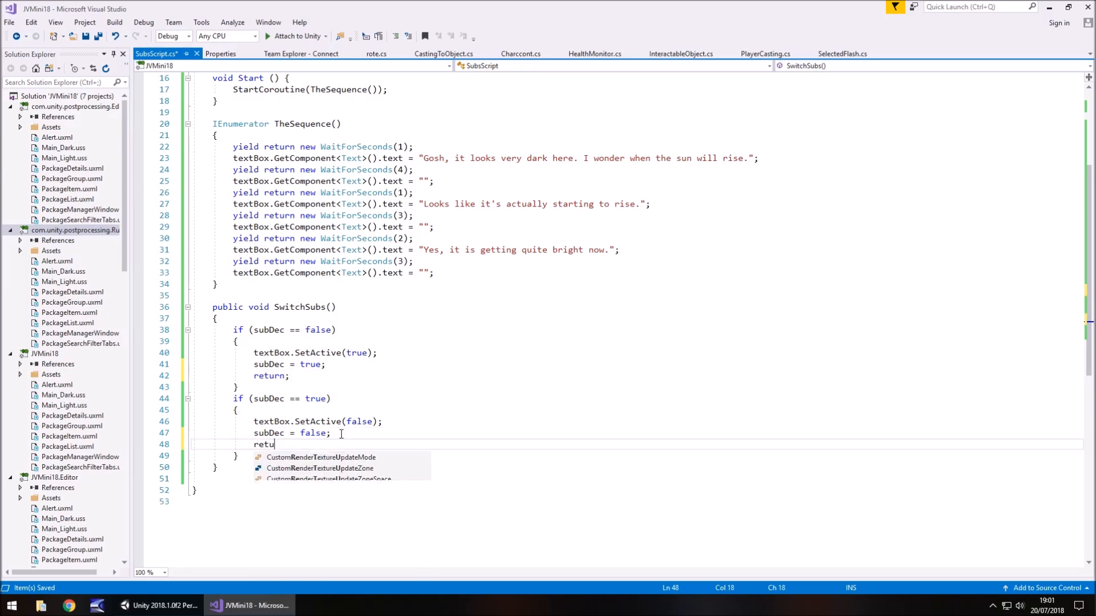
pyautogui.write('rn;')
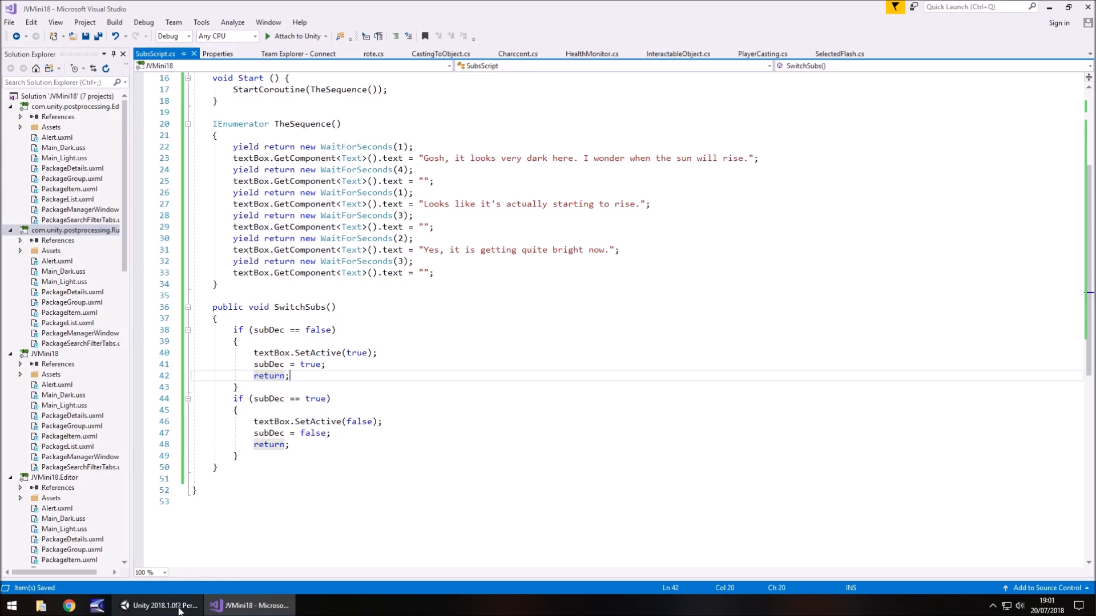
pyautogui.click(160, 605)
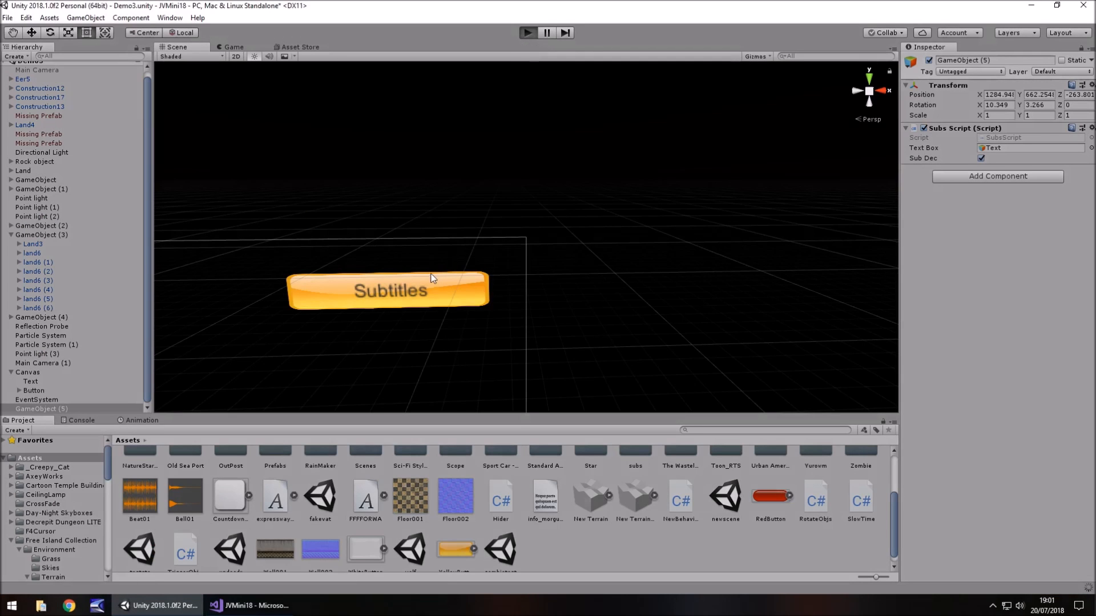
pyautogui.moveTo(415, 266)
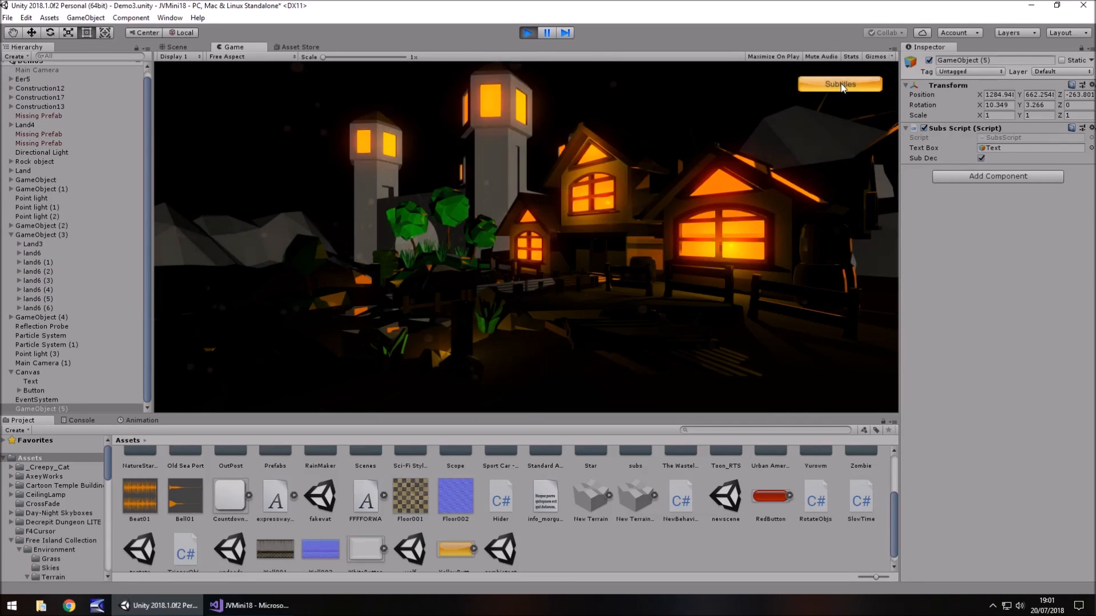
# - Play the scene, toggle subtitles with the button so the first line shows, then stop play
pyautogui.click(839, 84)
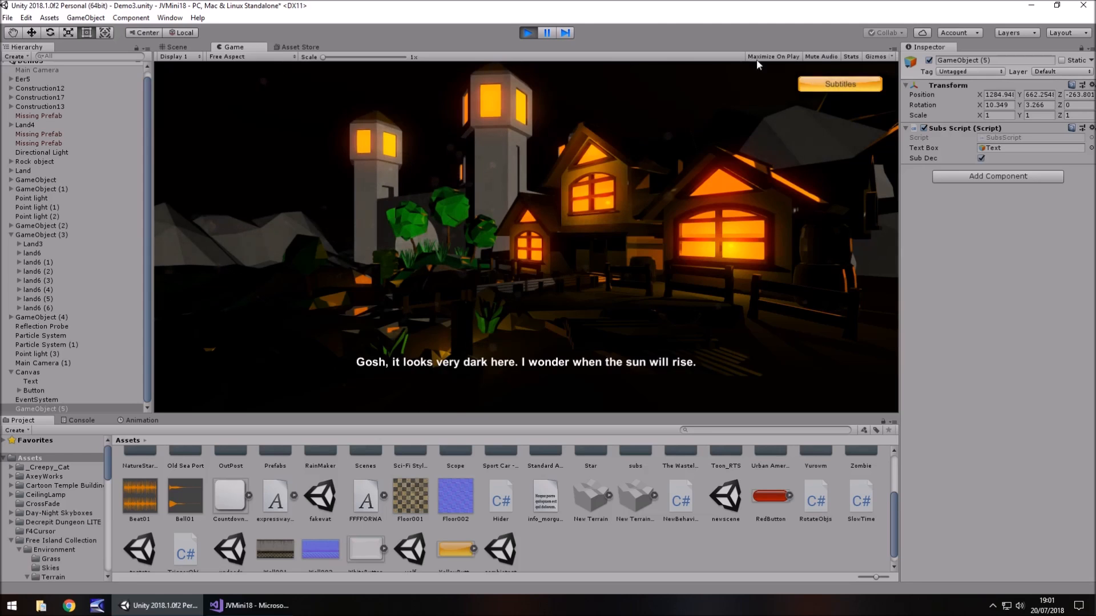
pyautogui.click(175, 46)
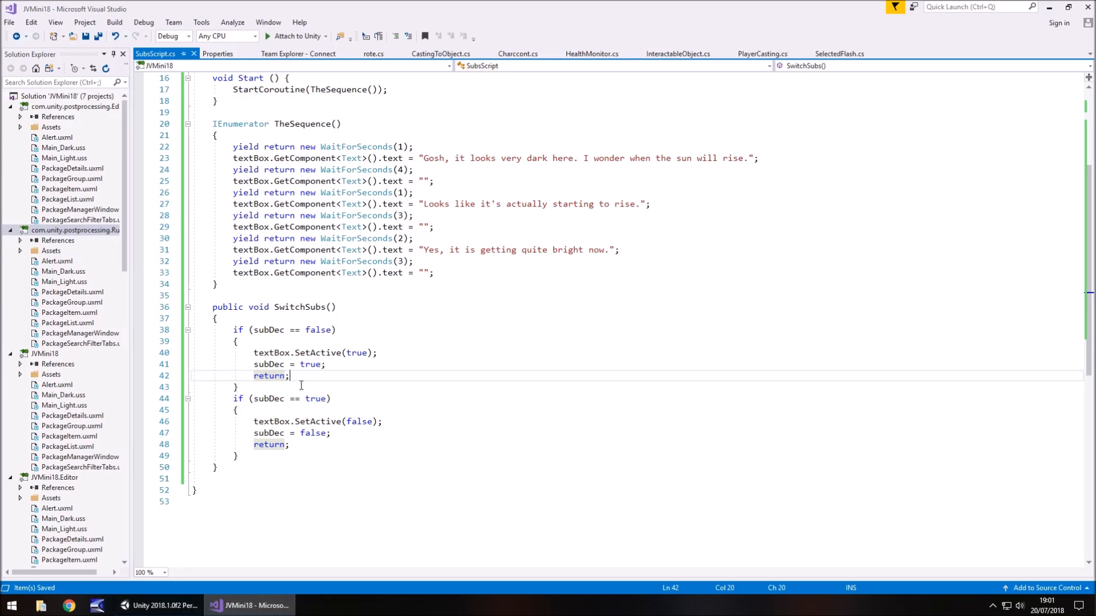
pyautogui.moveTo(225, 561)
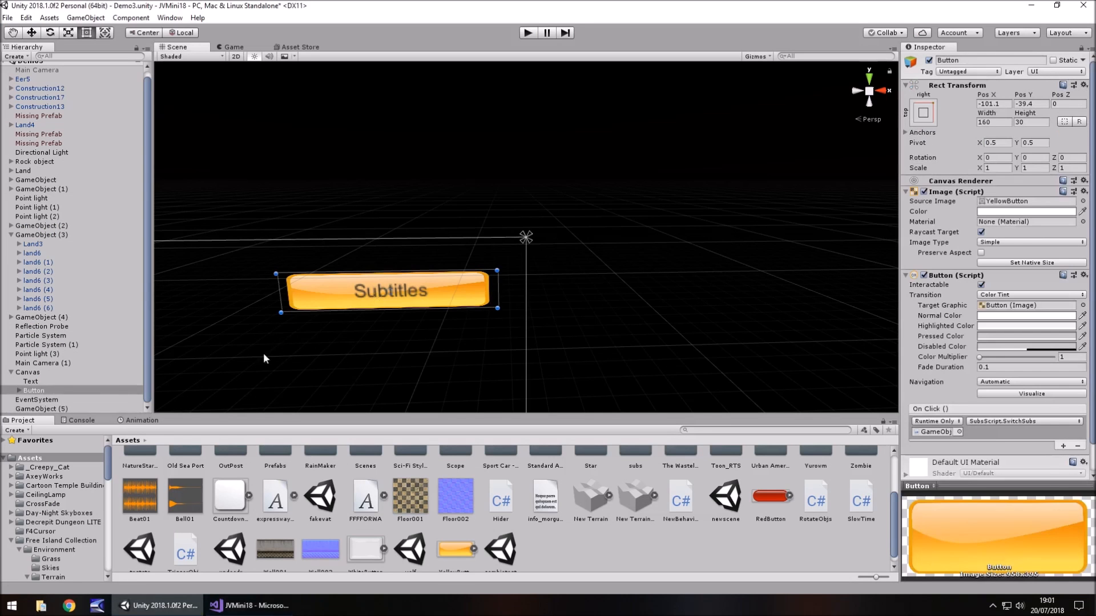
# - Change the button's label text to 'Turn Subs OFF' and switch back to the script code
pyautogui.click(39, 400)
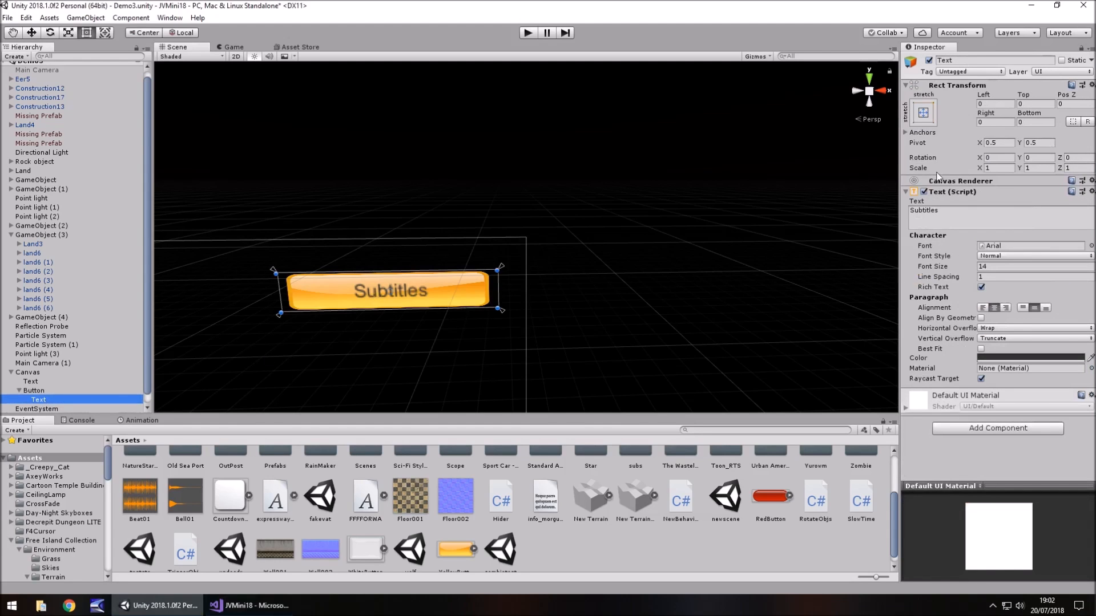
pyautogui.write('Turn')
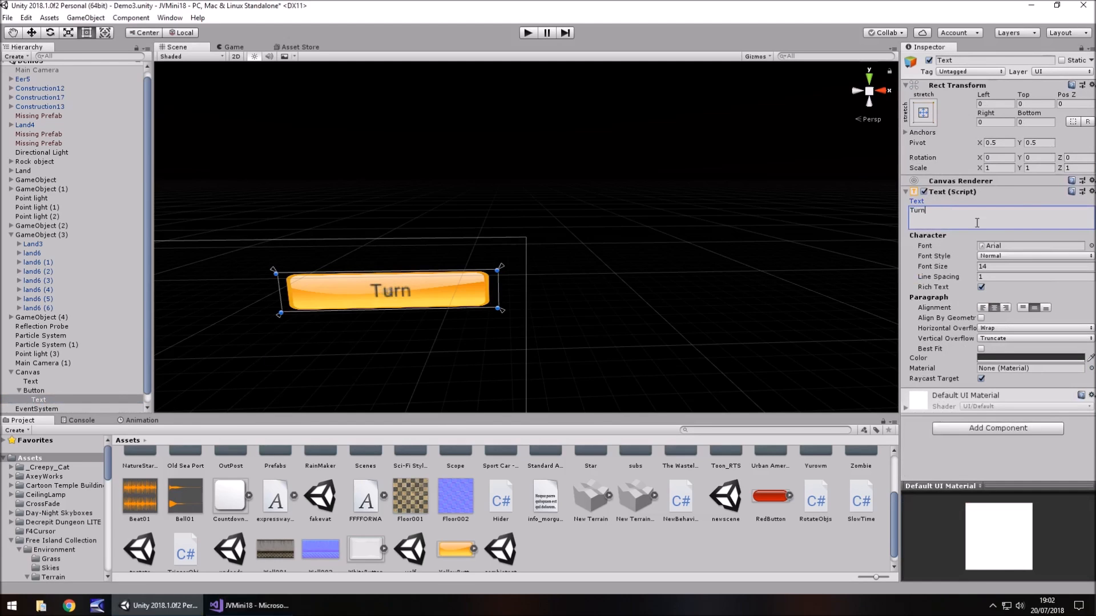
pyautogui.write('Subs O')
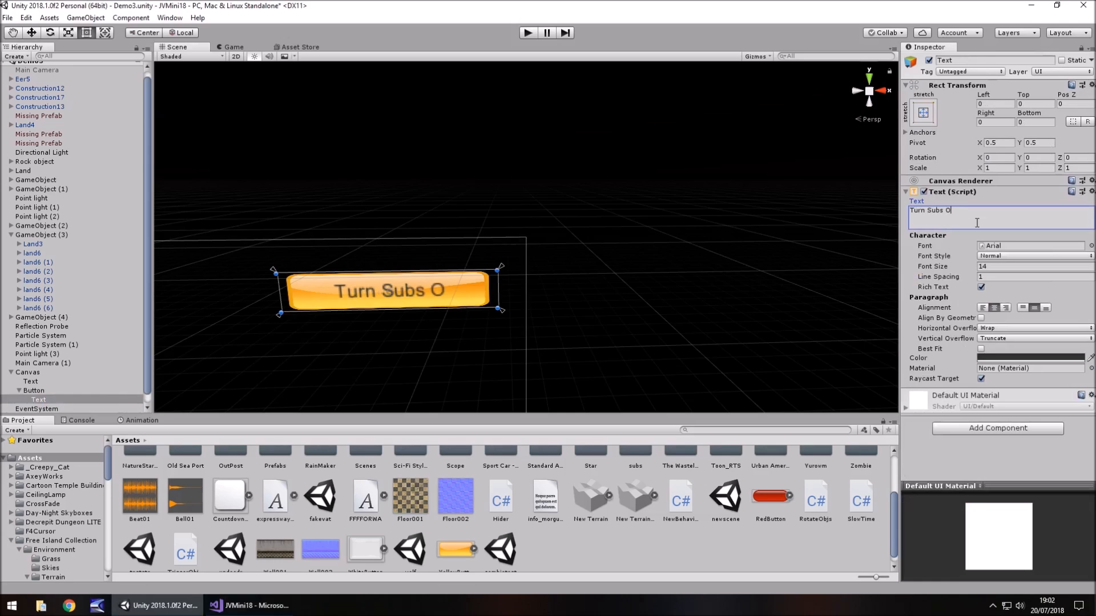
pyautogui.write('FF')
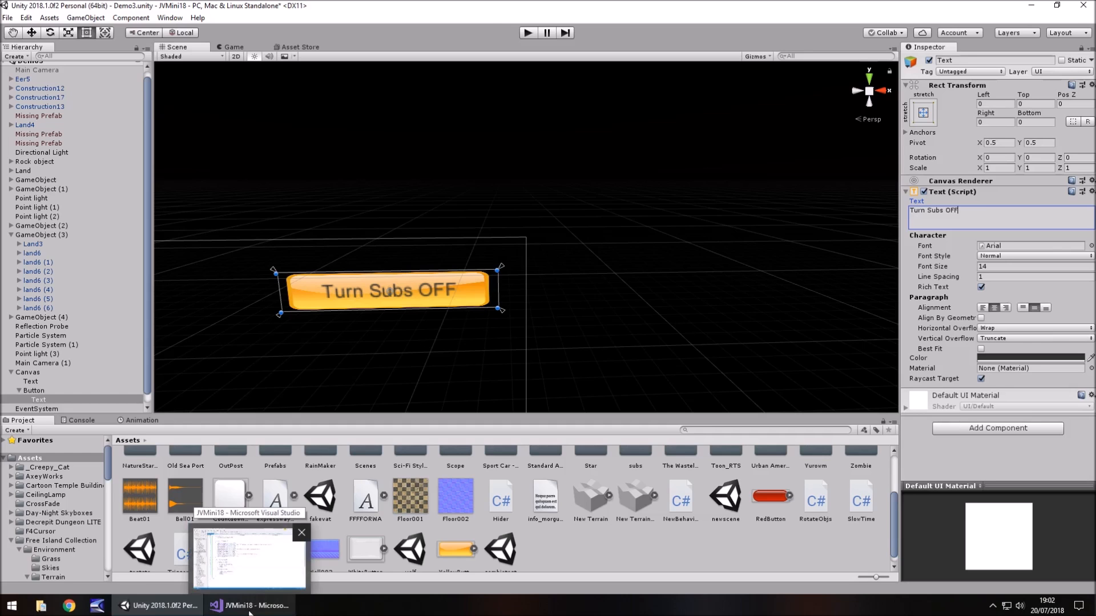
pyautogui.click(251, 605)
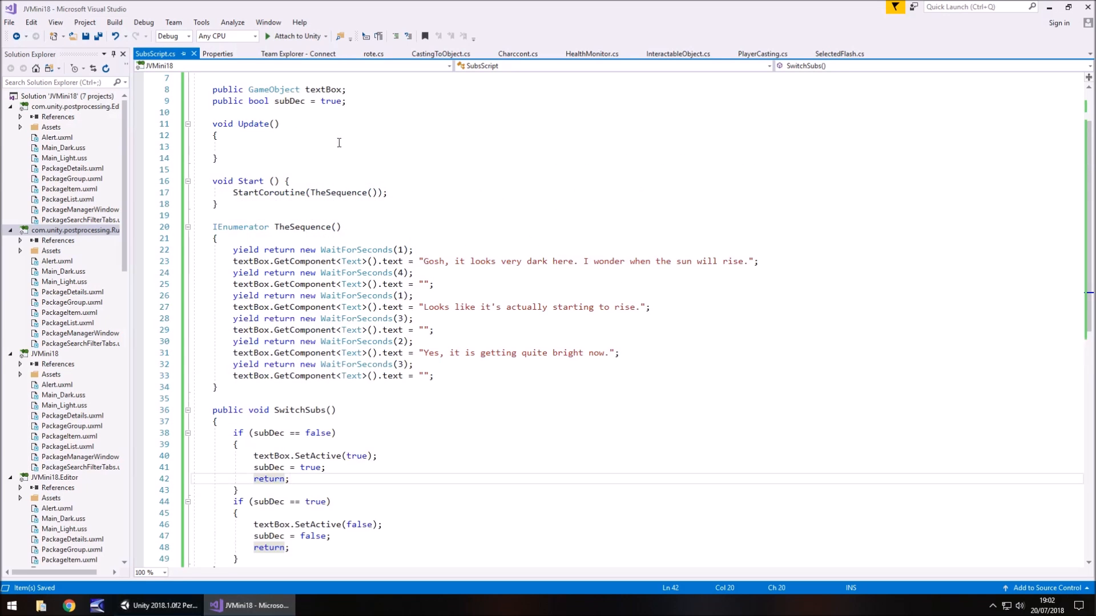
# - Declare a public GameObject buttonText field in SubsScript
pyautogui.write('p')
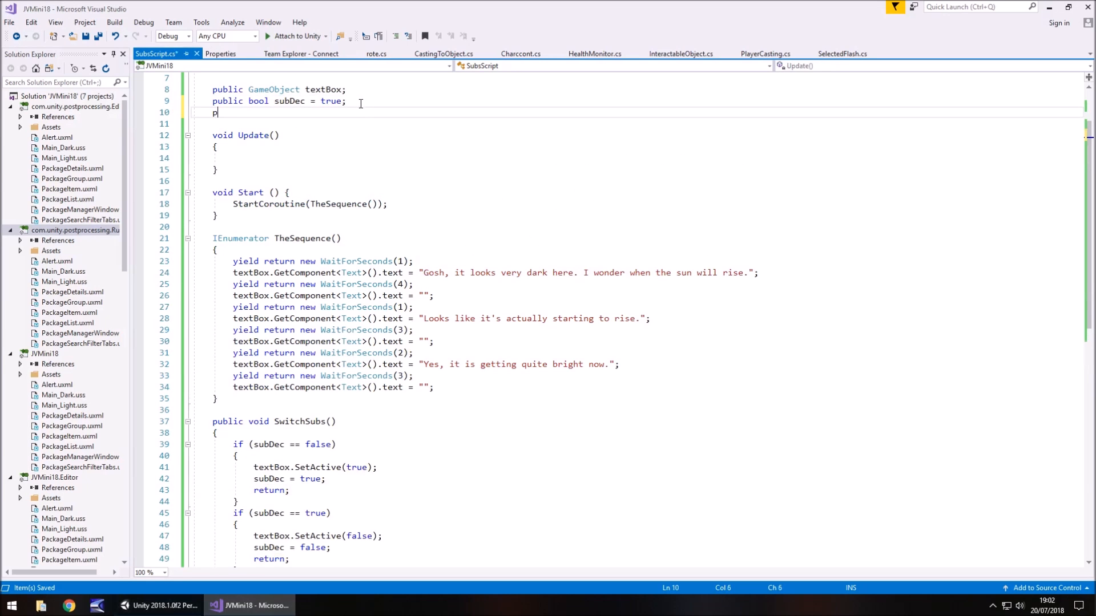
pyautogui.write('ublic GameObject')
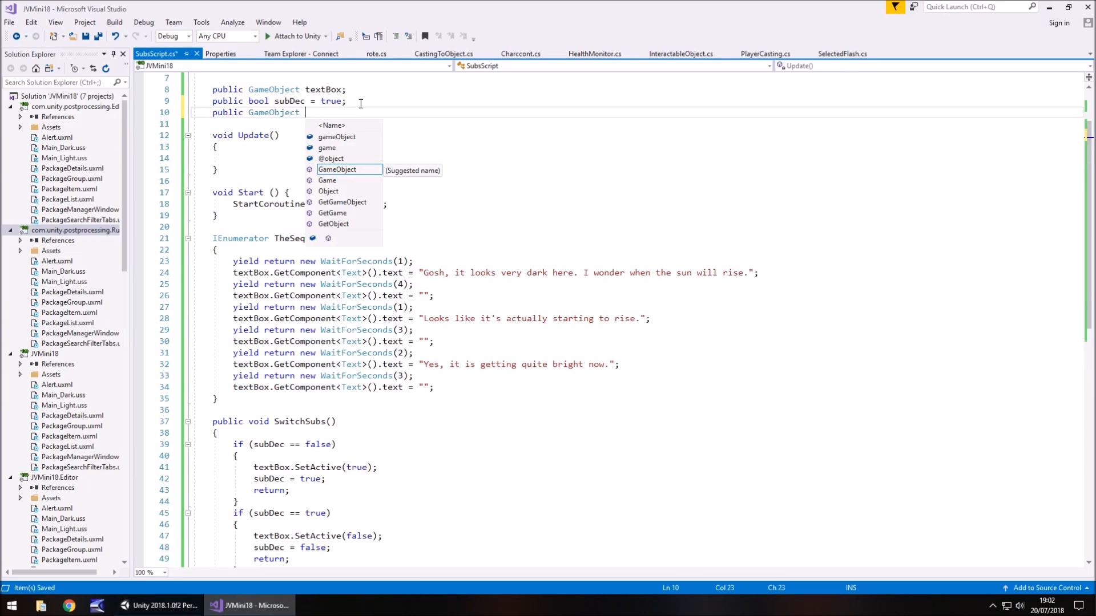
pyautogui.write('buttonT')
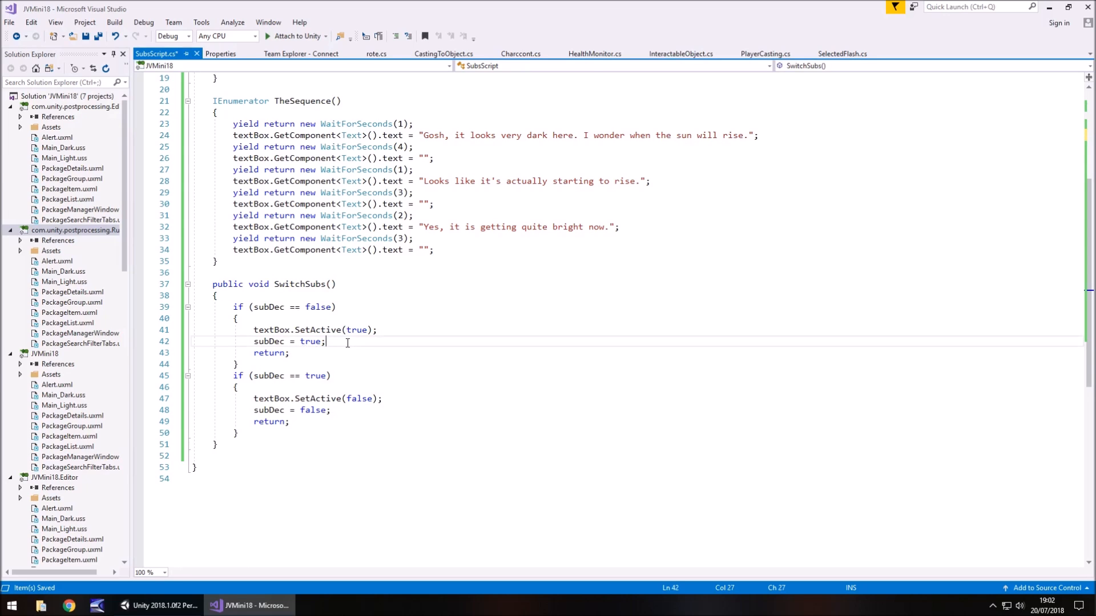
# - Set buttonText's Text component to 'Turn Subs OFF' or 'Turn Subs ON' in each SwitchSubs branch
pyautogui.press('enter')
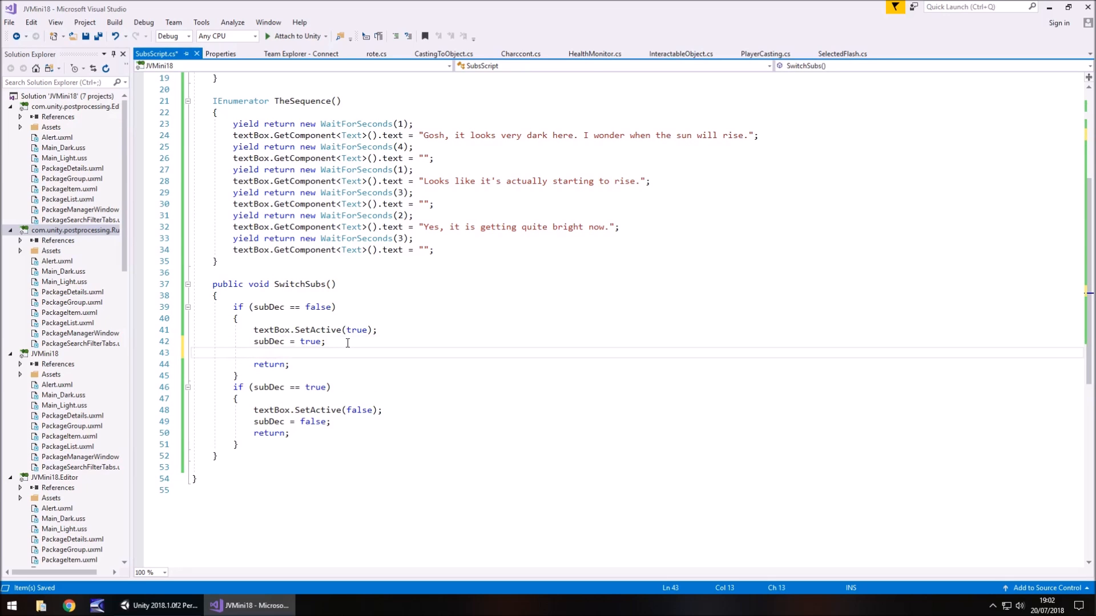
pyautogui.write('buttonText.Ge')
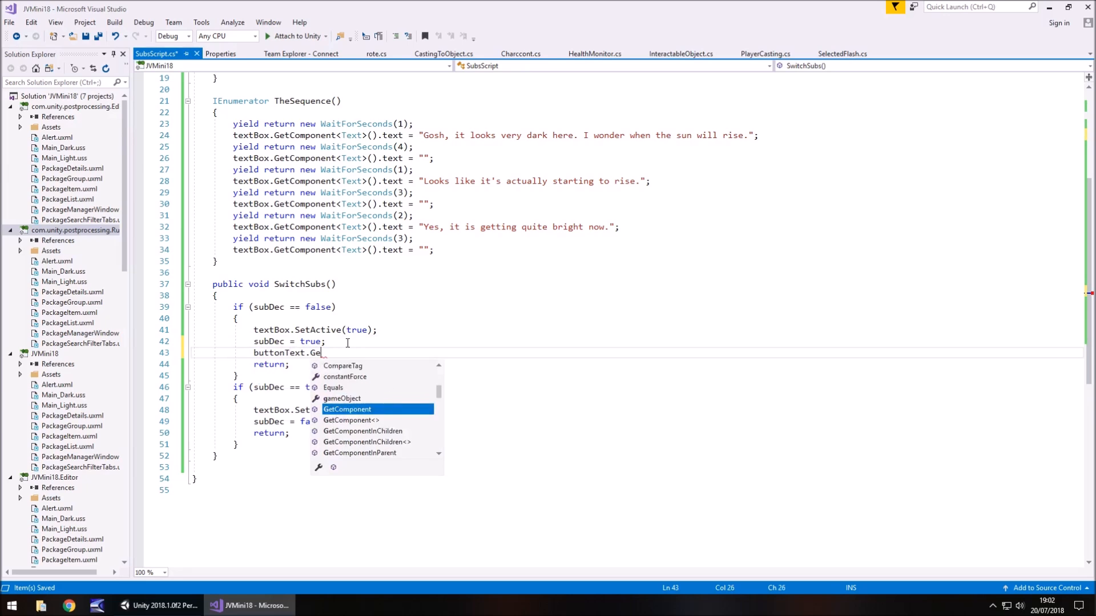
pyautogui.write('tCompoinent<Text>().text =')
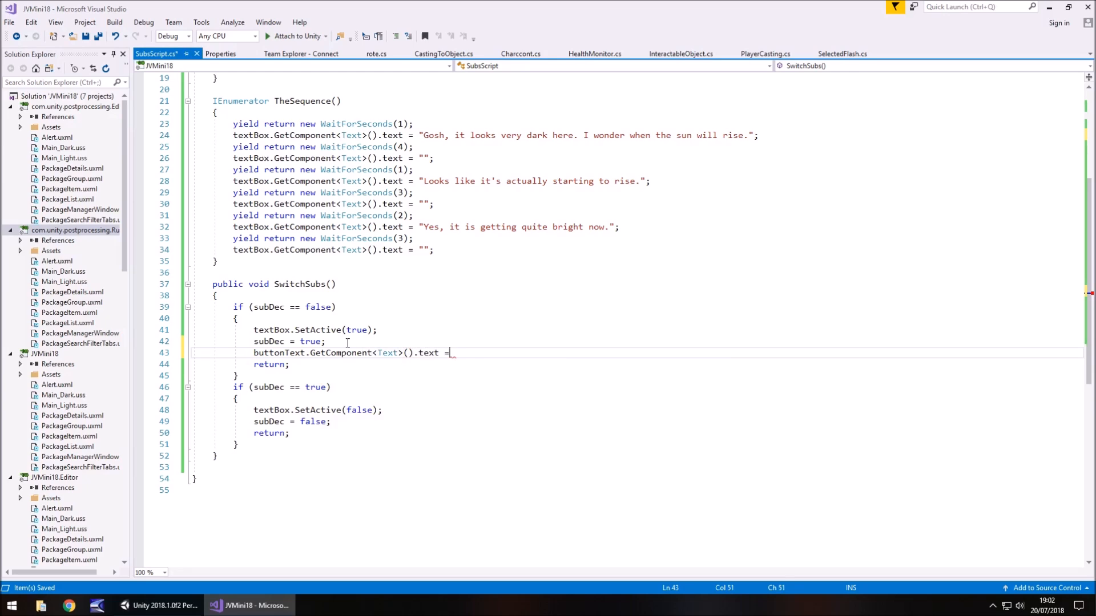
pyautogui.write('"Turn"')
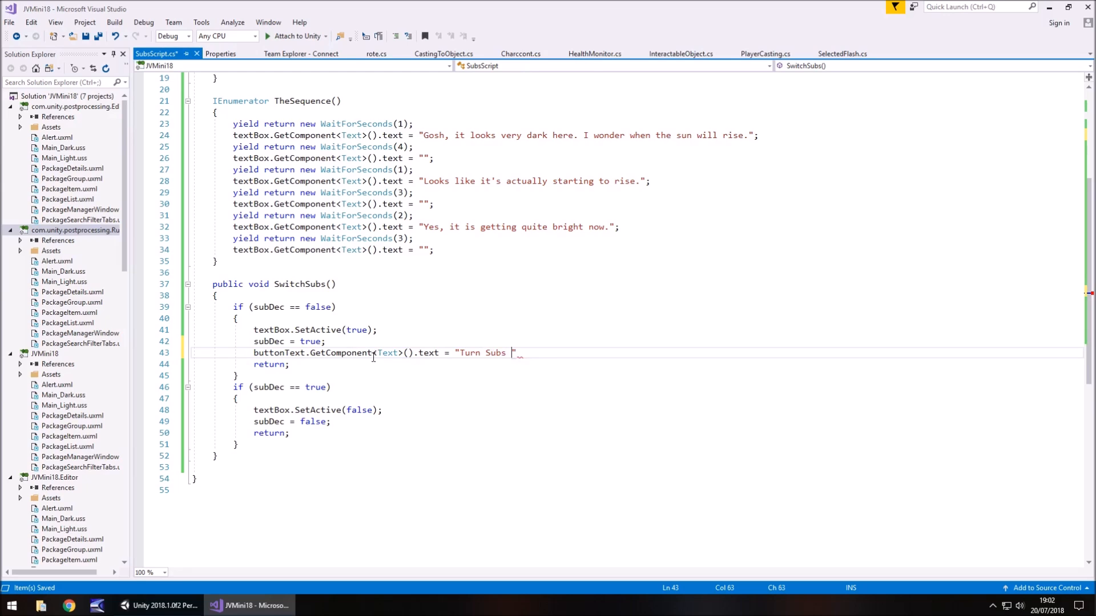
pyautogui.moveTo(273, 353)
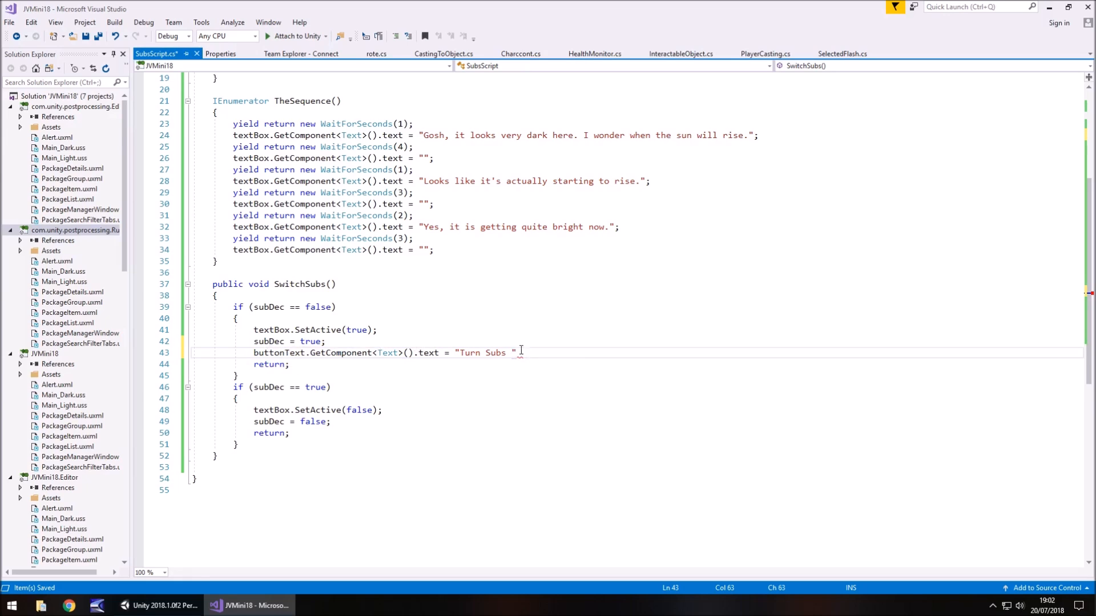
pyautogui.write('OFF')
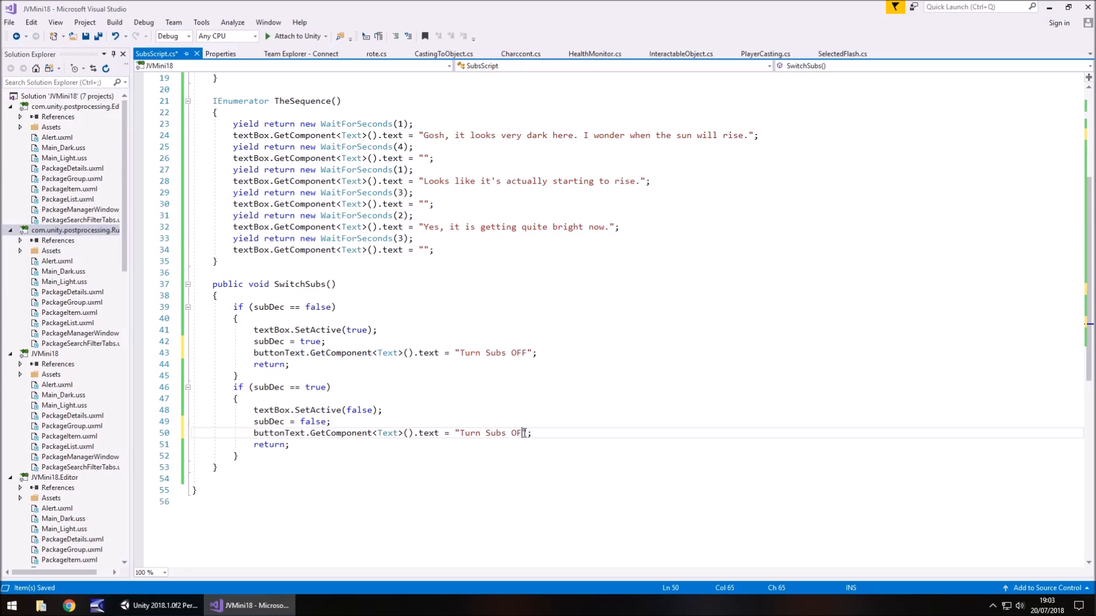
pyautogui.write('ON')
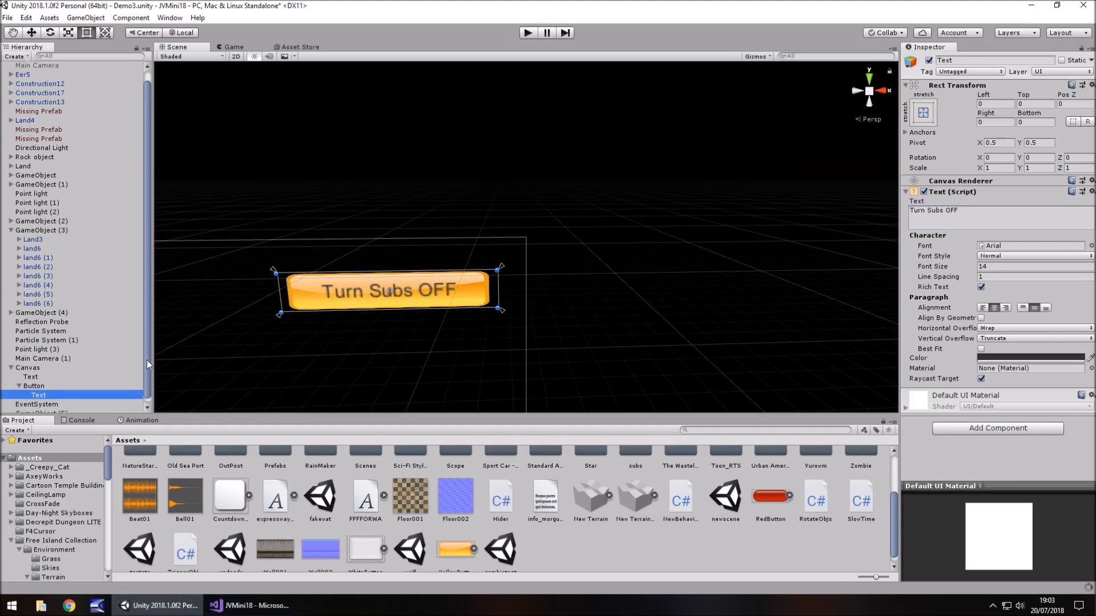
# - Assign the button's Text to the Button Text slot on GameObject (5) and play-test toggling subs off
pyautogui.click(41, 409)
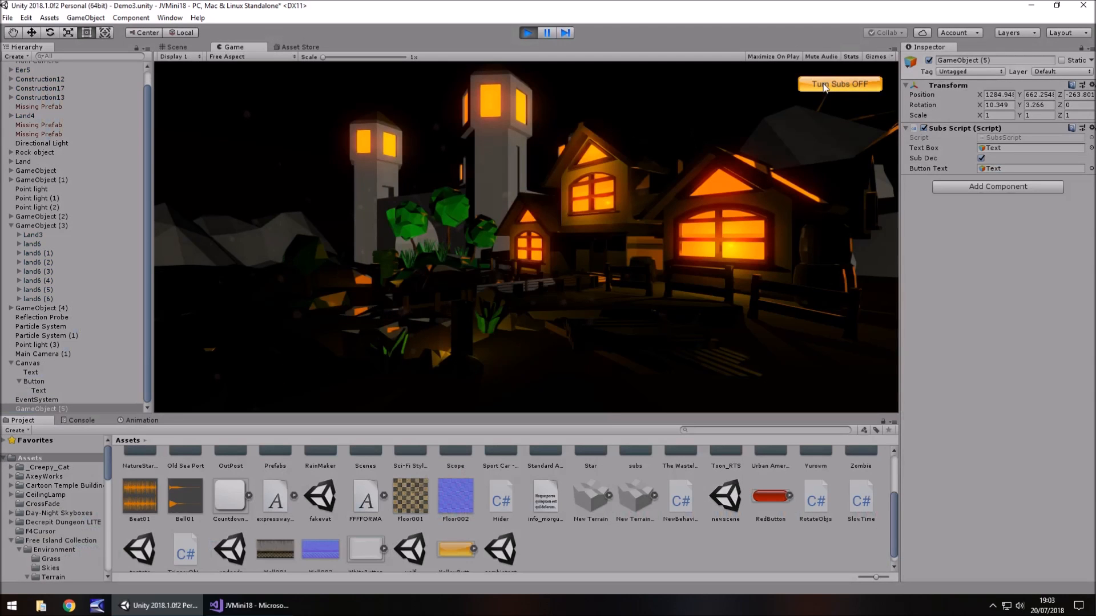
pyautogui.click(839, 83)
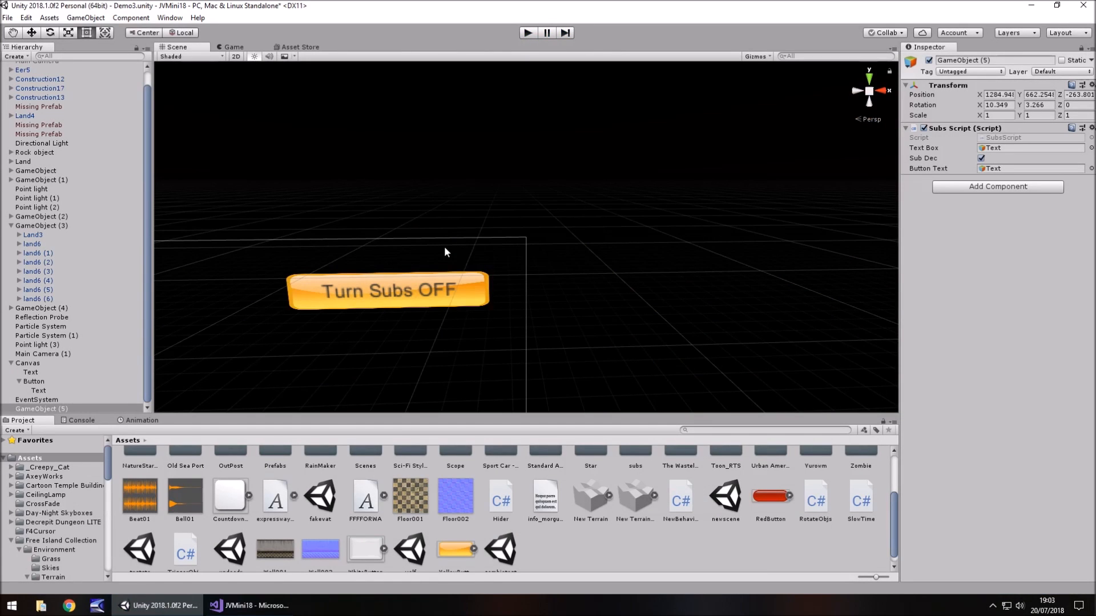
pyautogui.moveTo(338, 309)
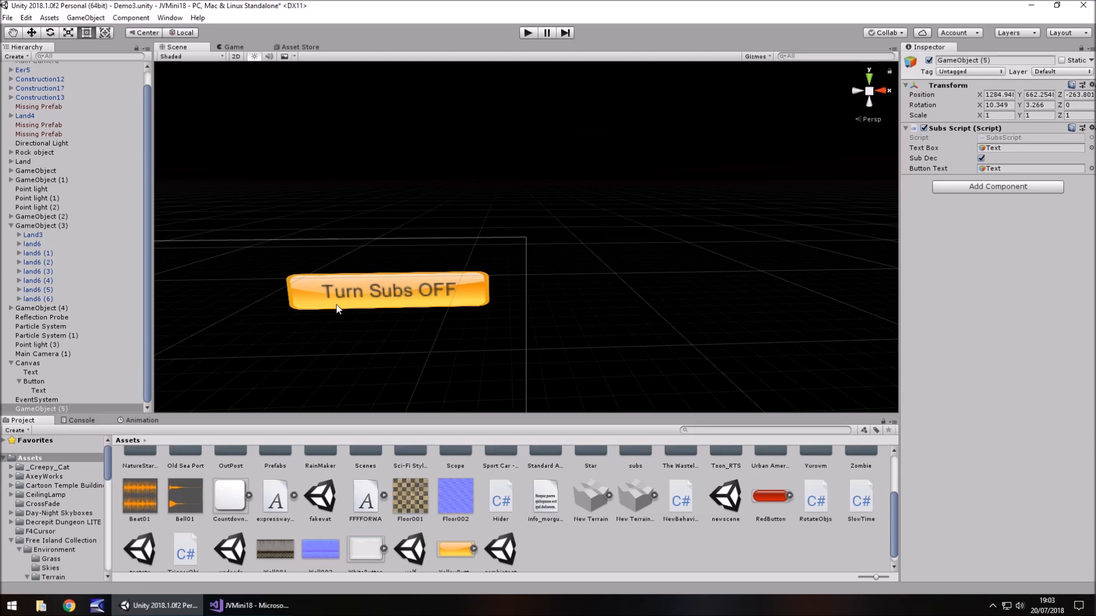